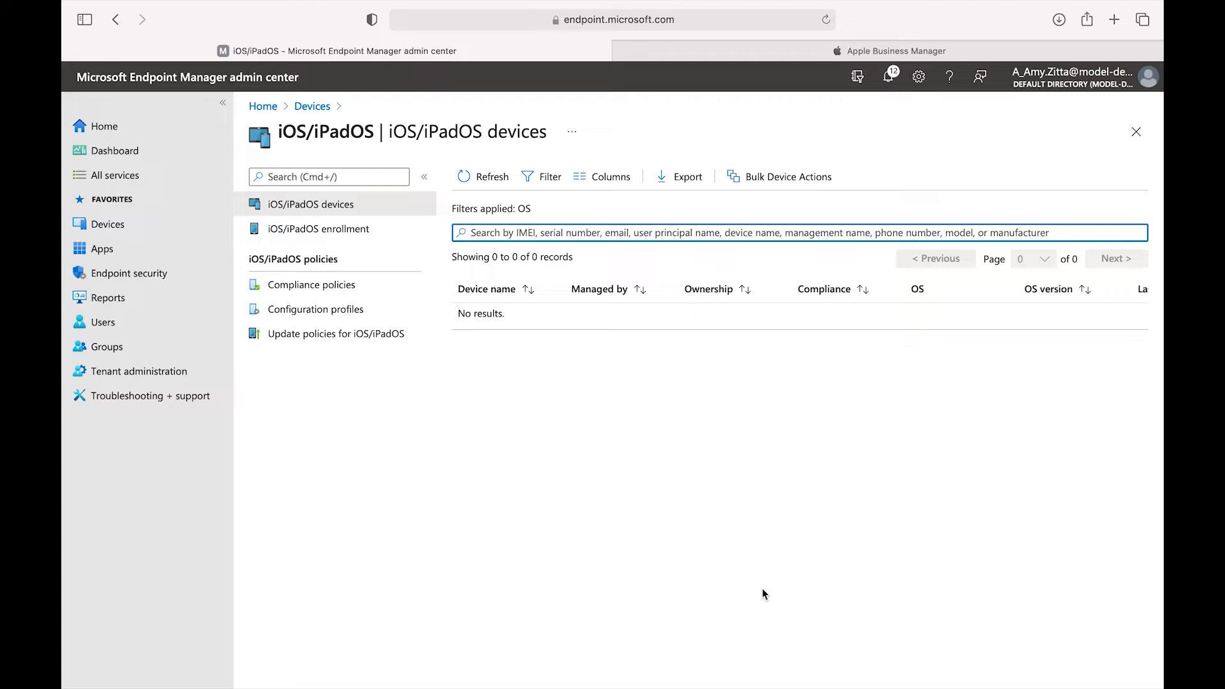
Review the Apple MDM Push certificate under iOS/iPadOS enrollment in Endpoint Manager.
click(890, 51)
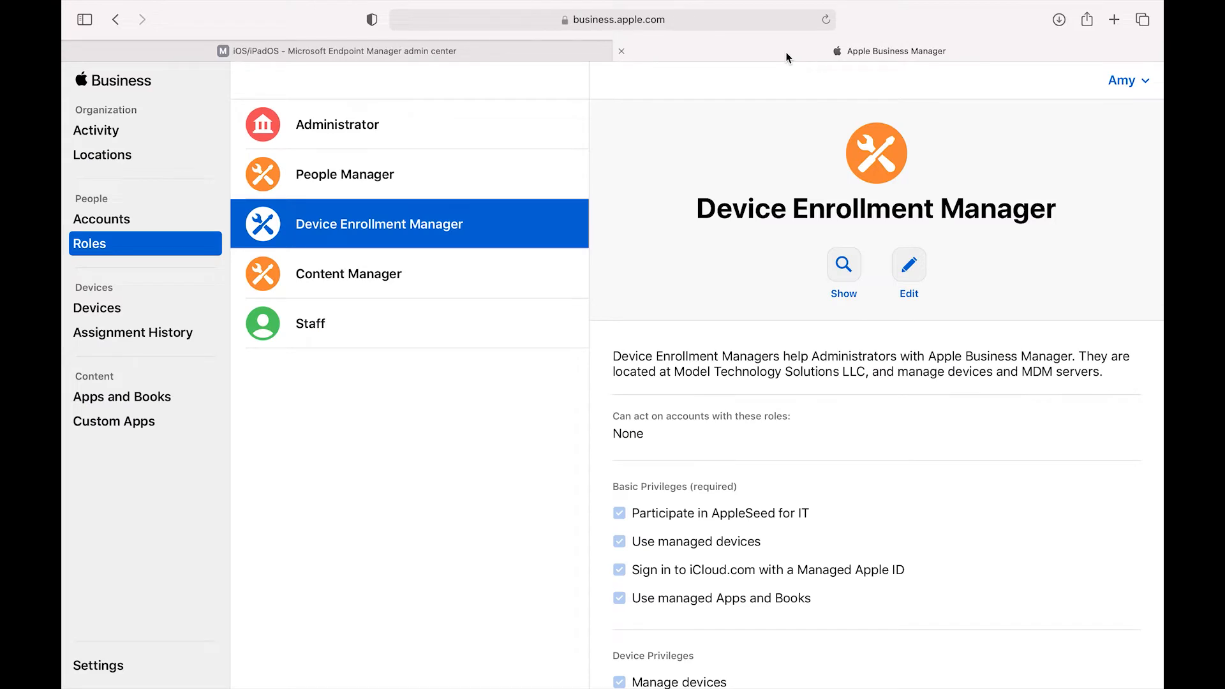
click(339, 51)
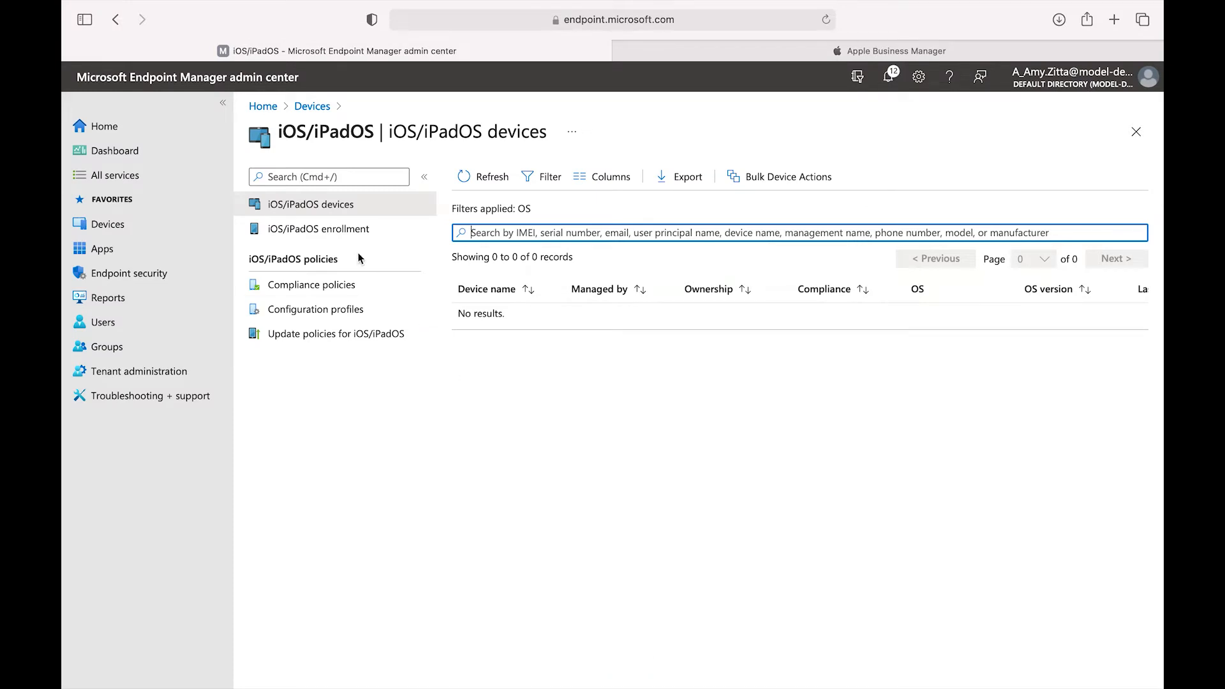
click(318, 229)
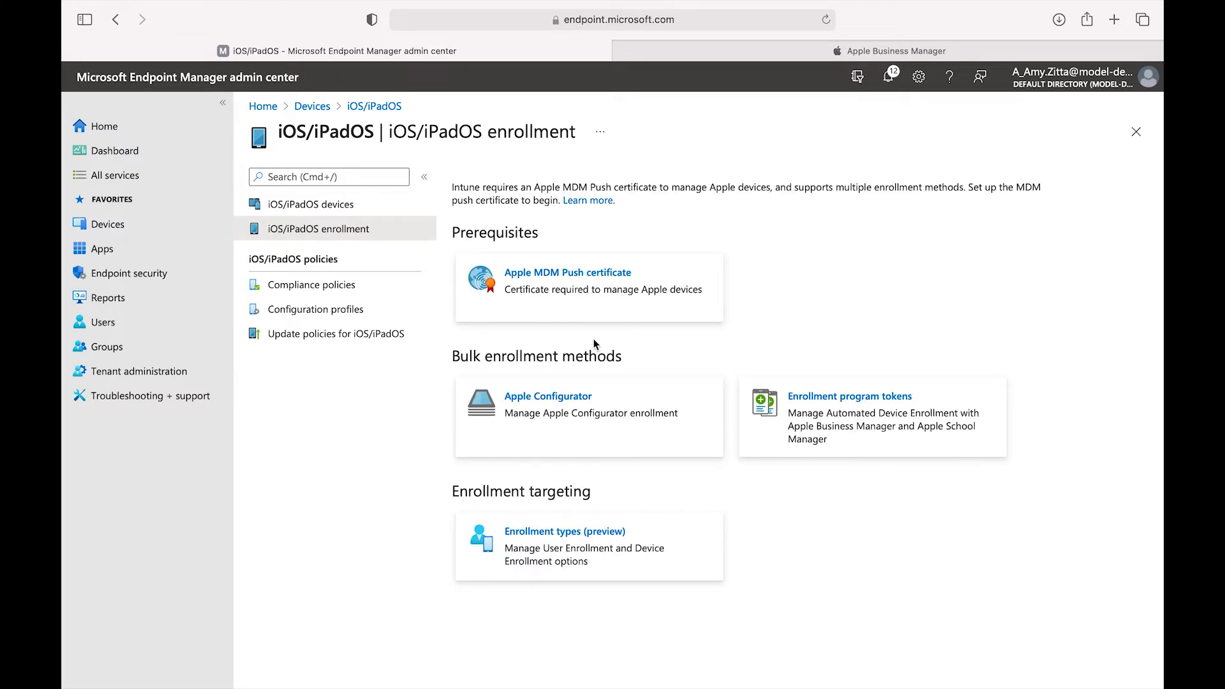
click(568, 273)
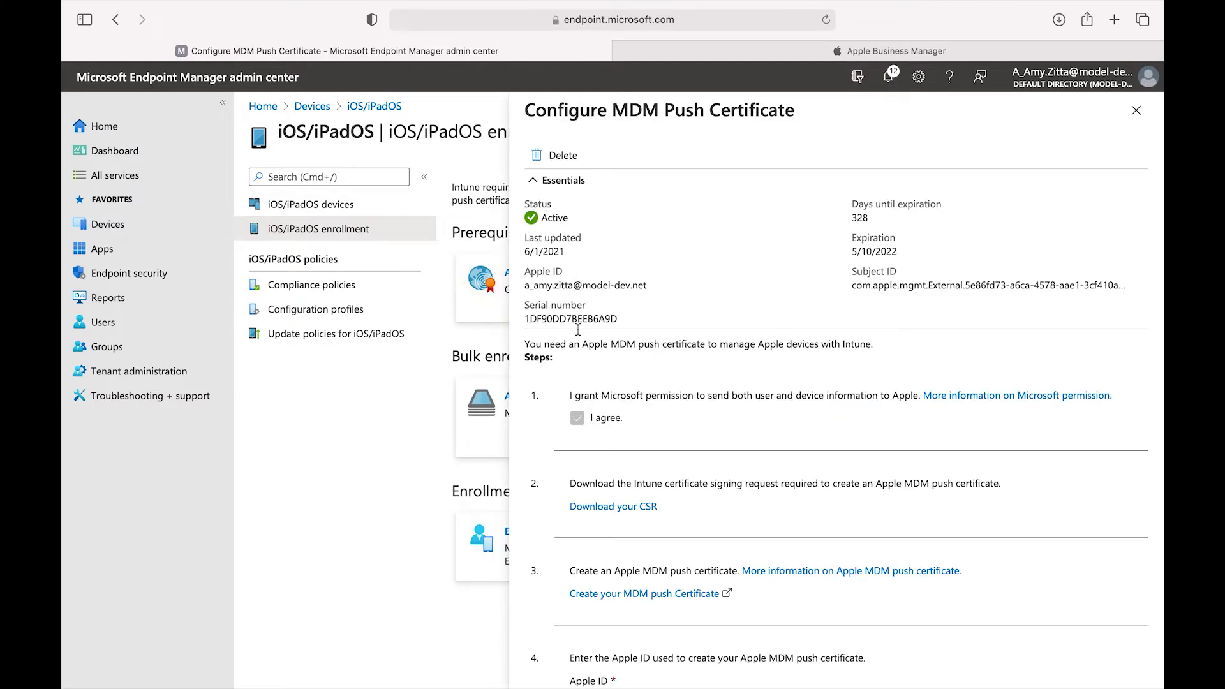
mouse_move(1109, 108)
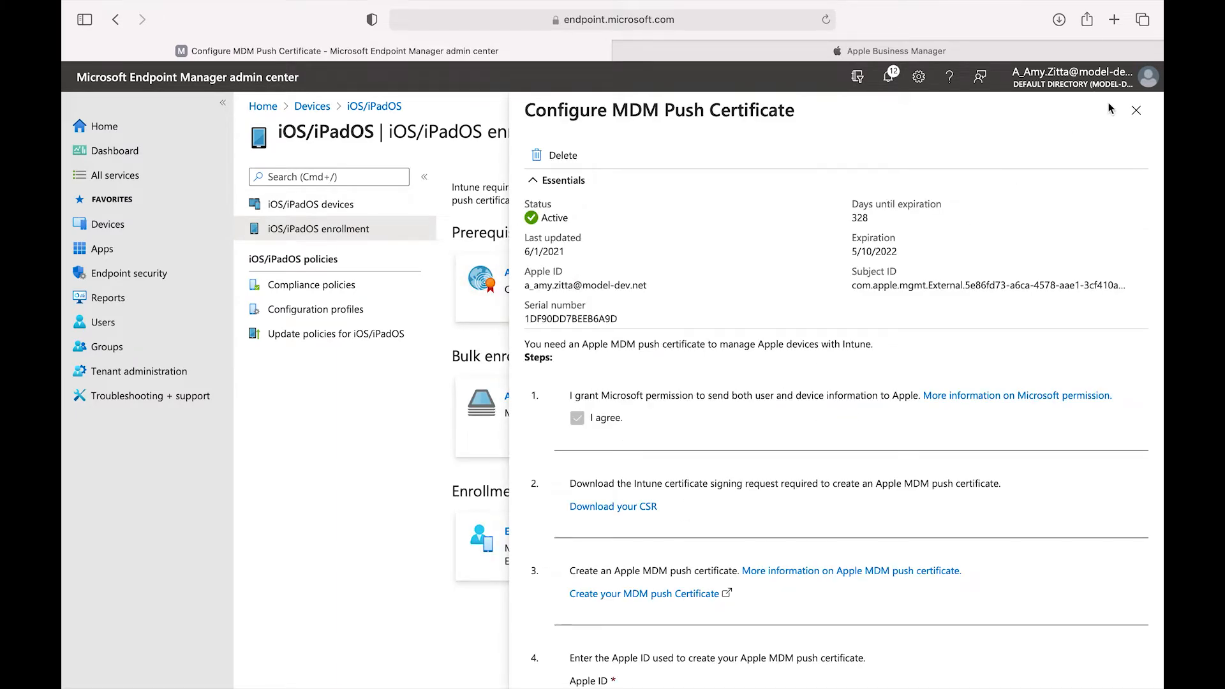
click(1135, 110)
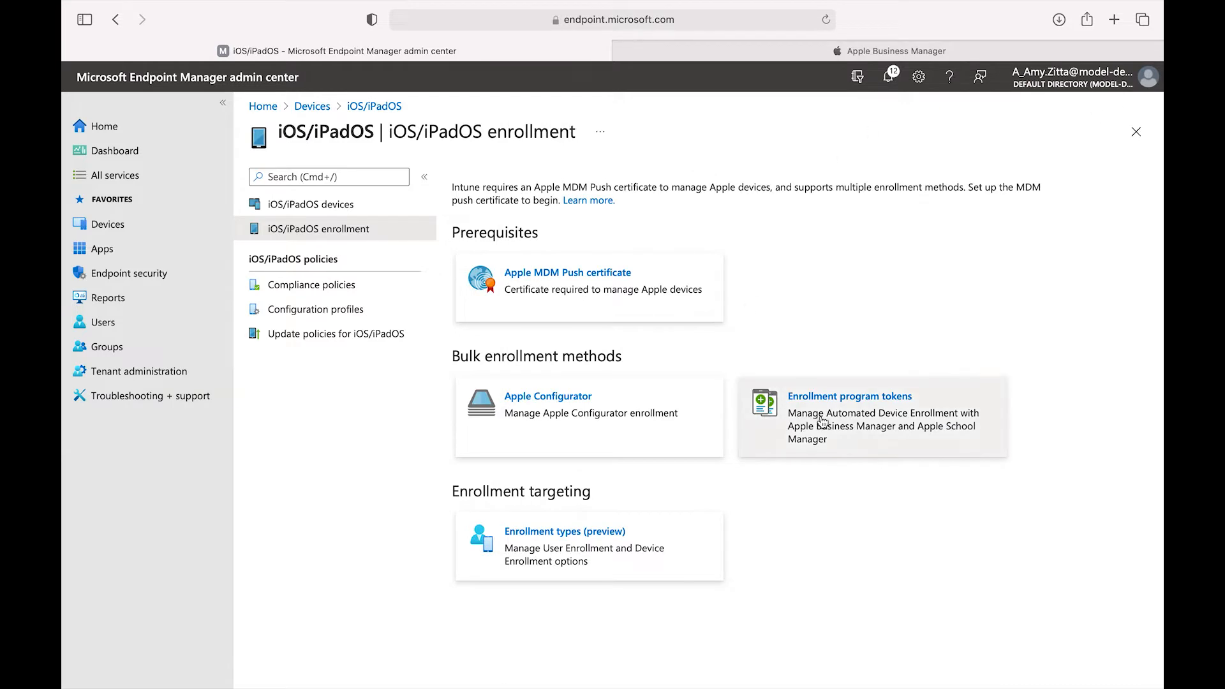
Show the Model-Dev.Net Intune token's enrollment profiles (IOS Enrollment Profile, Mac Enrollment).
click(849, 396)
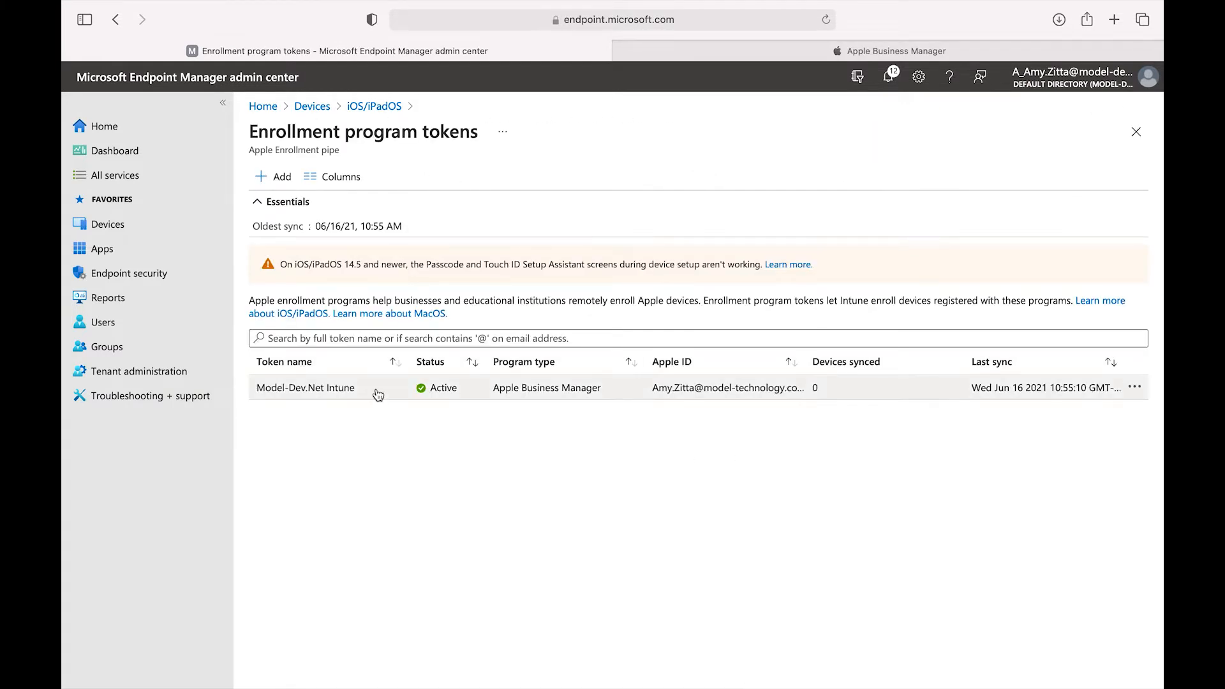
click(305, 388)
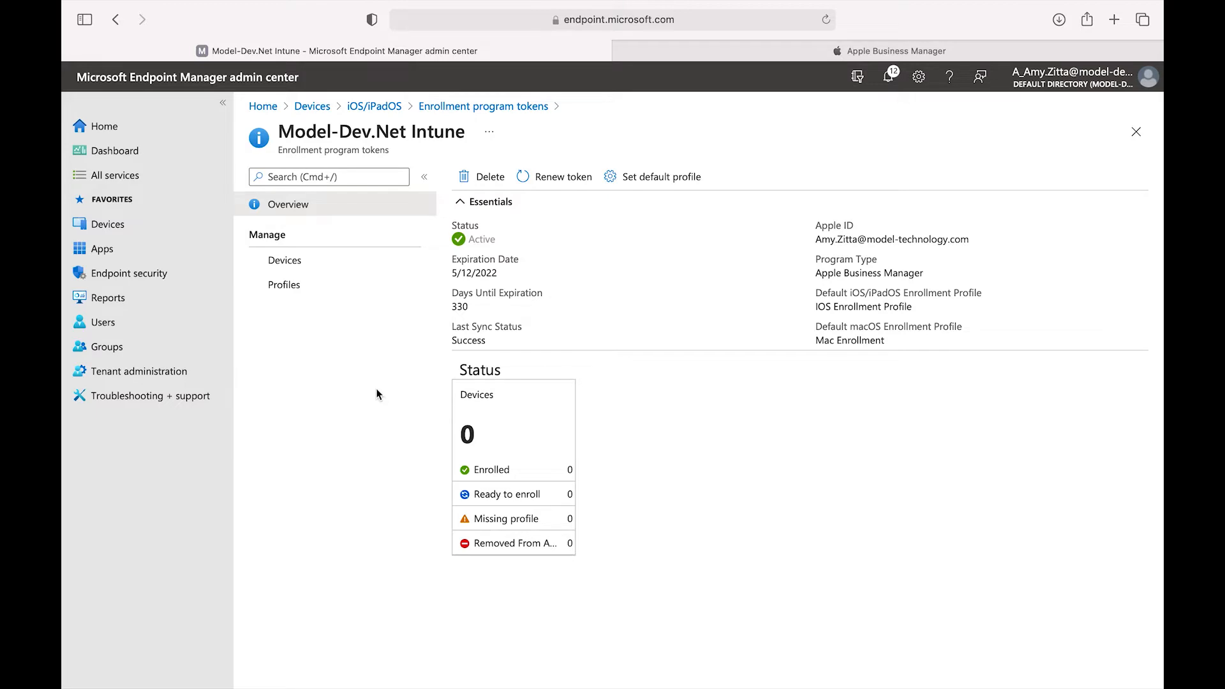
click(285, 284)
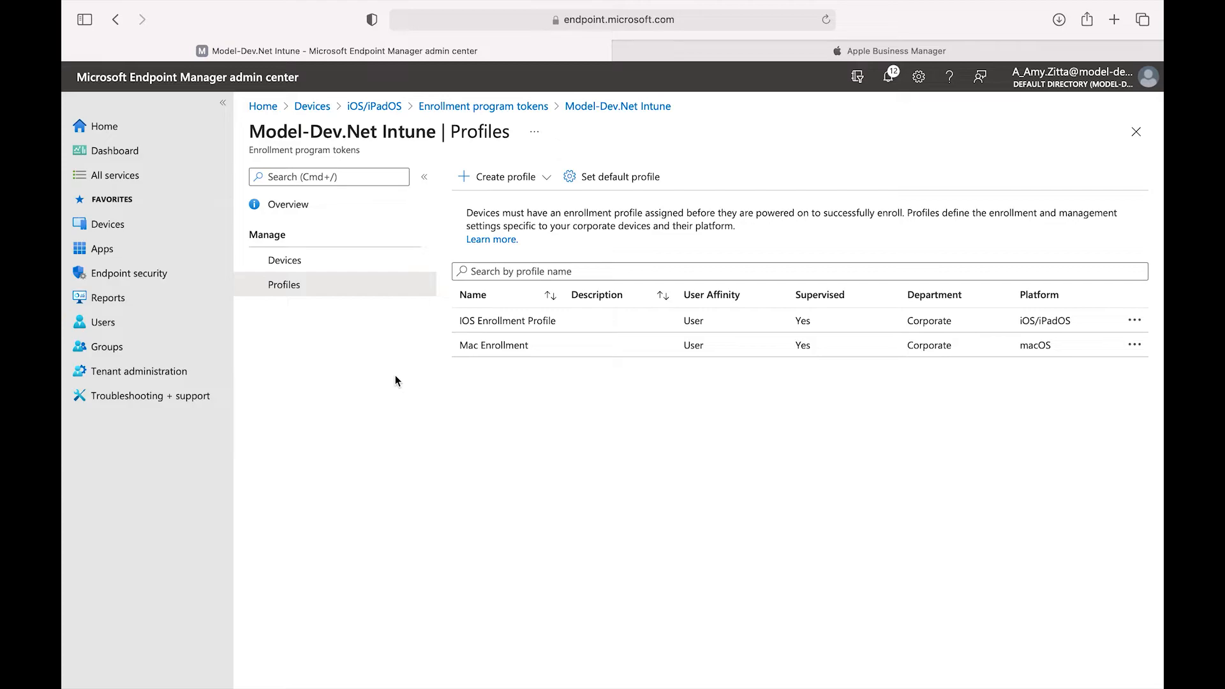
Review the saved organization in Apple Configurator 2 Preferences.
click(947, 662)
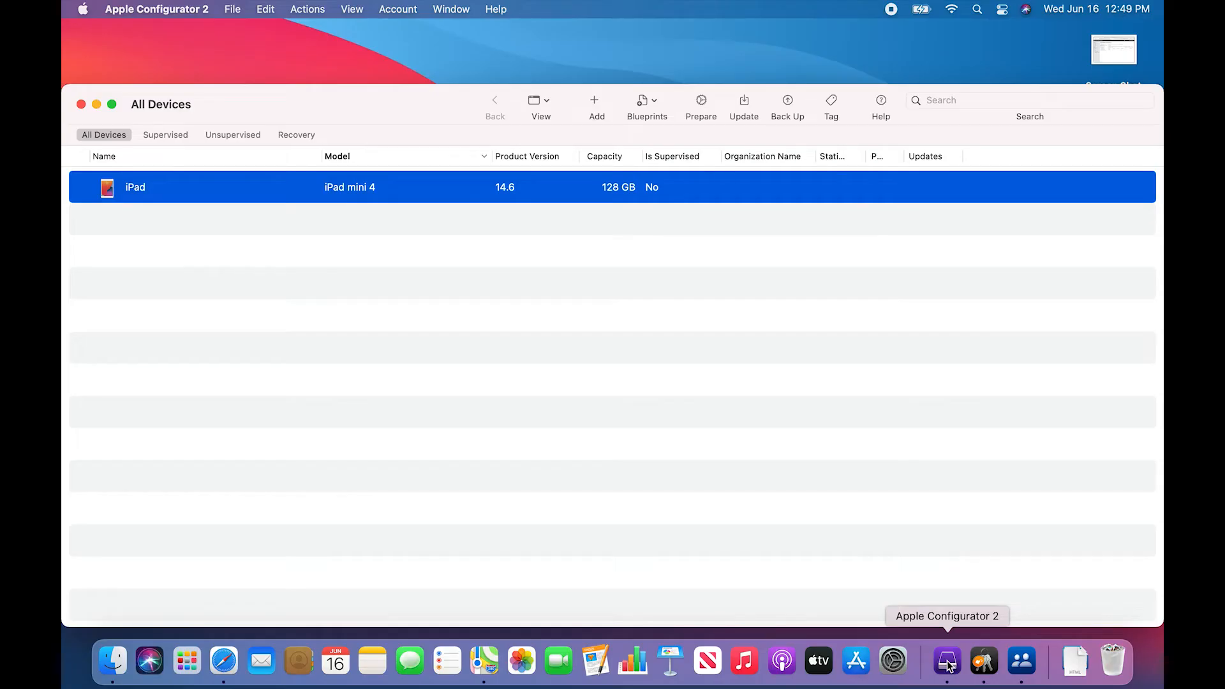
mouse_move(326, 350)
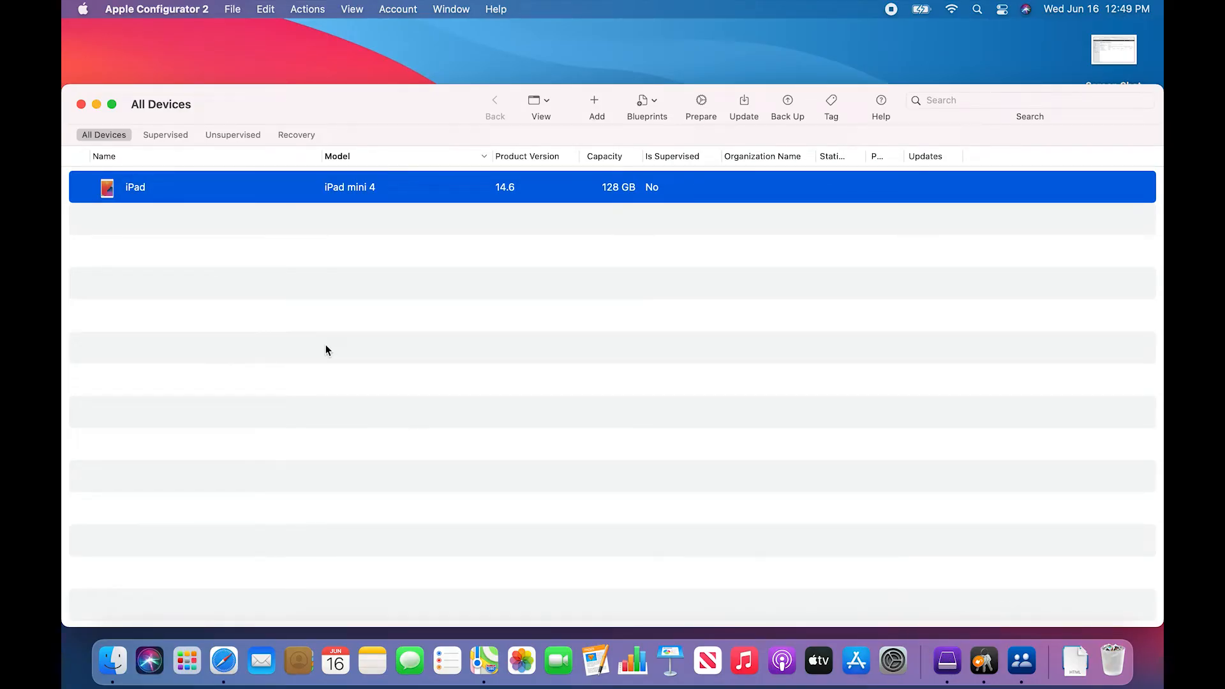
click(155, 9)
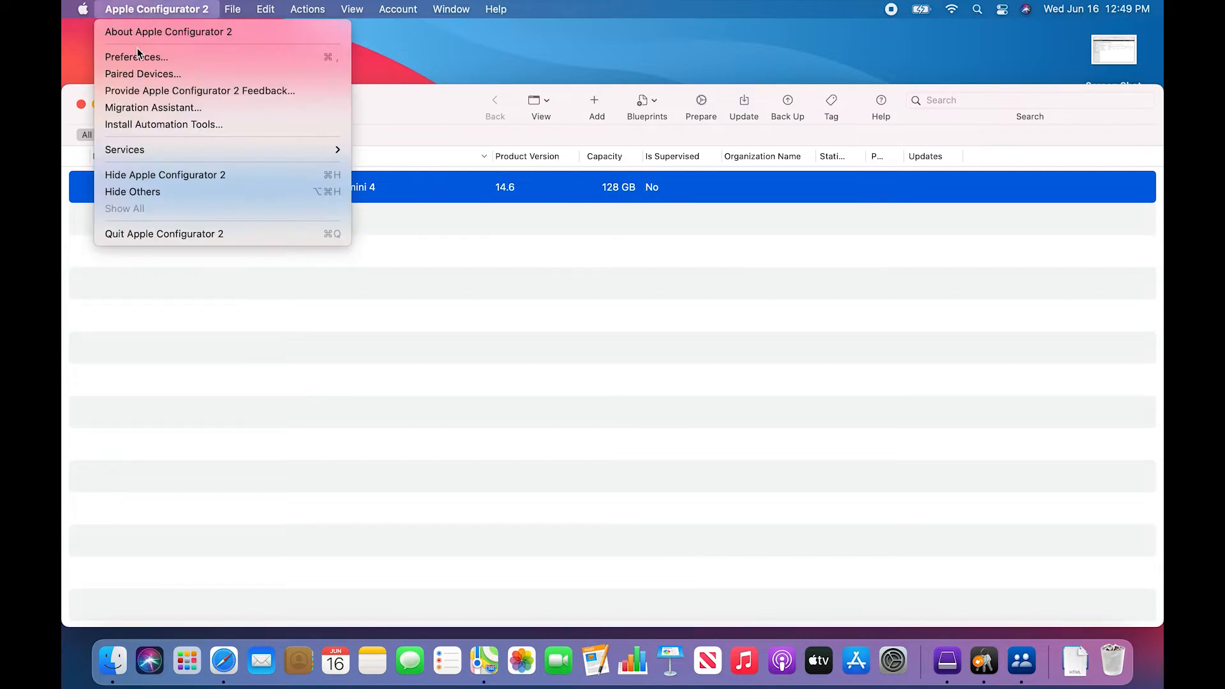
click(137, 56)
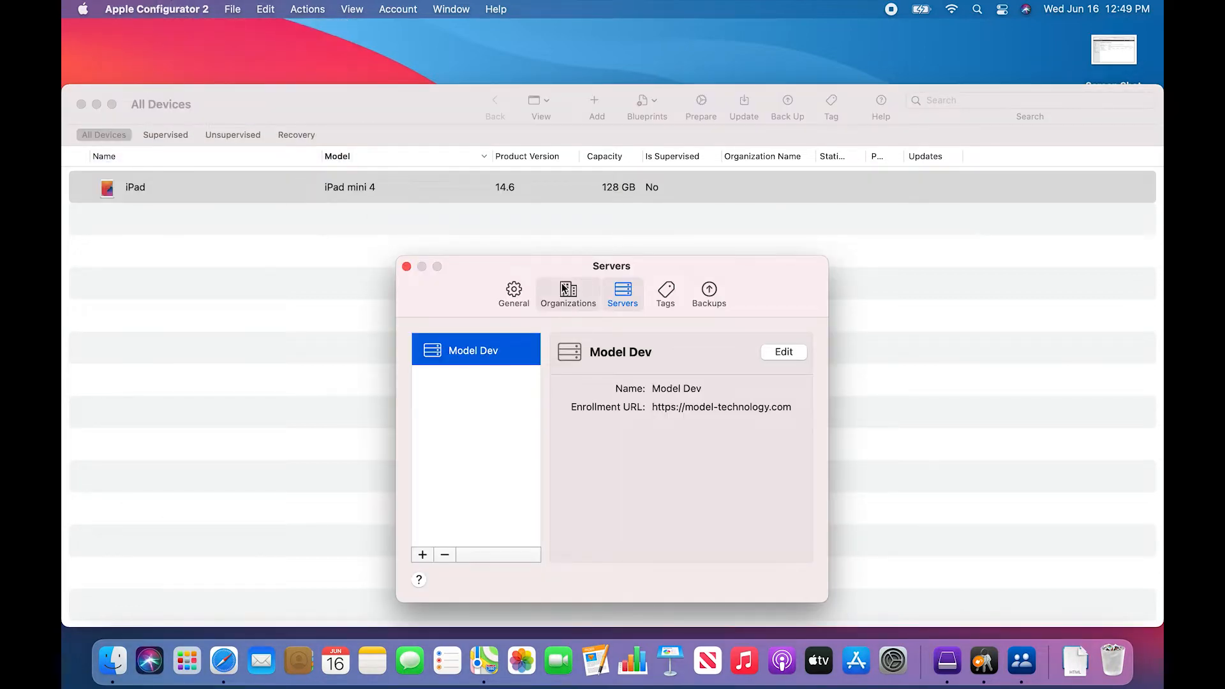
click(567, 294)
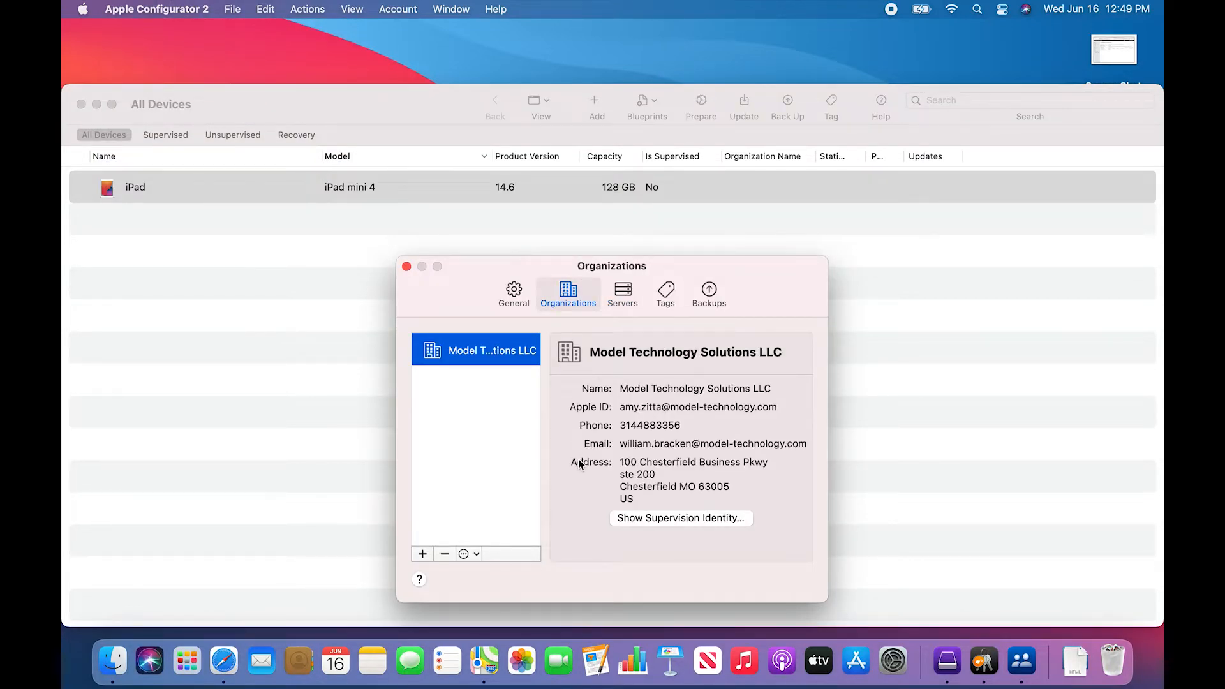
mouse_move(667, 467)
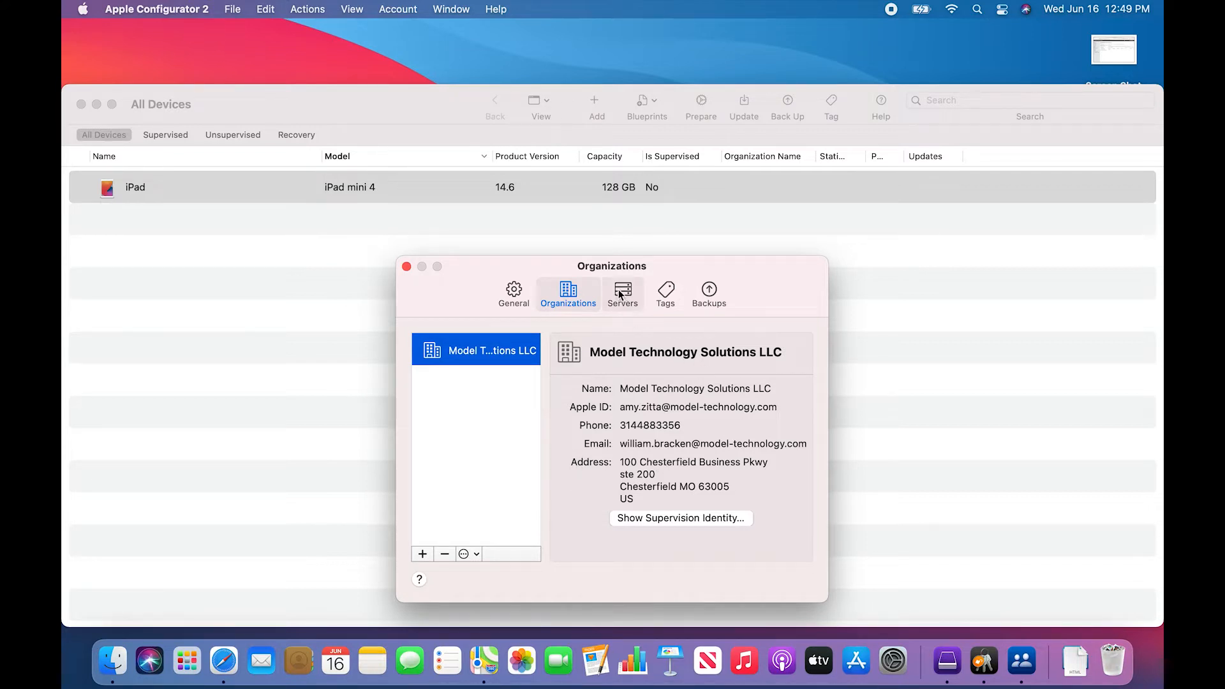
Review the Model Dev enrollment server's trust certificates unchanged and return to the device list.
click(621, 294)
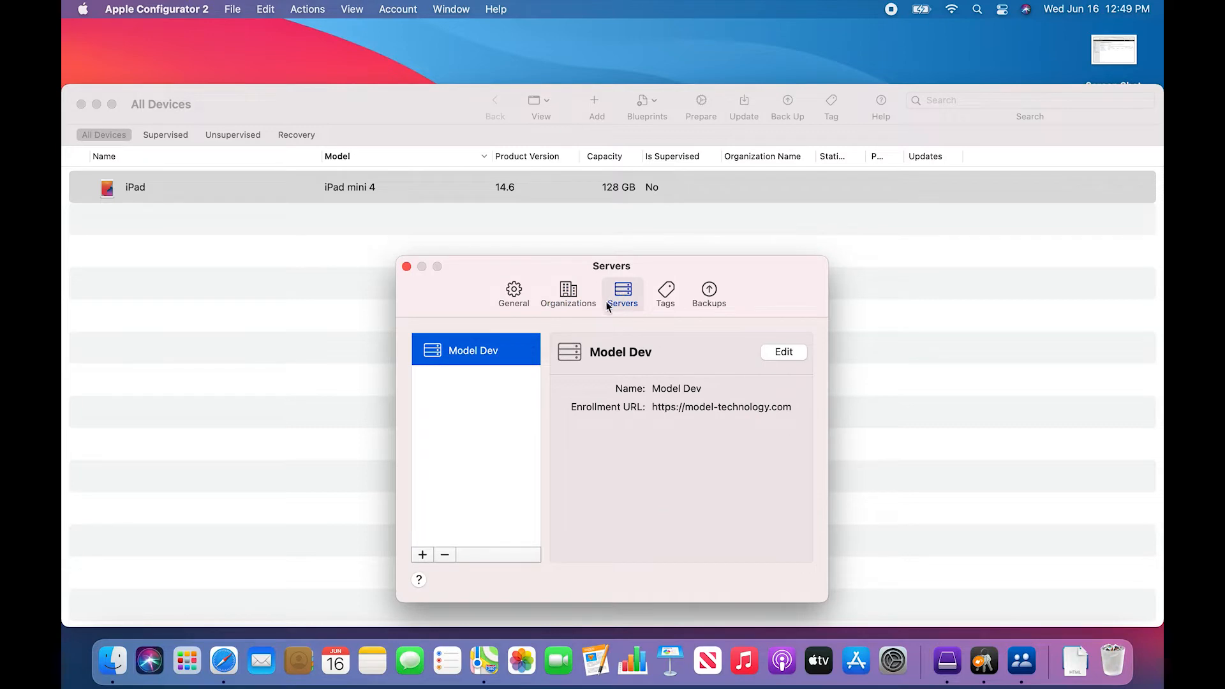
click(783, 352)
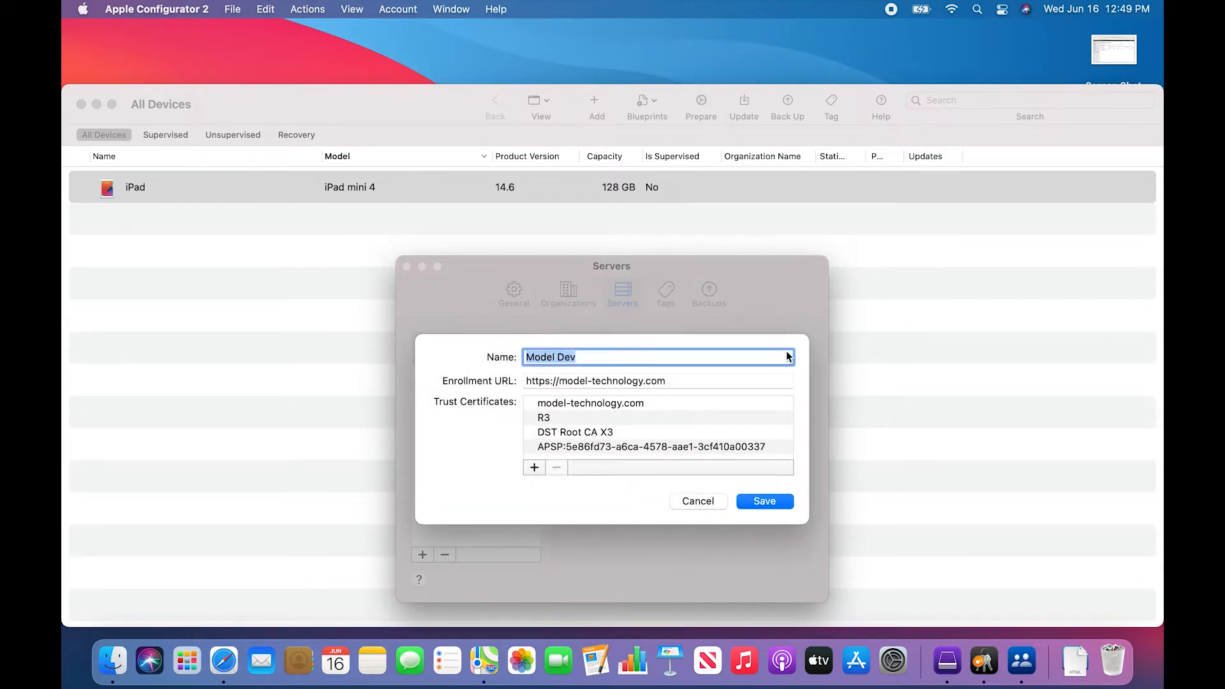
mouse_move(701, 392)
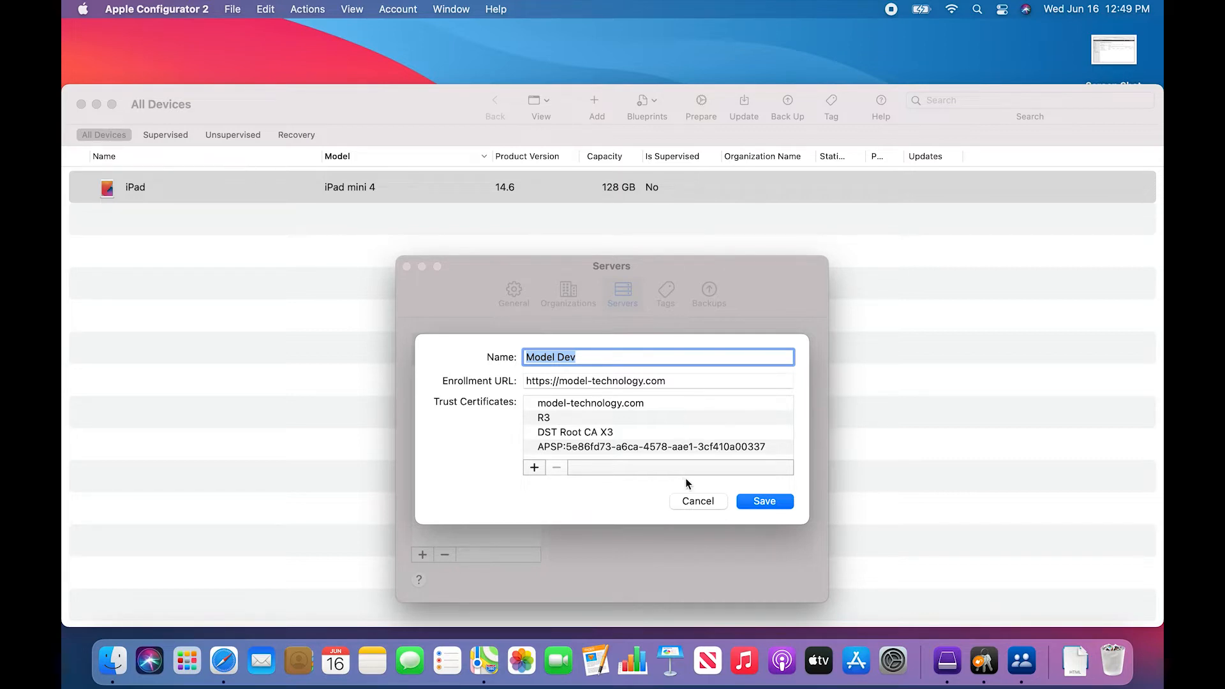
click(763, 501)
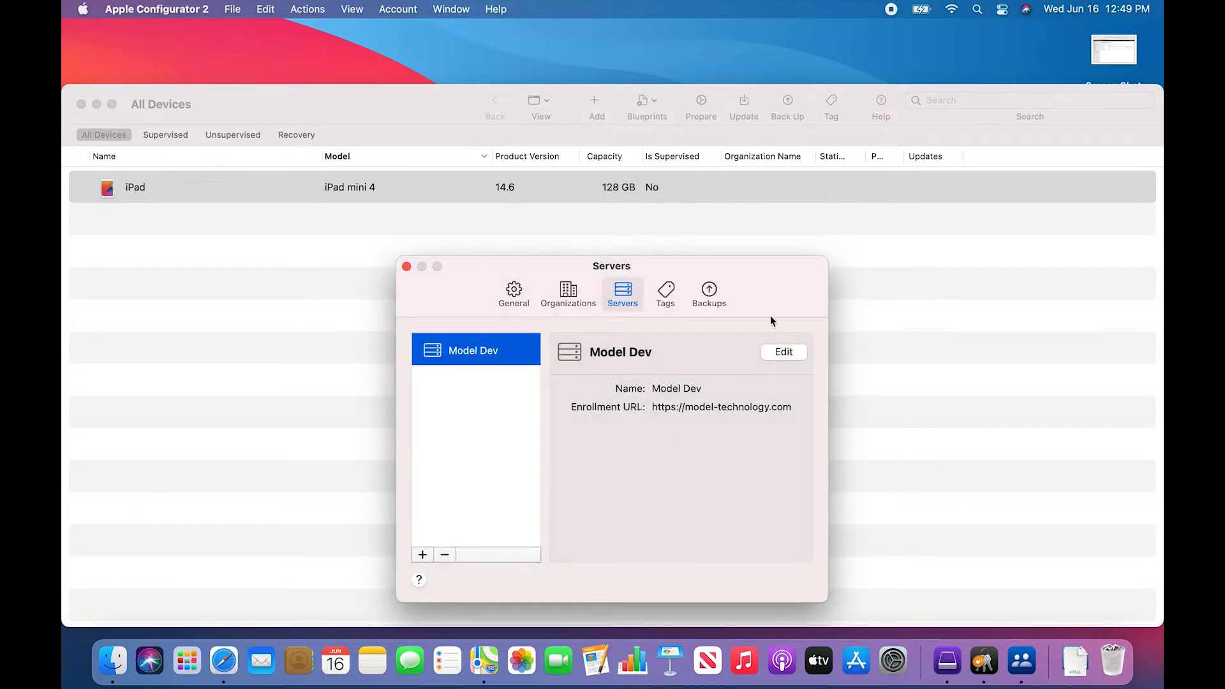
click(405, 267)
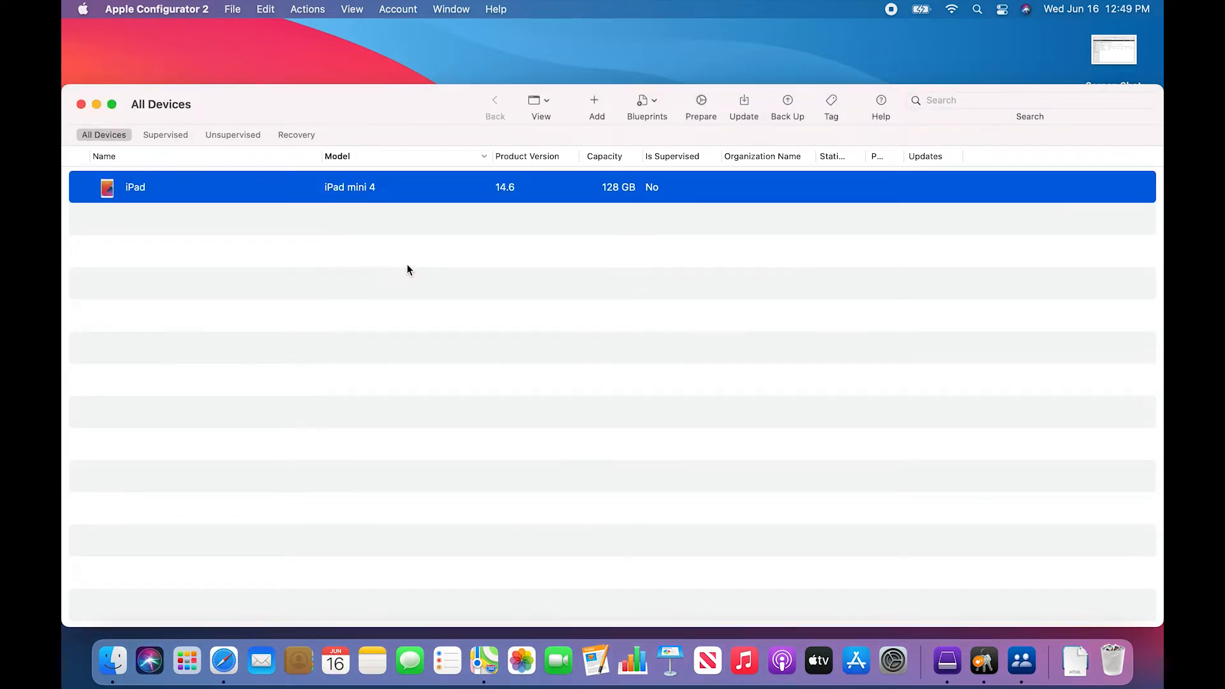
mouse_move(461, 259)
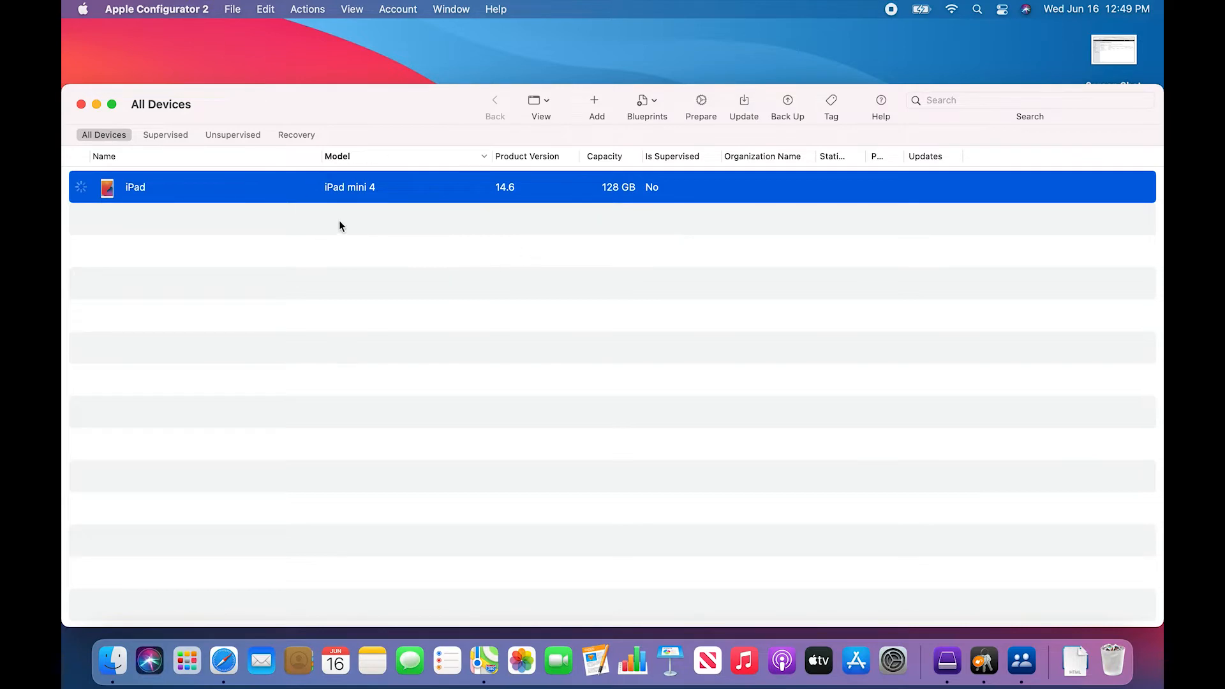
mouse_move(508, 194)
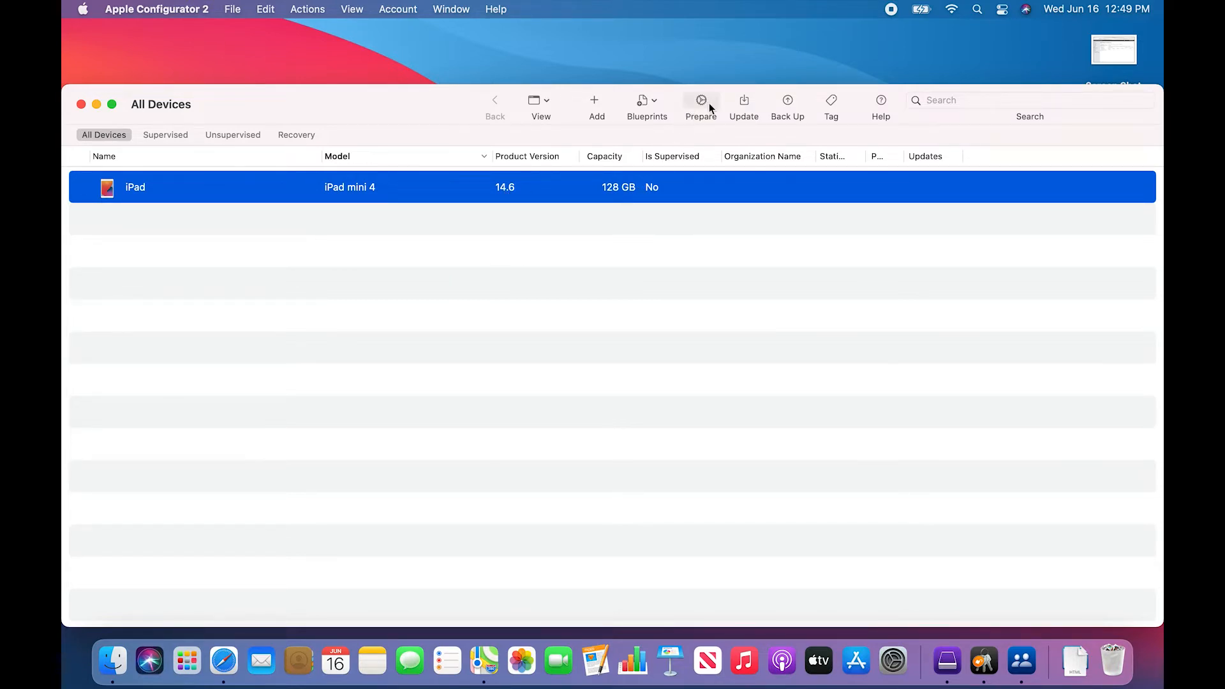
click(700, 106)
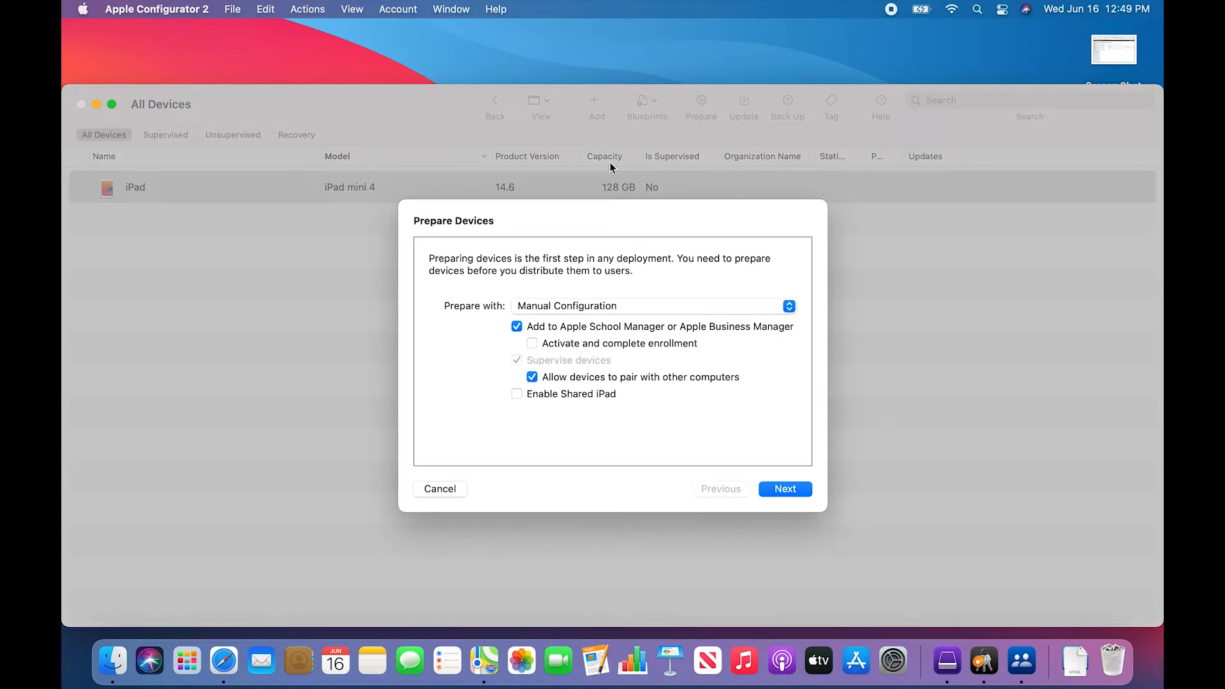
mouse_move(495, 318)
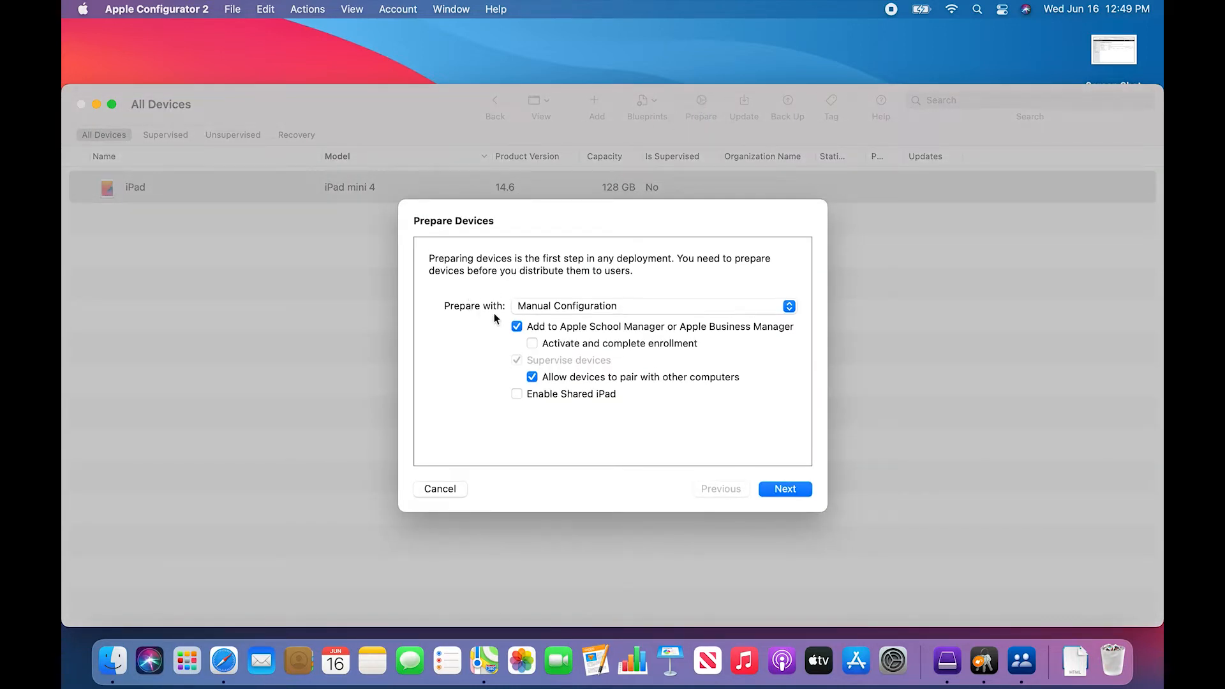
mouse_move(600, 342)
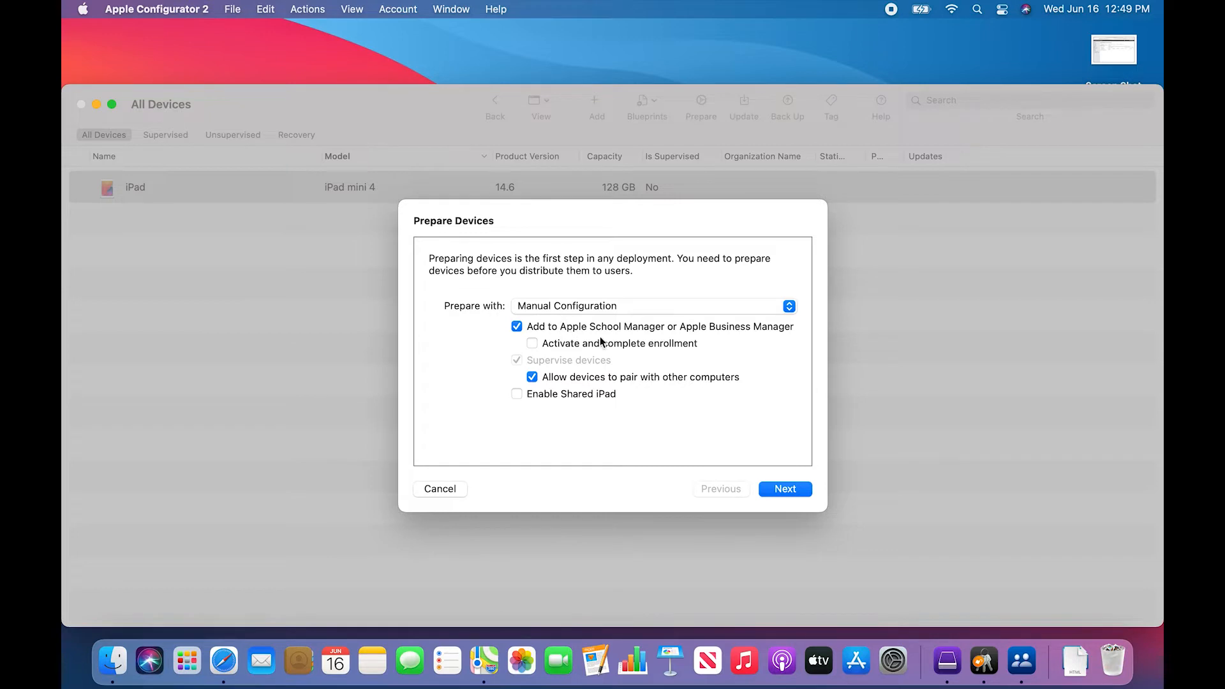
mouse_move(706, 331)
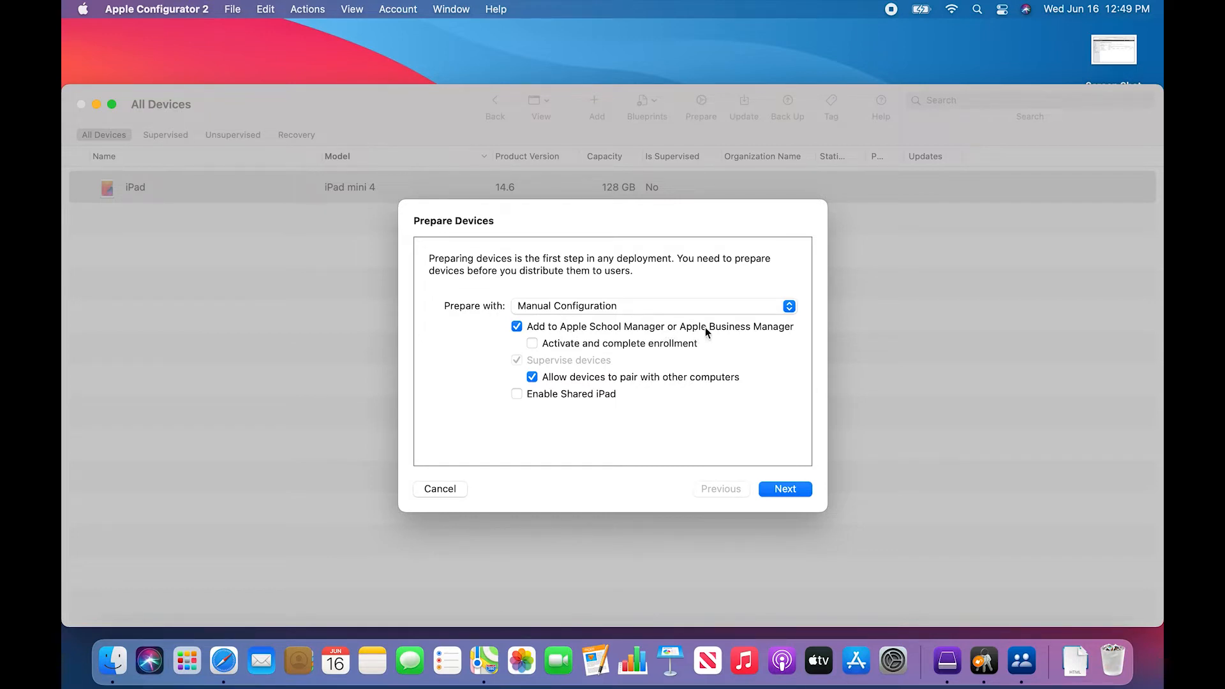
mouse_move(763, 338)
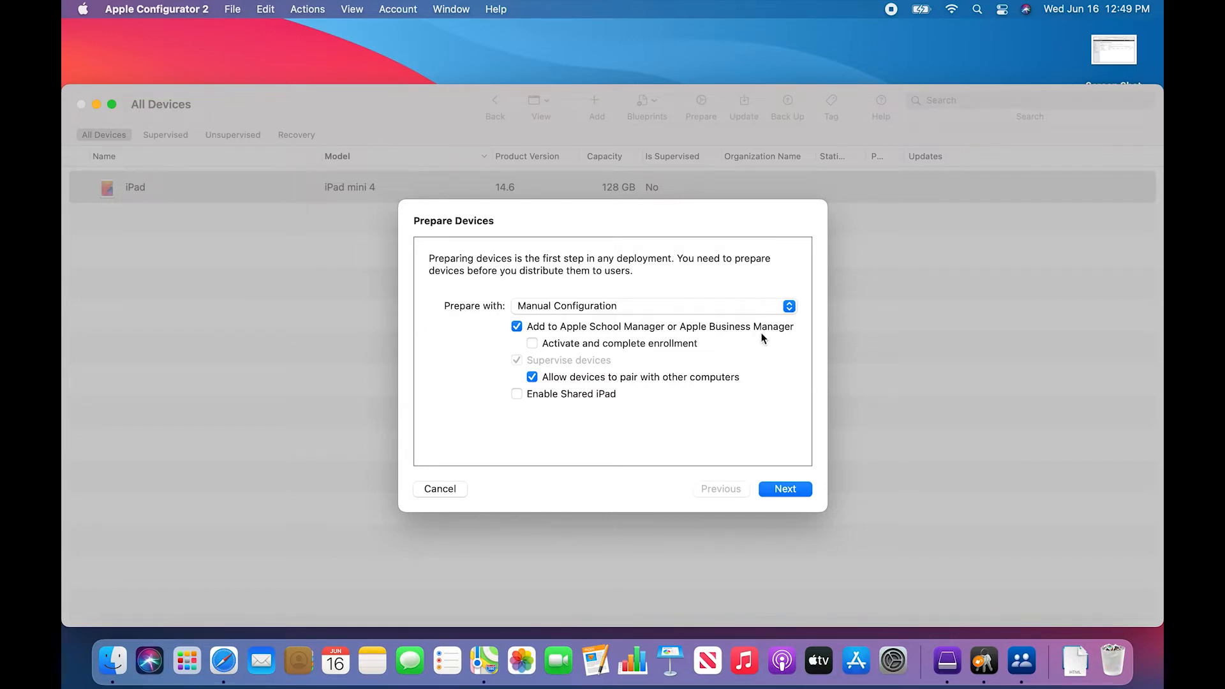
mouse_move(601, 387)
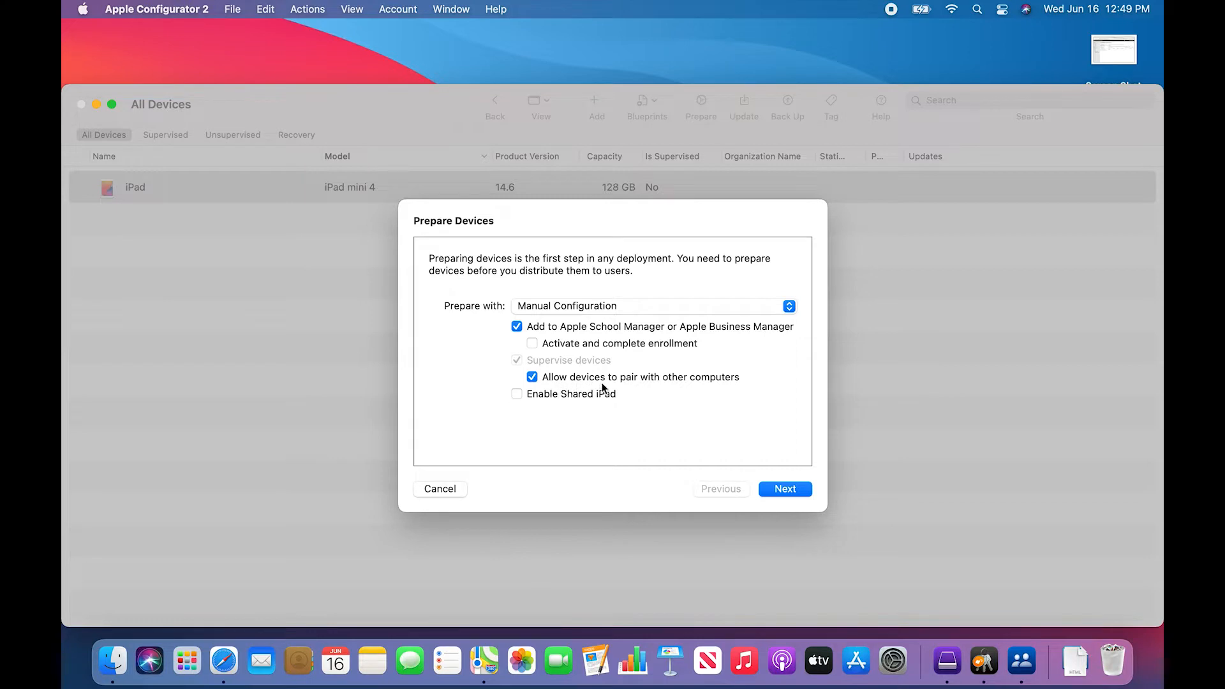
mouse_move(675, 401)
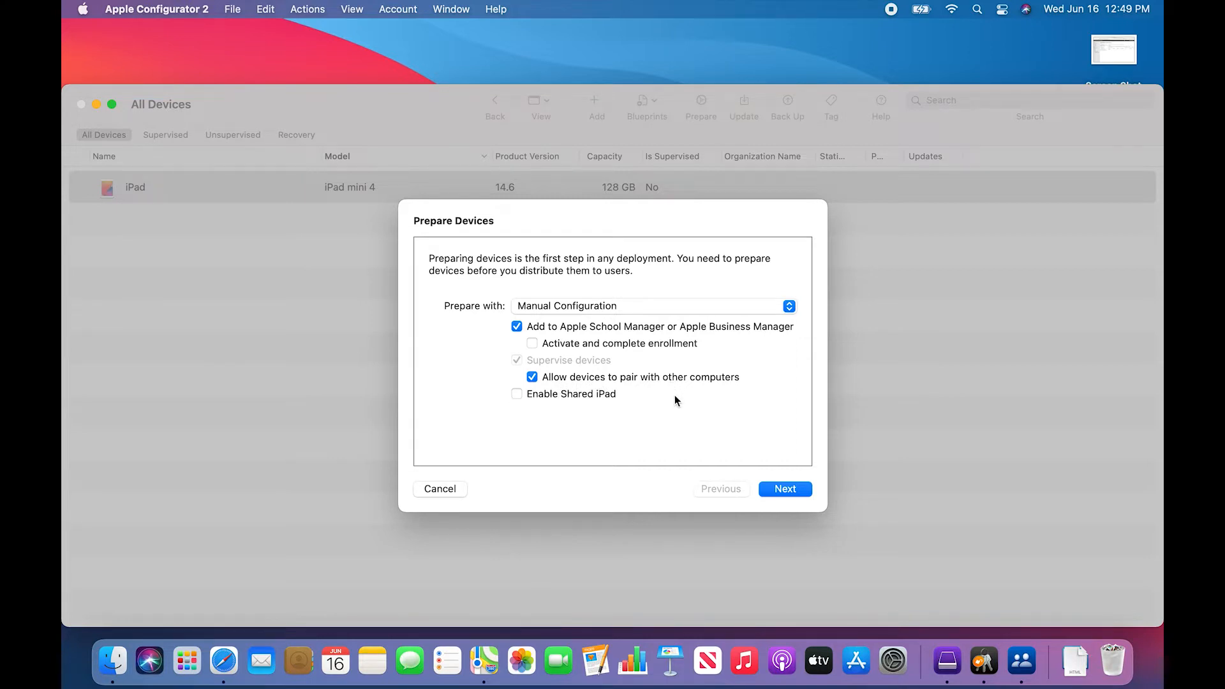
Prepare the iPad with Model Dev server, Model Technology Solutions LLC, hidden setup steps and no network profile.
click(785, 489)
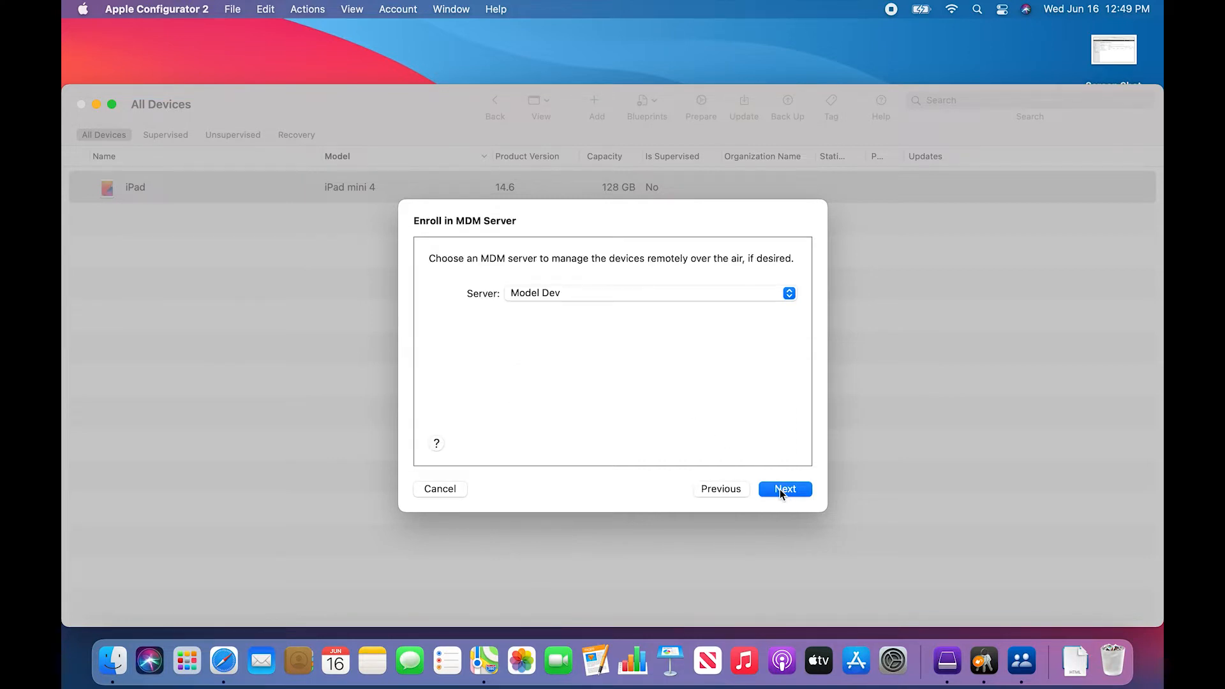
mouse_move(597, 304)
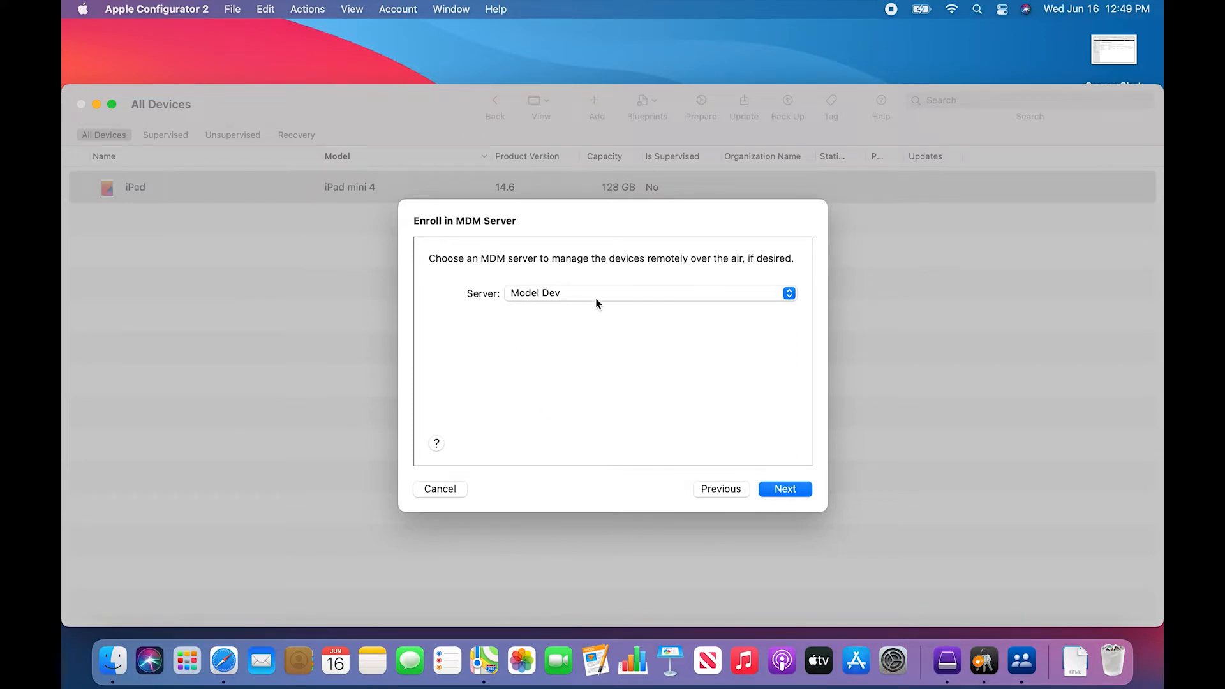
mouse_move(653, 354)
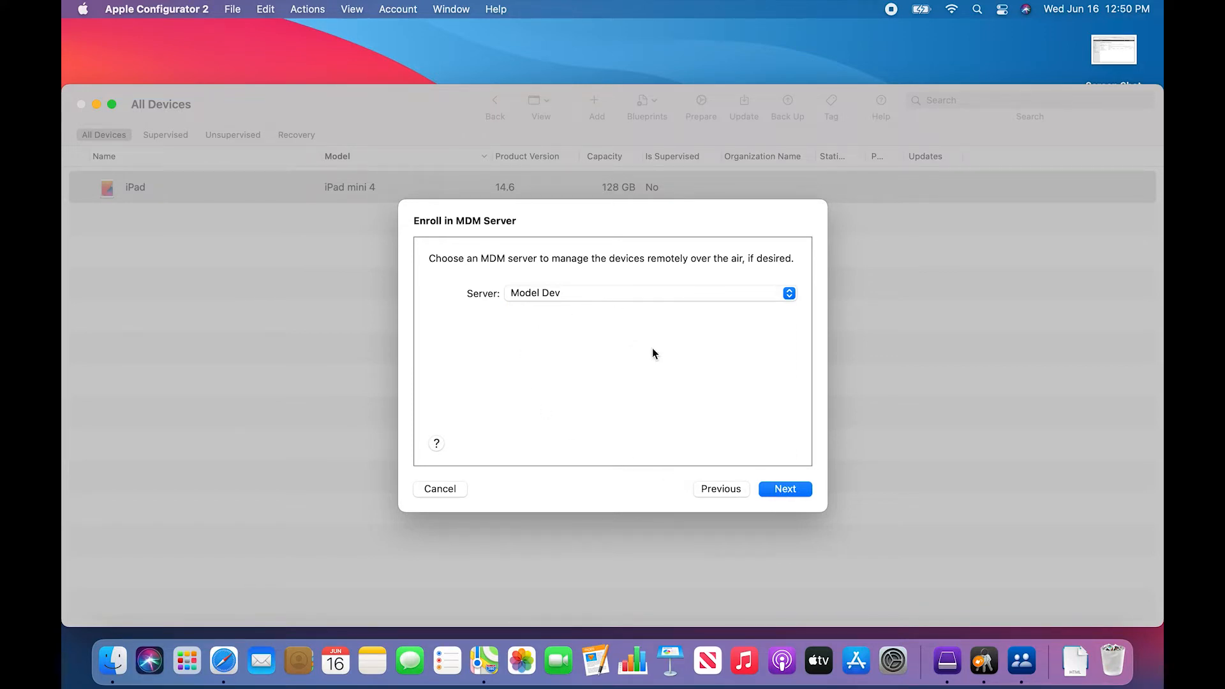
click(785, 489)
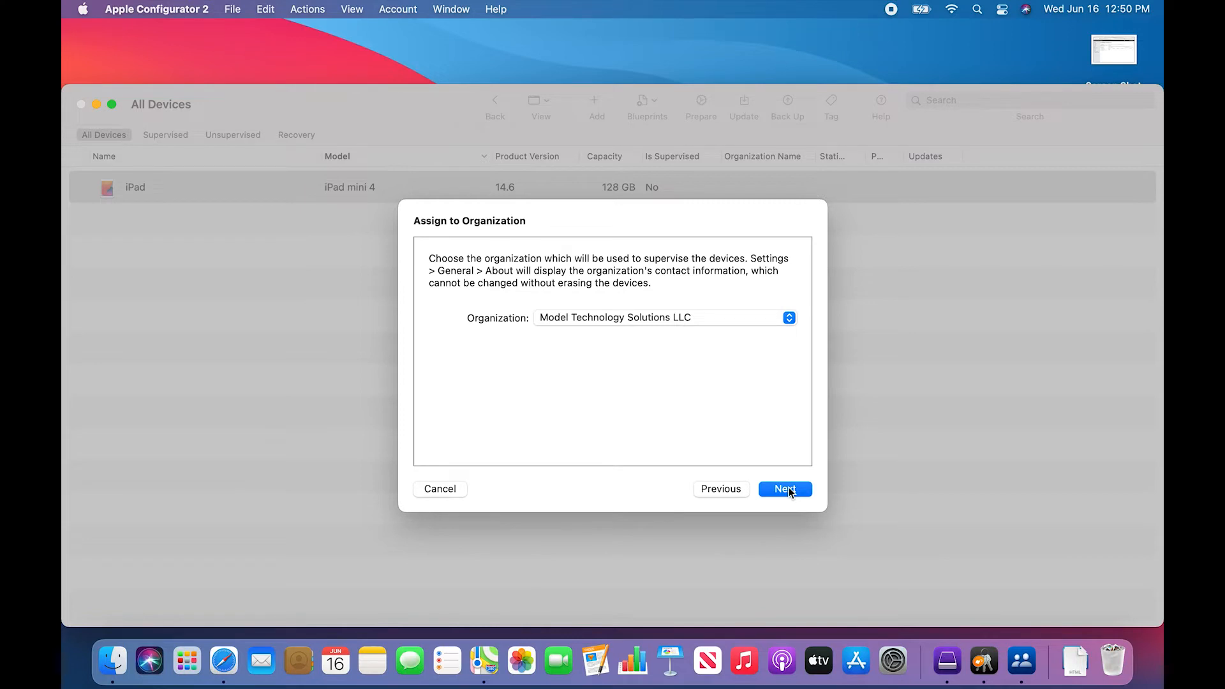
click(784, 488)
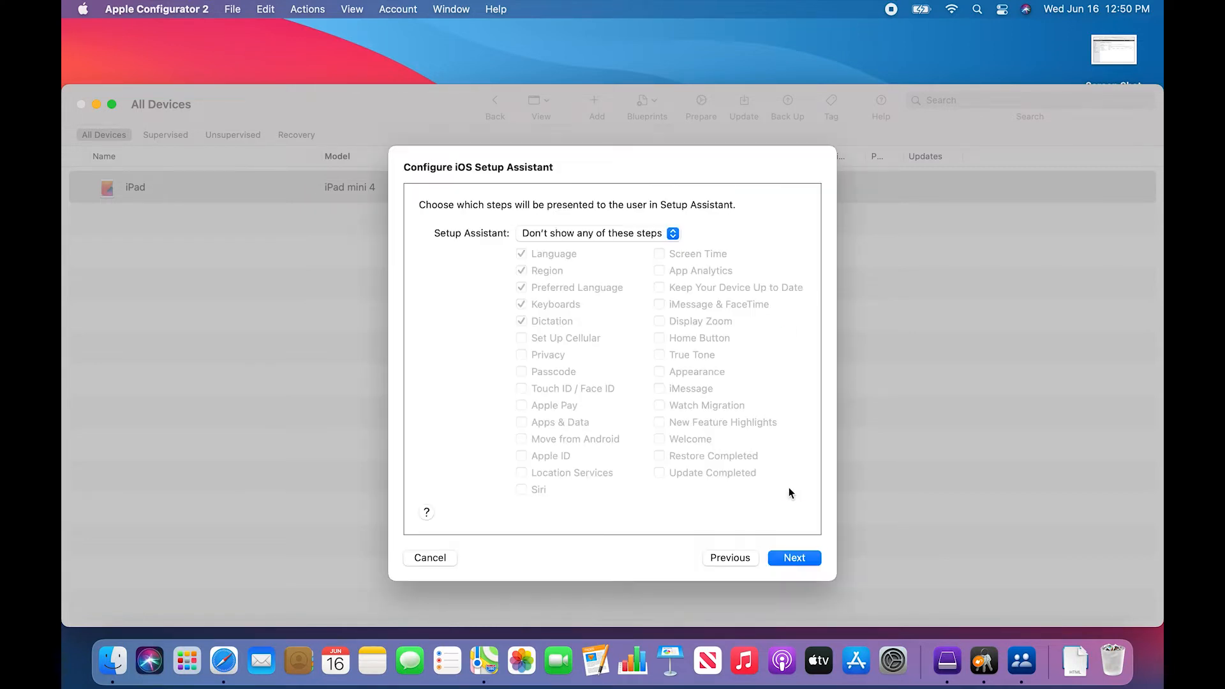
mouse_move(596, 367)
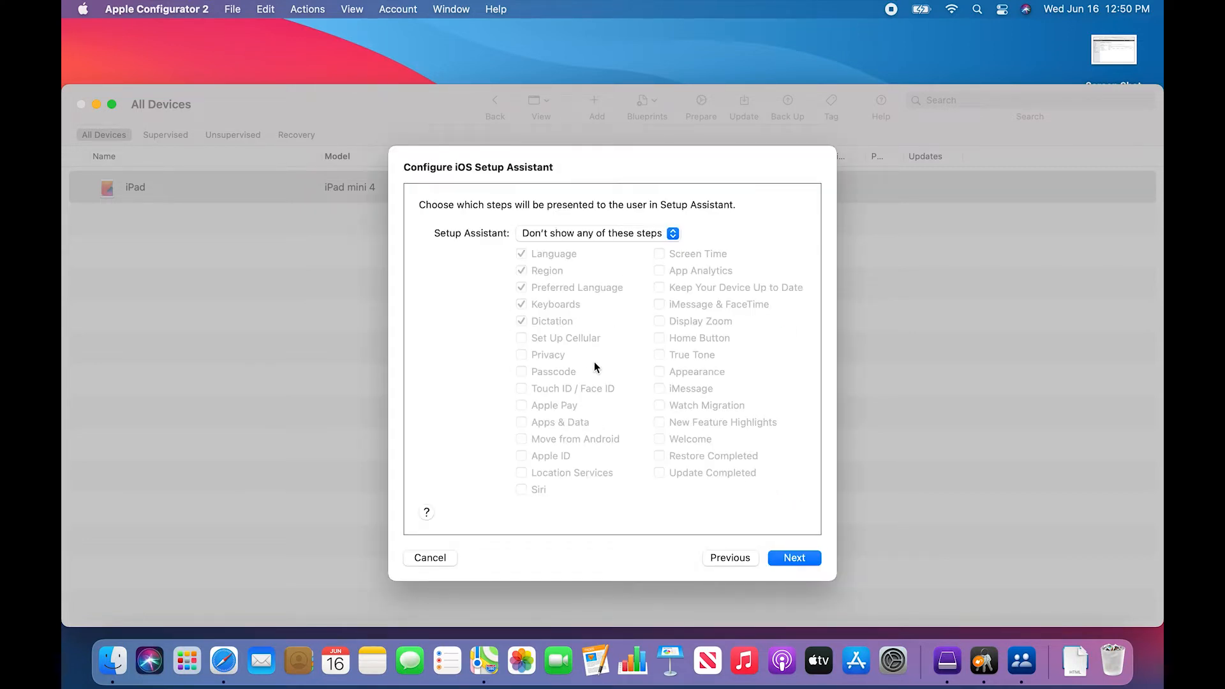
mouse_move(621, 377)
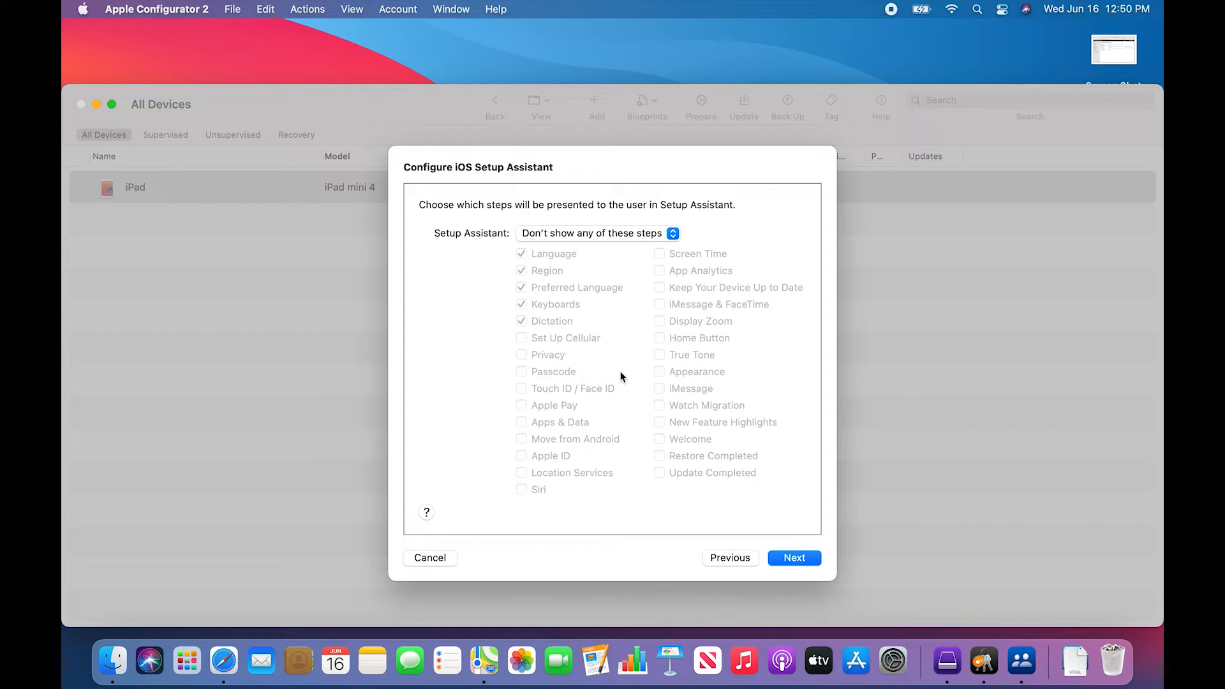
click(793, 558)
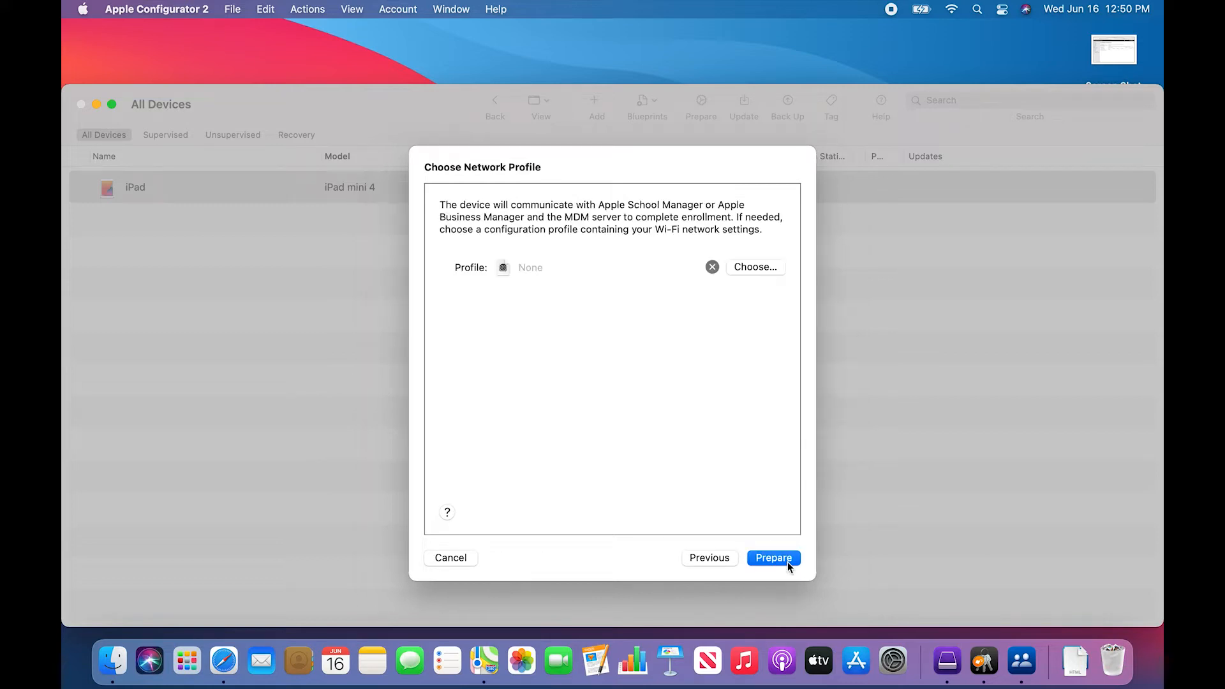
mouse_move(536, 411)
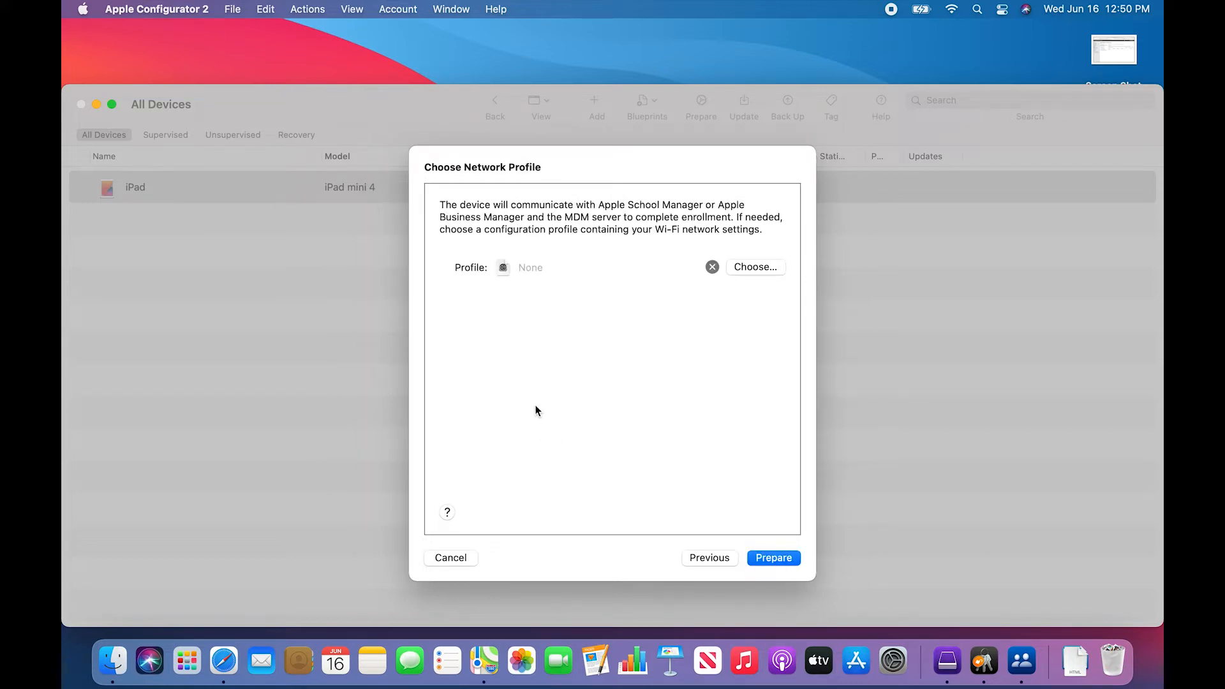
mouse_move(565, 356)
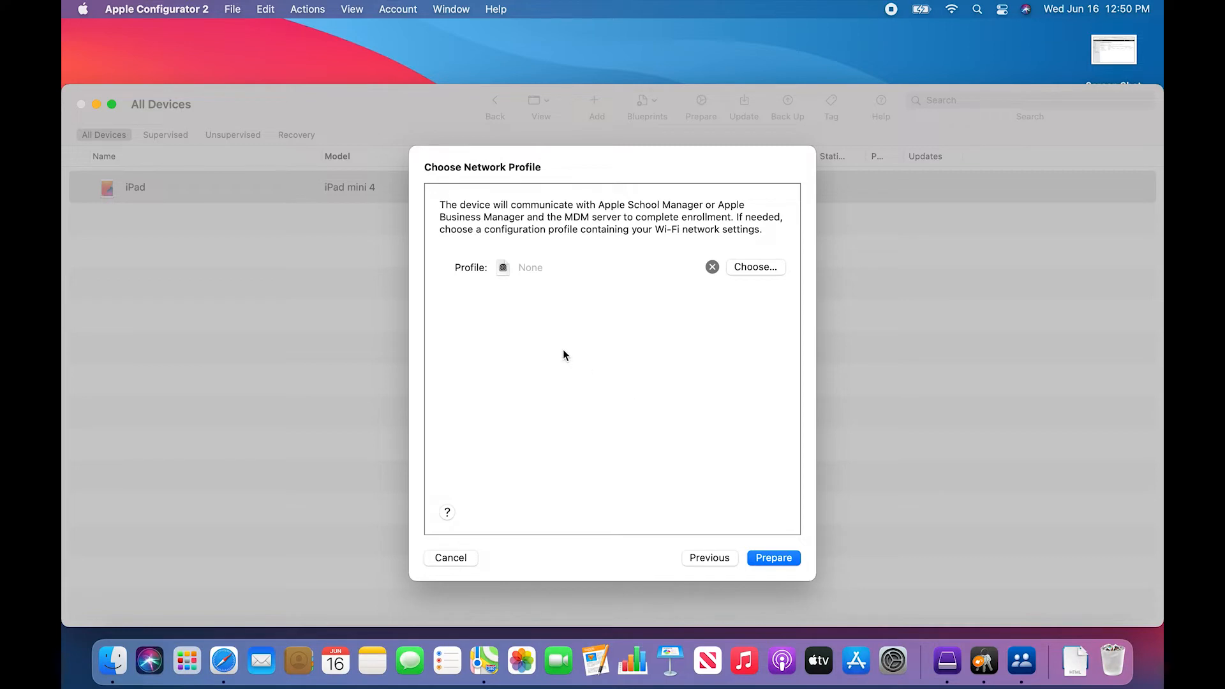
mouse_move(639, 414)
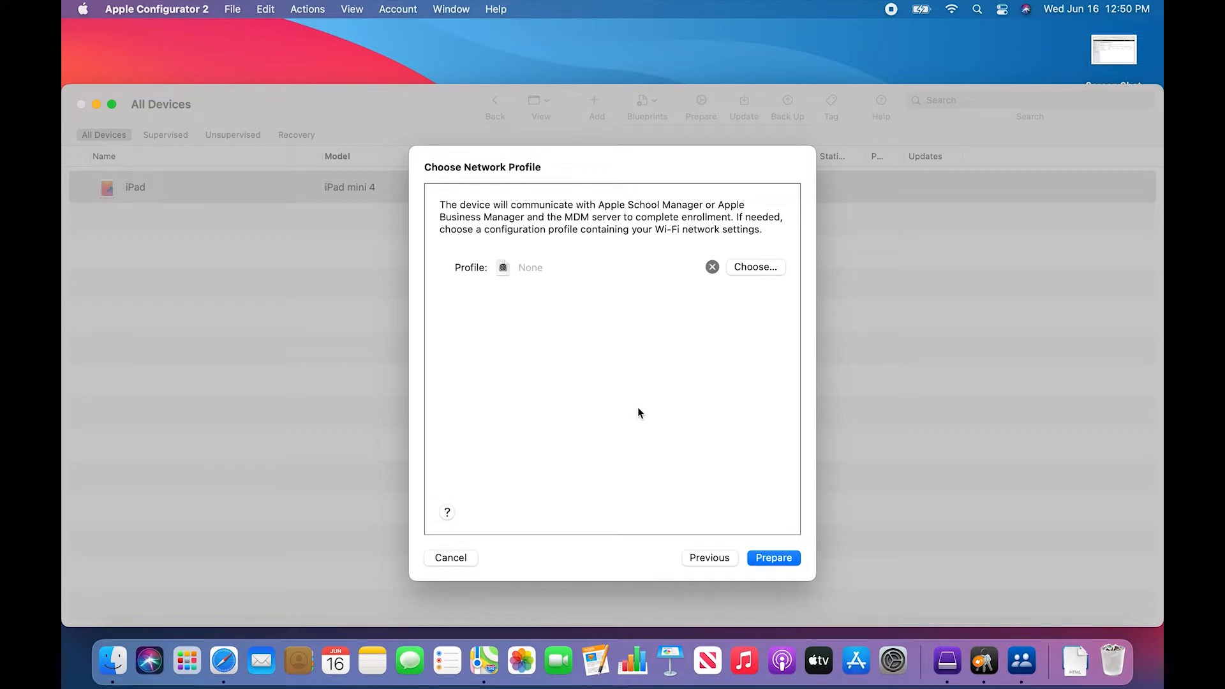
mouse_move(609, 352)
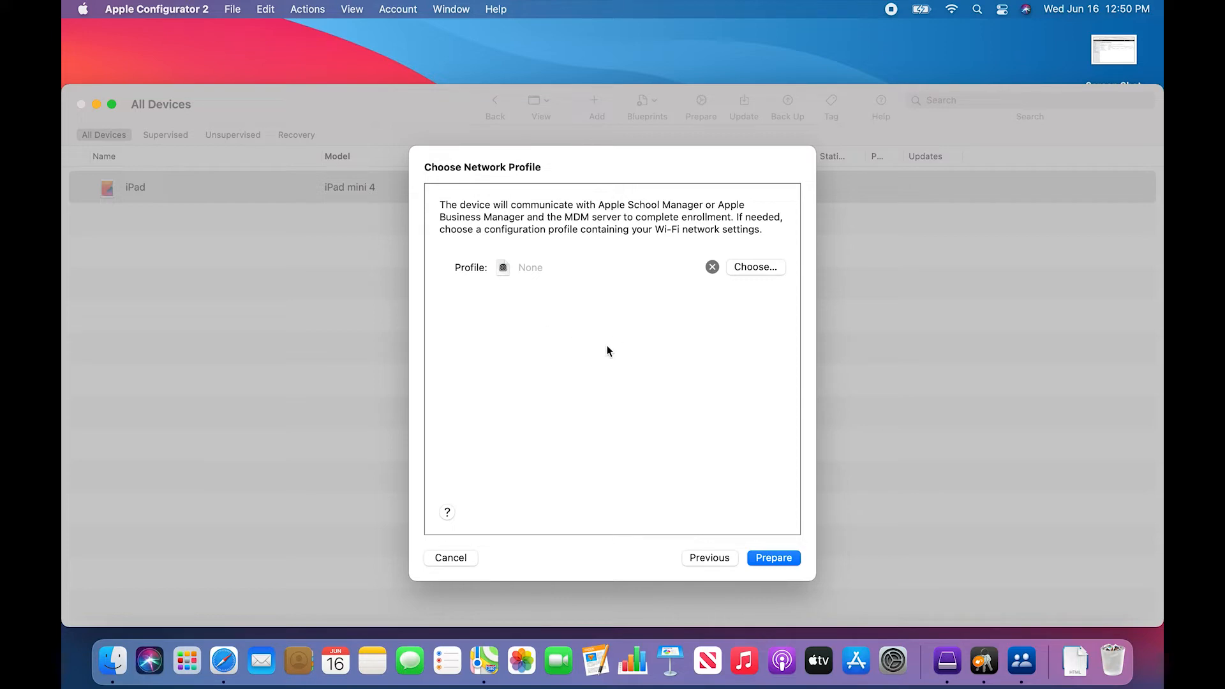
mouse_move(763, 529)
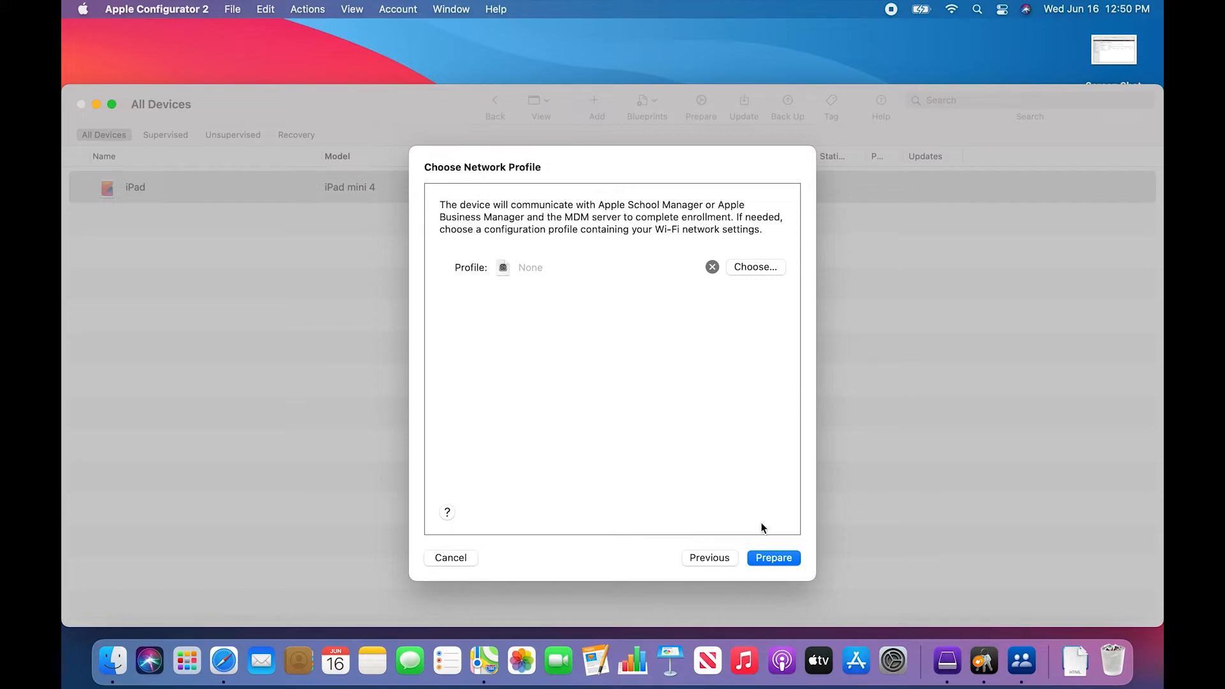
click(773, 558)
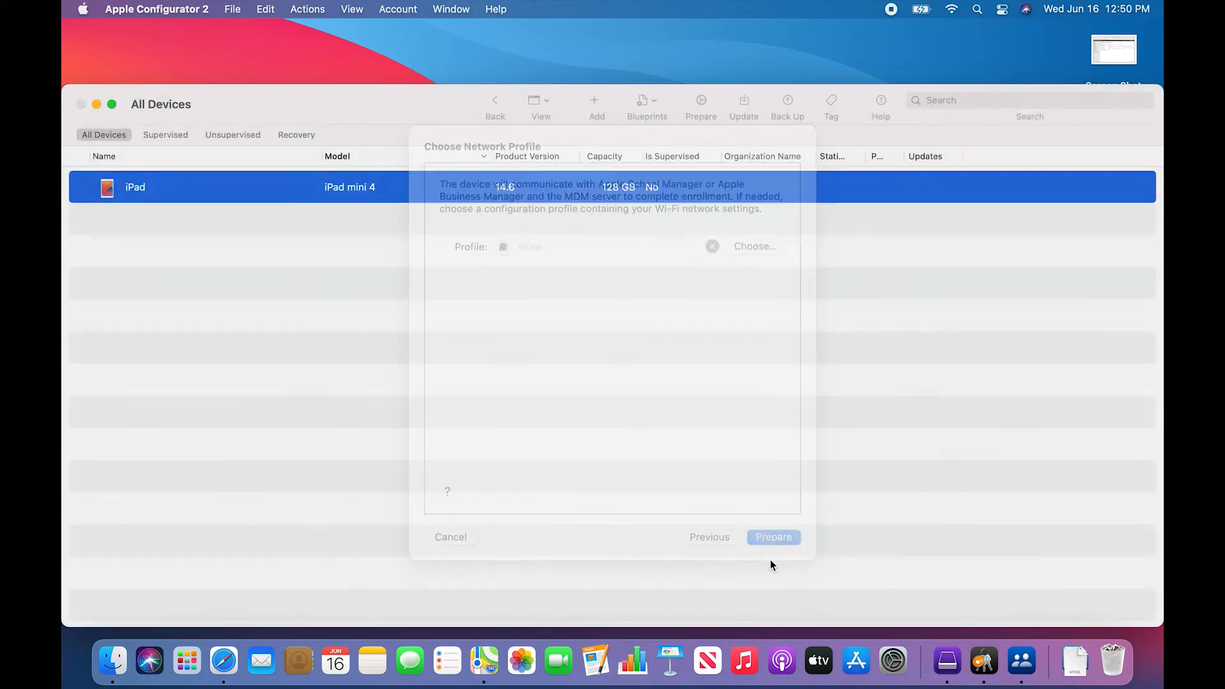
click(773, 537)
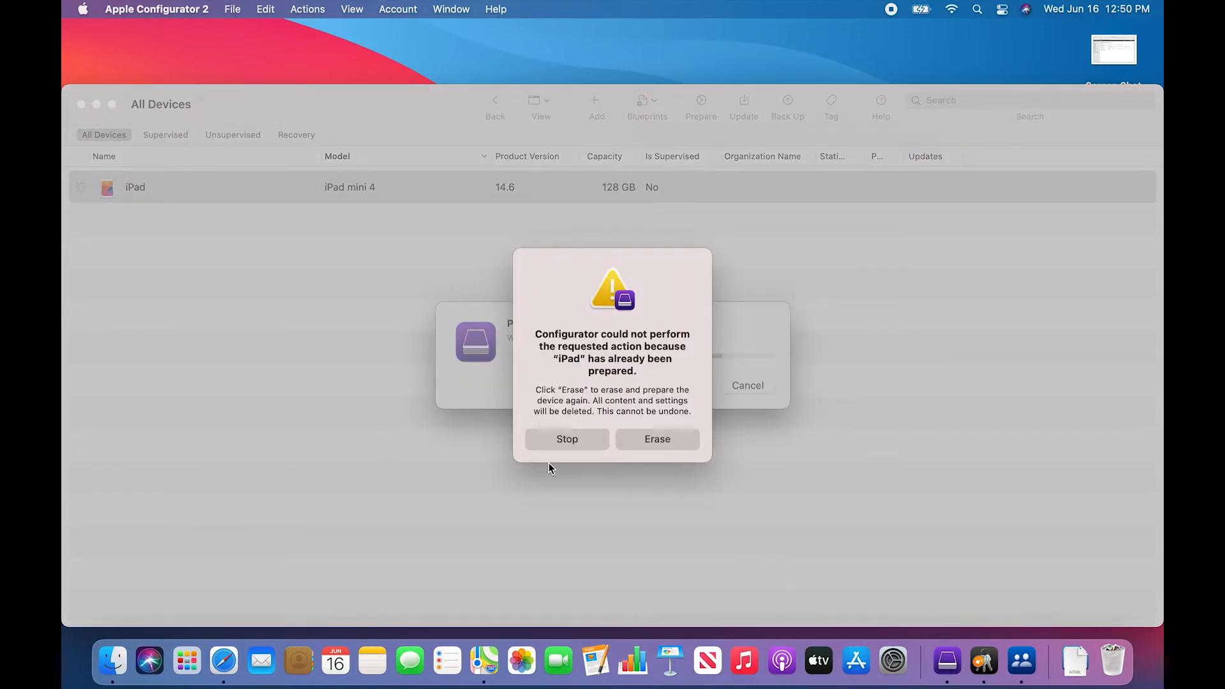
mouse_move(638, 490)
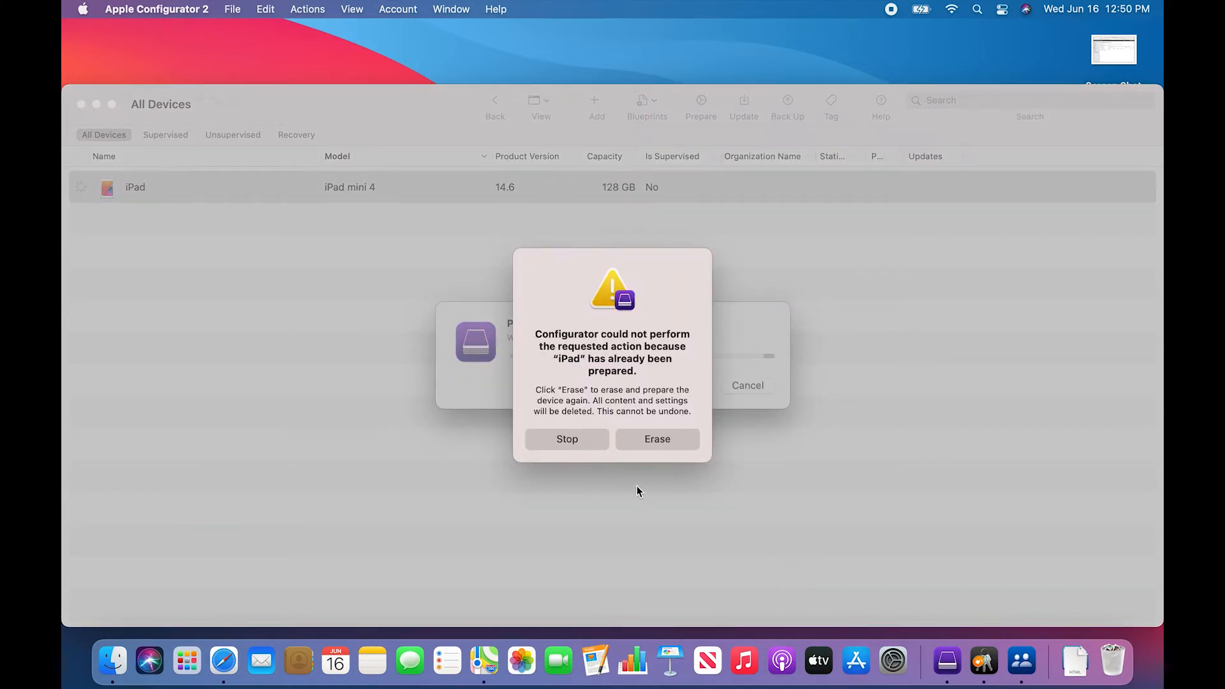
mouse_move(646, 453)
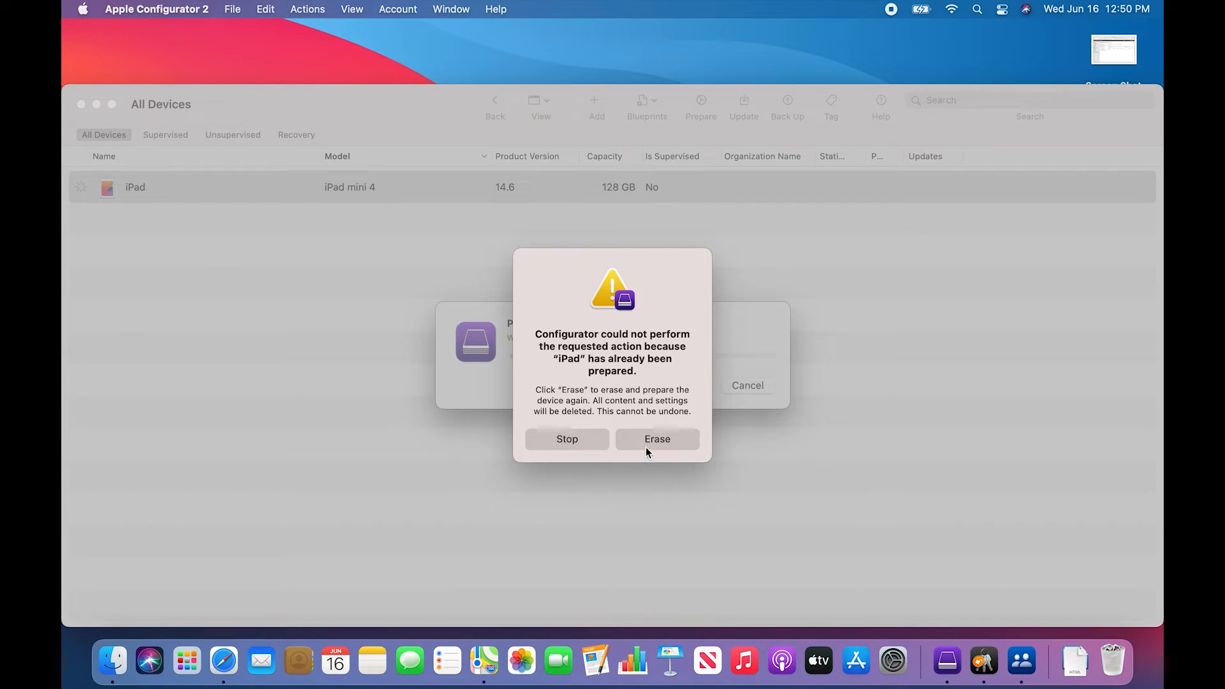
click(656, 438)
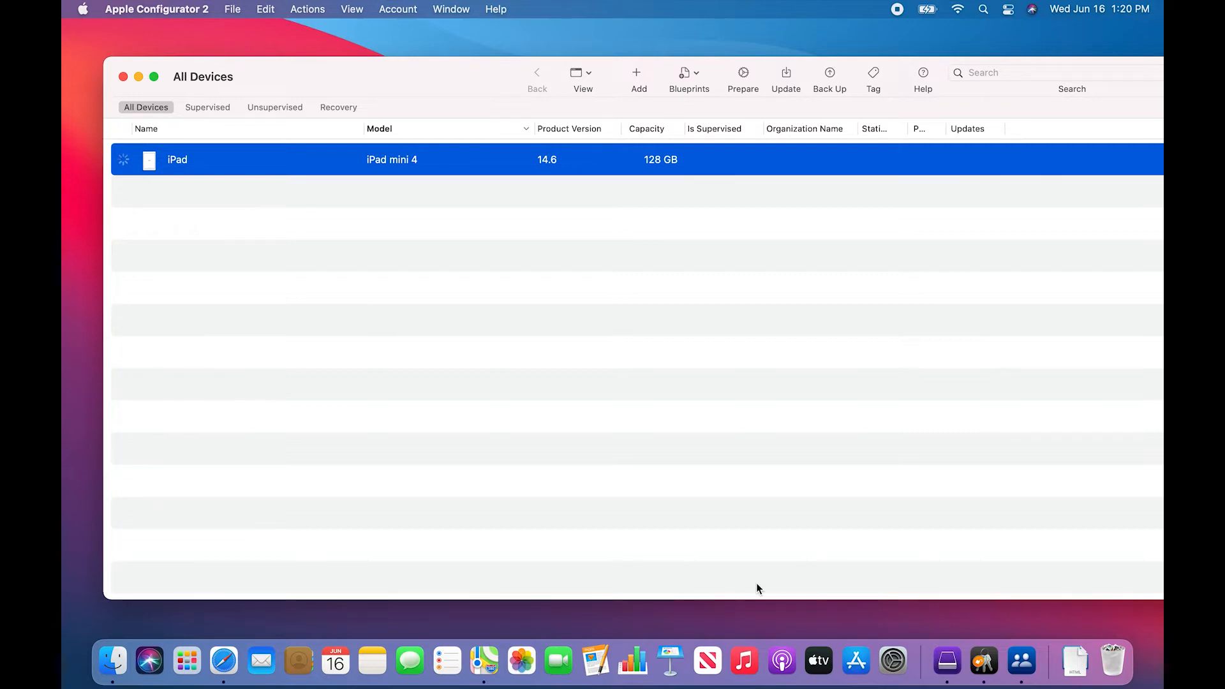
mouse_move(516, 218)
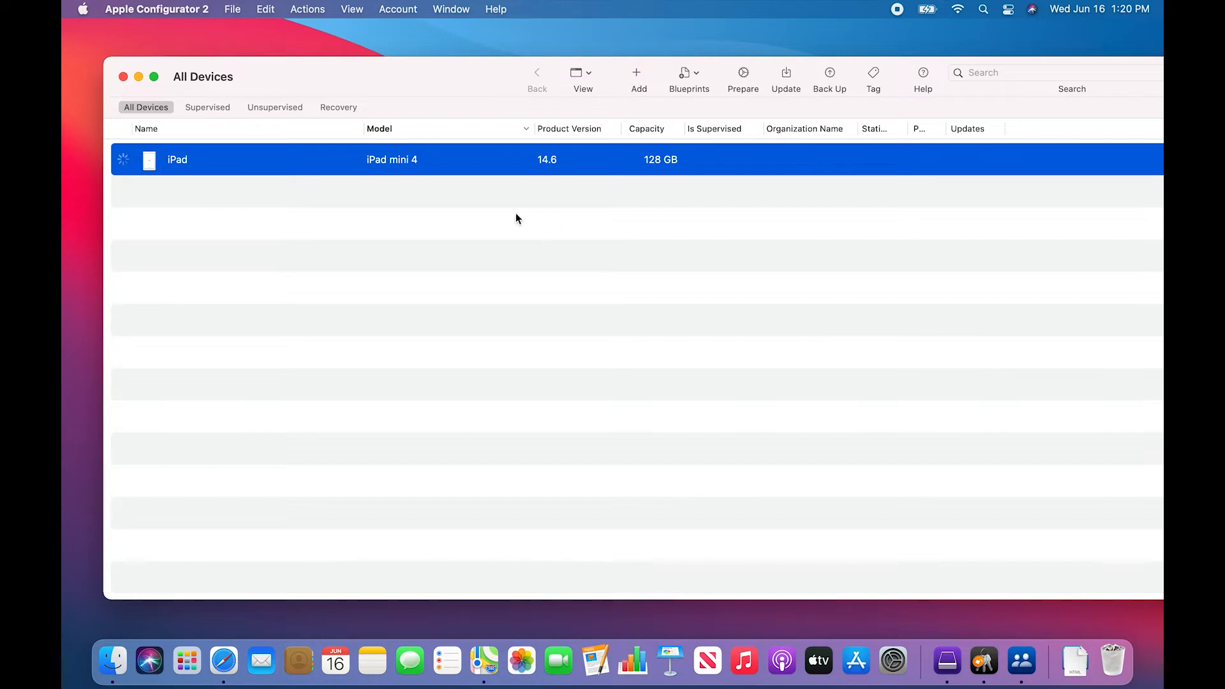
mouse_move(422, 485)
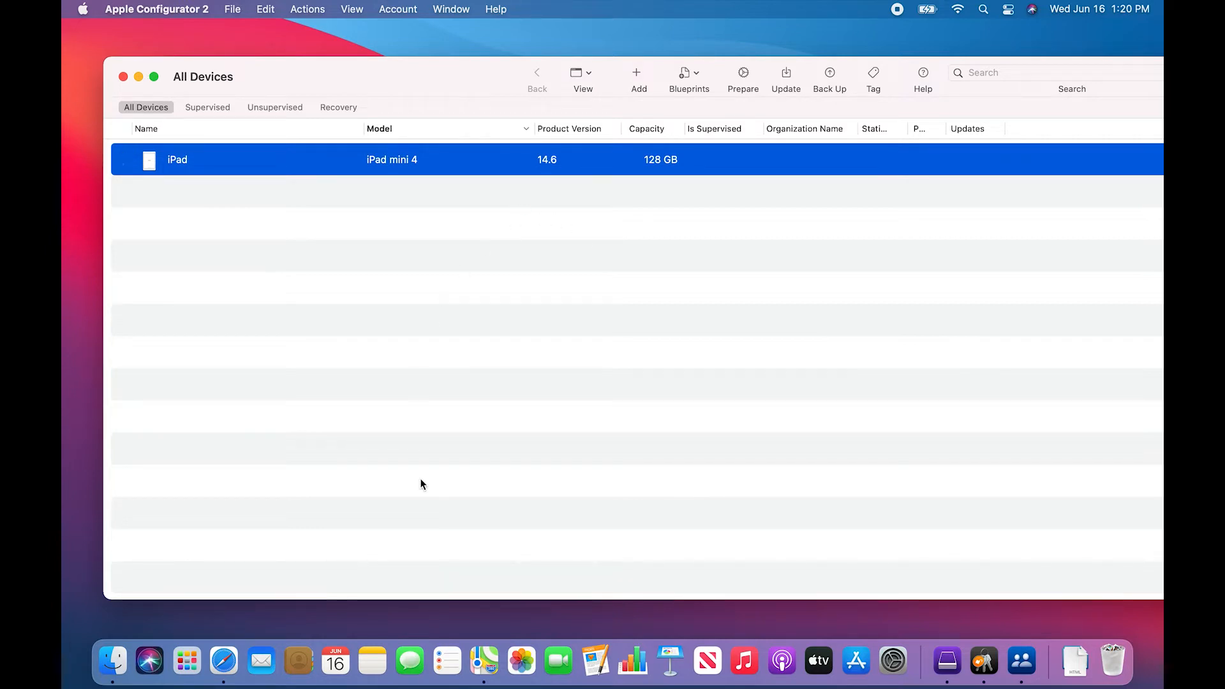
mouse_move(441, 493)
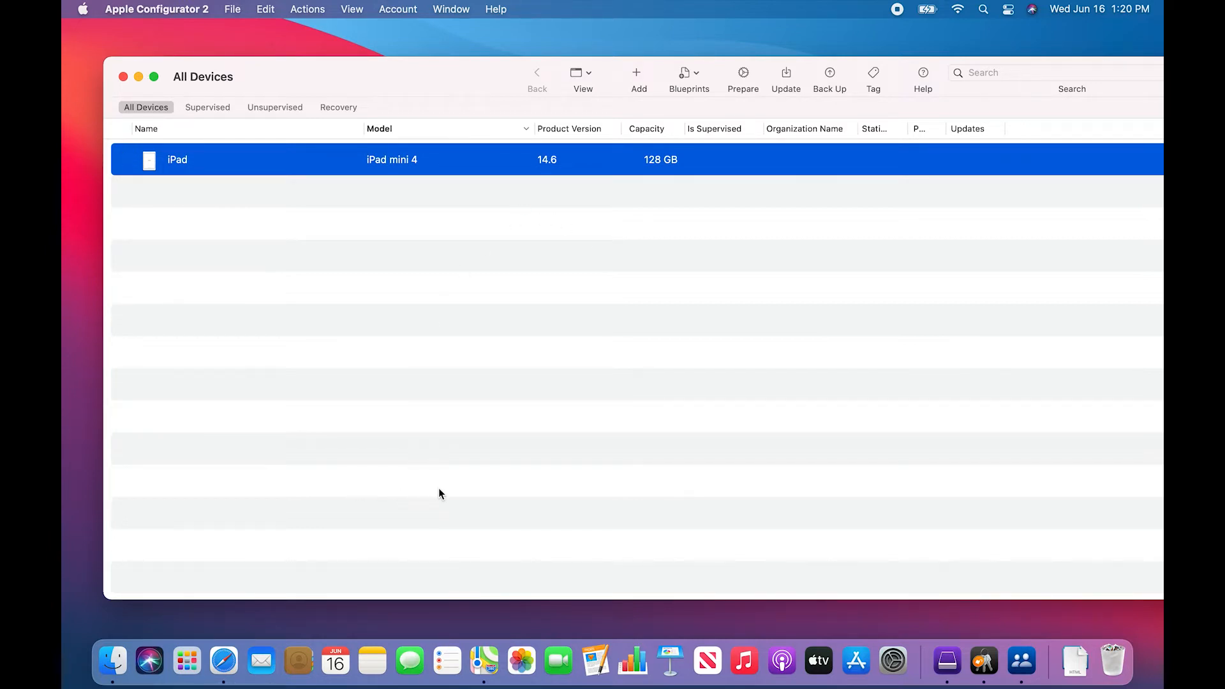
mouse_move(449, 490)
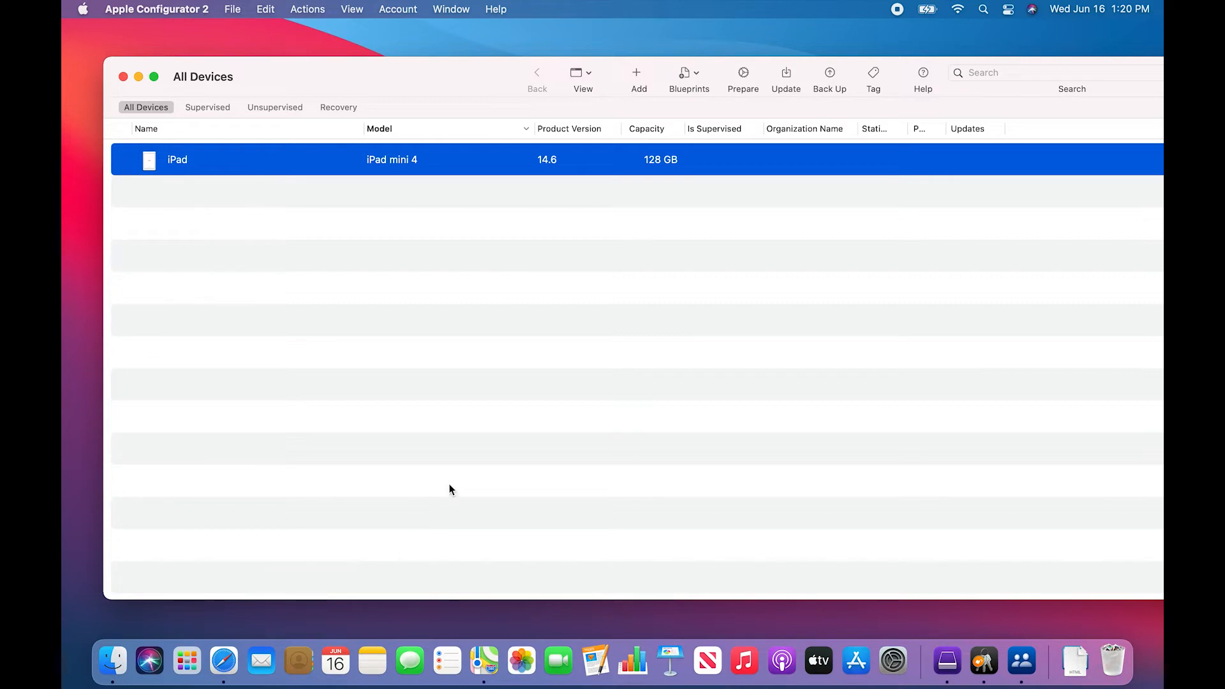
mouse_move(224, 662)
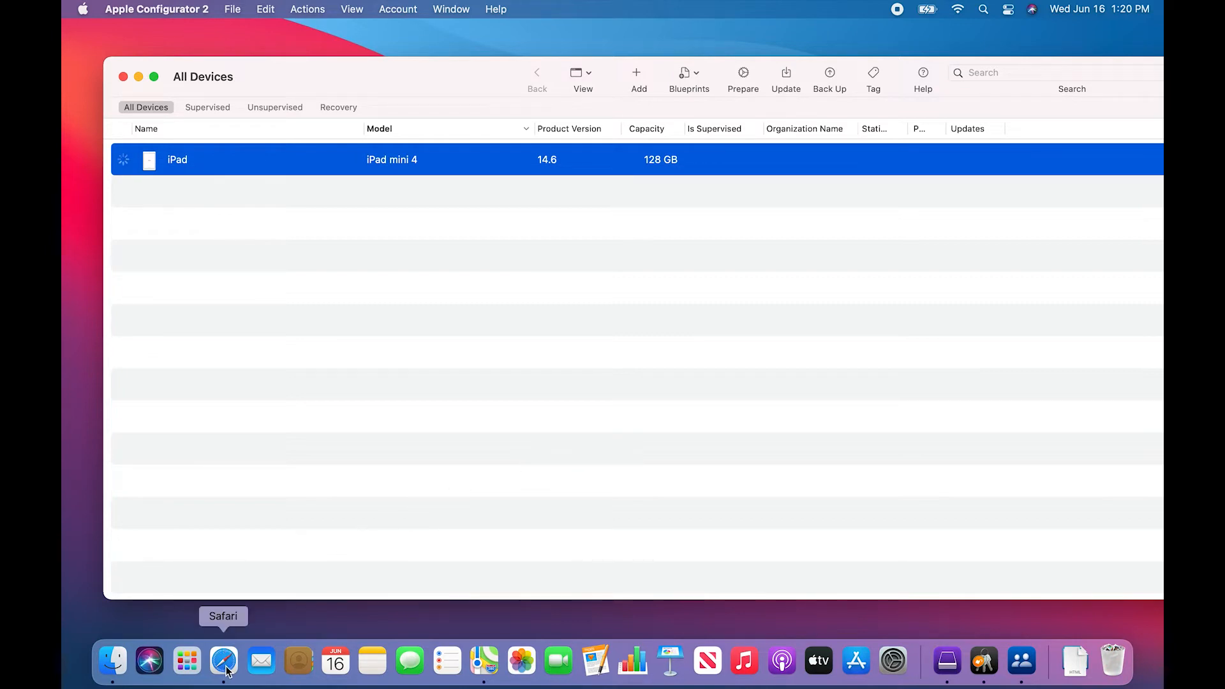
Show the devices enrolled via the Apple Configurator 2 server in Apple Business Manager Settings.
click(224, 660)
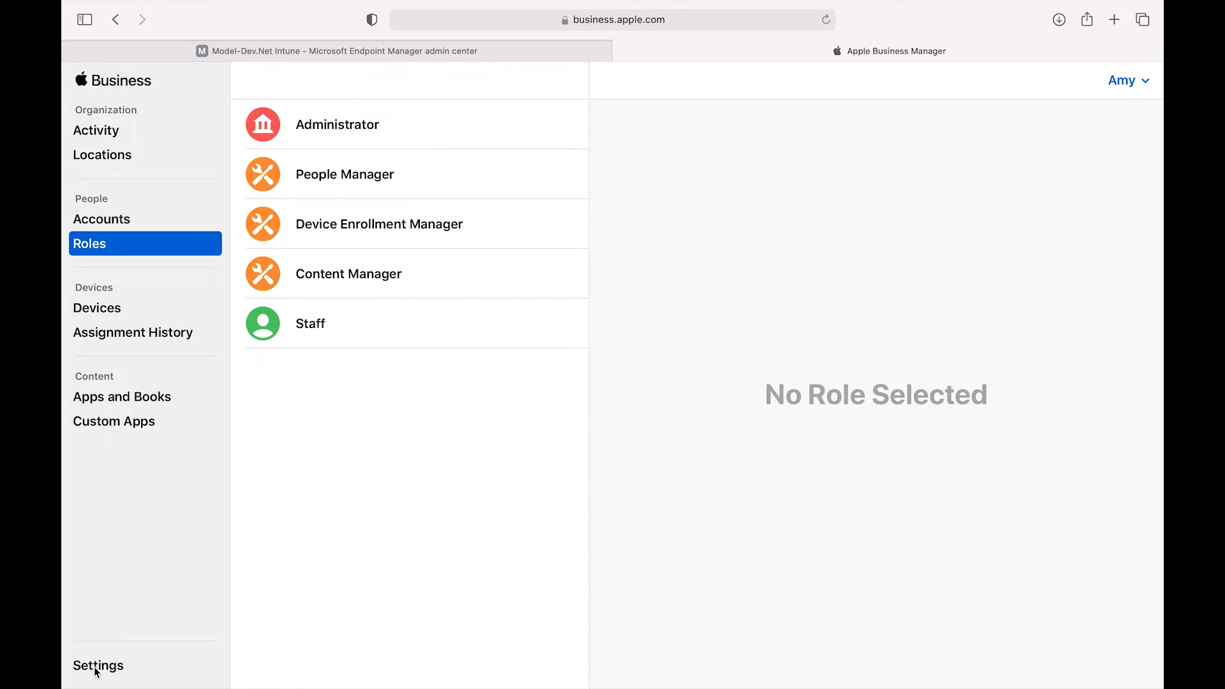
click(99, 664)
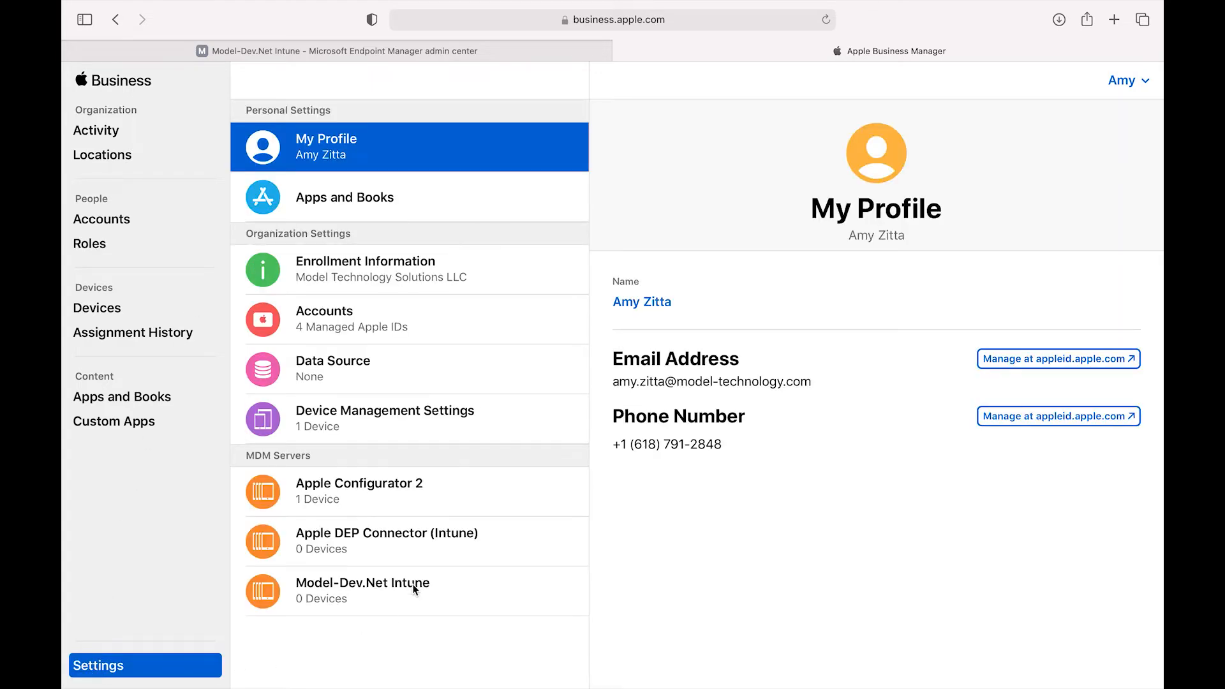
mouse_move(381, 509)
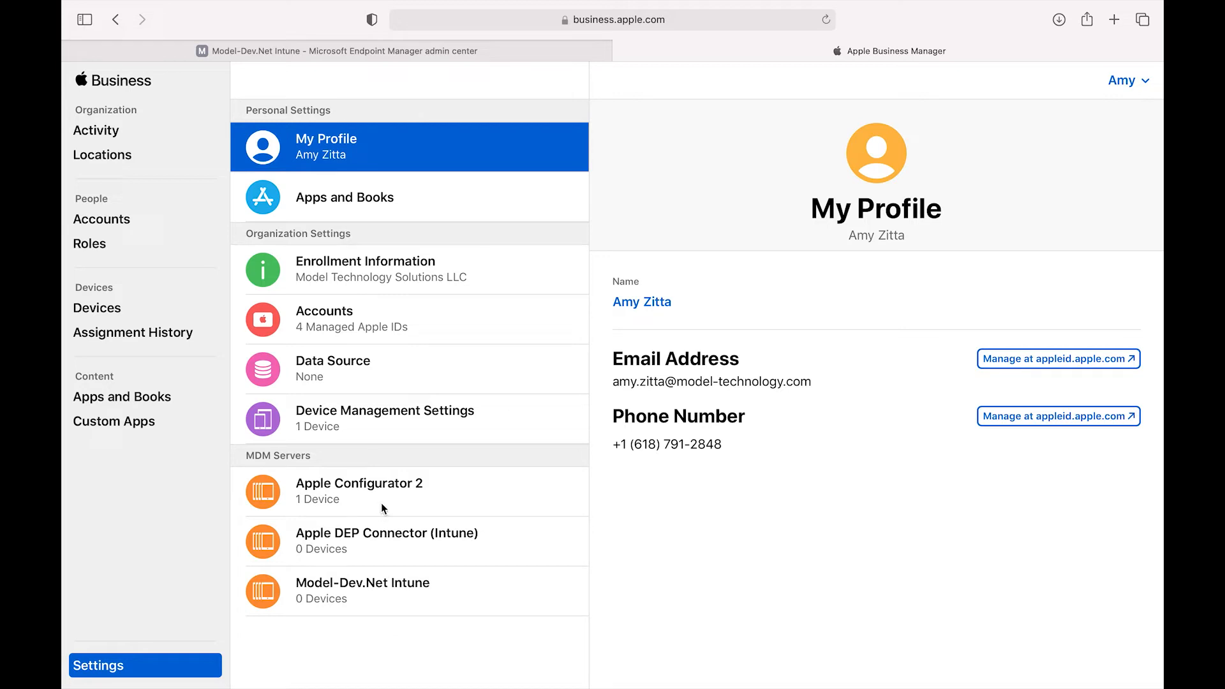
mouse_move(333, 492)
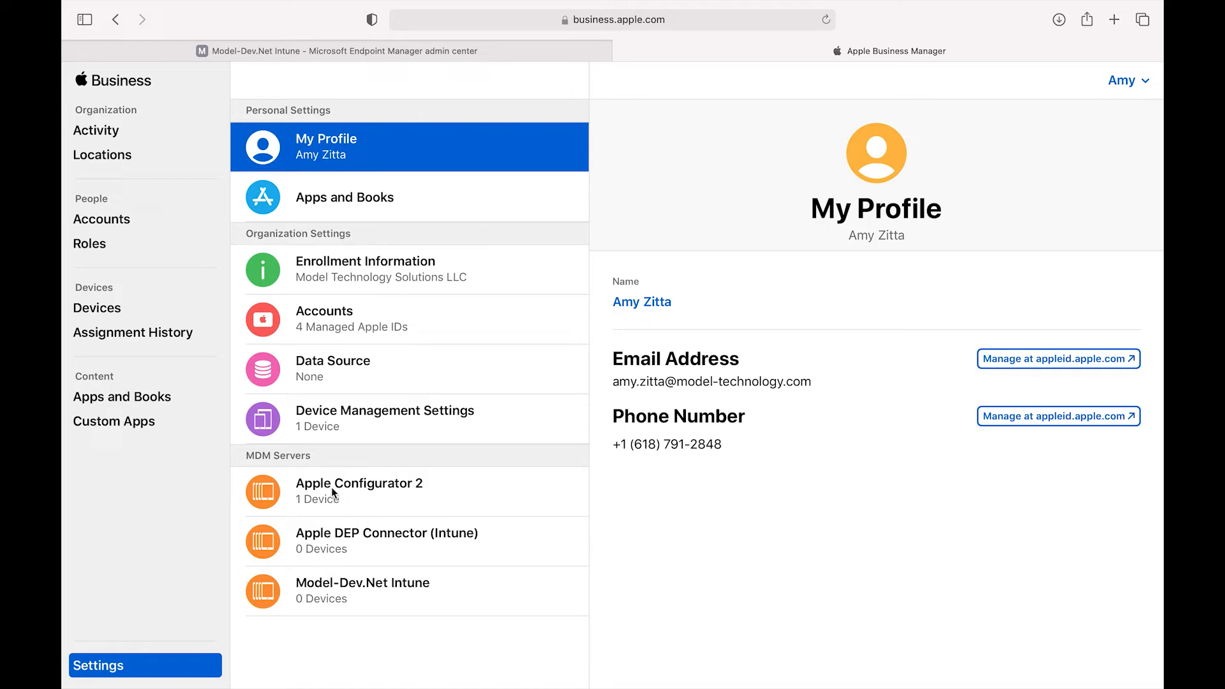
click(360, 491)
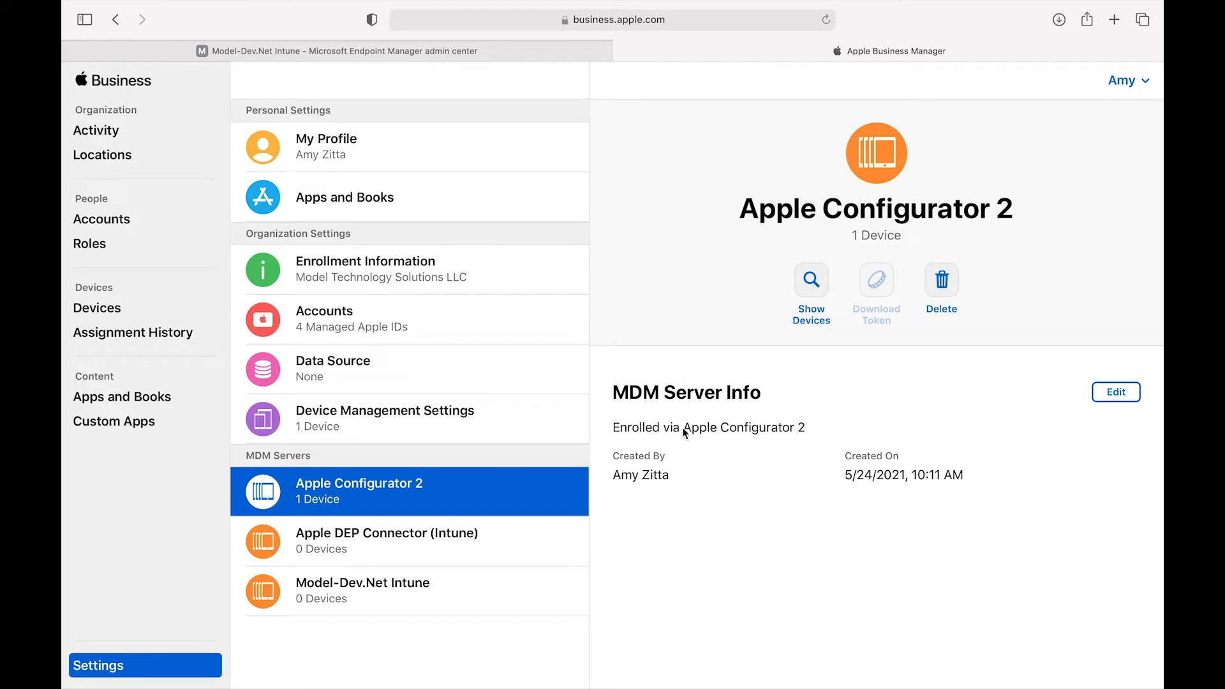
click(810, 281)
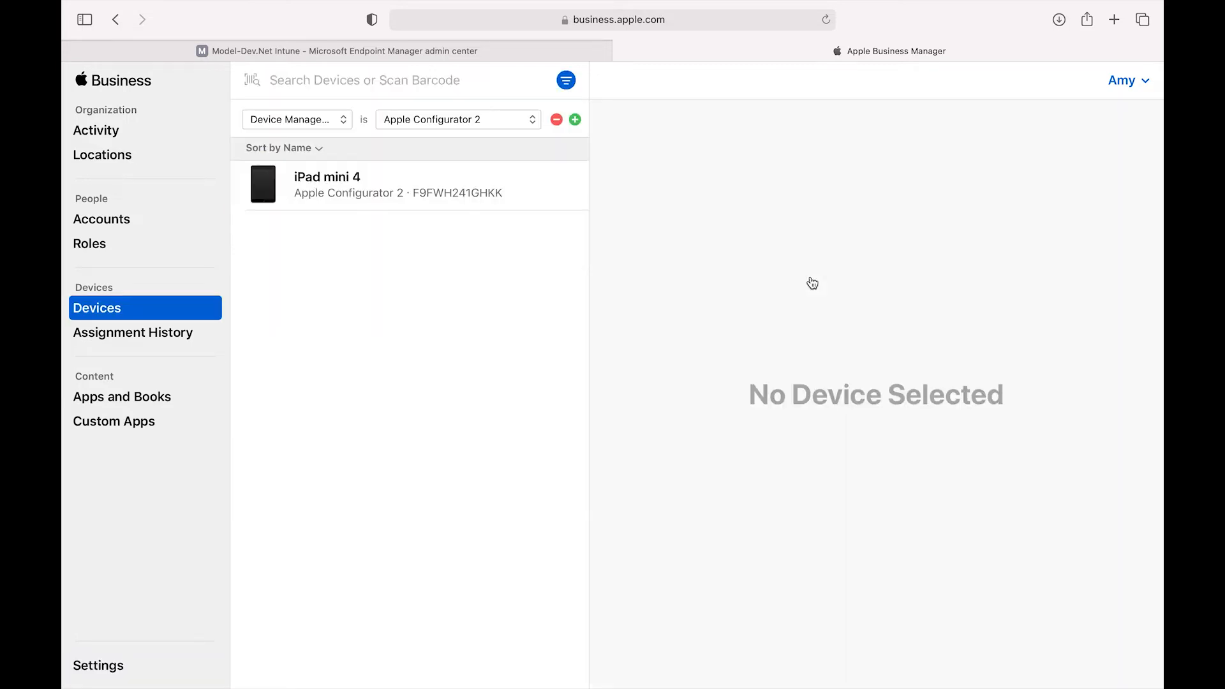
mouse_move(359, 196)
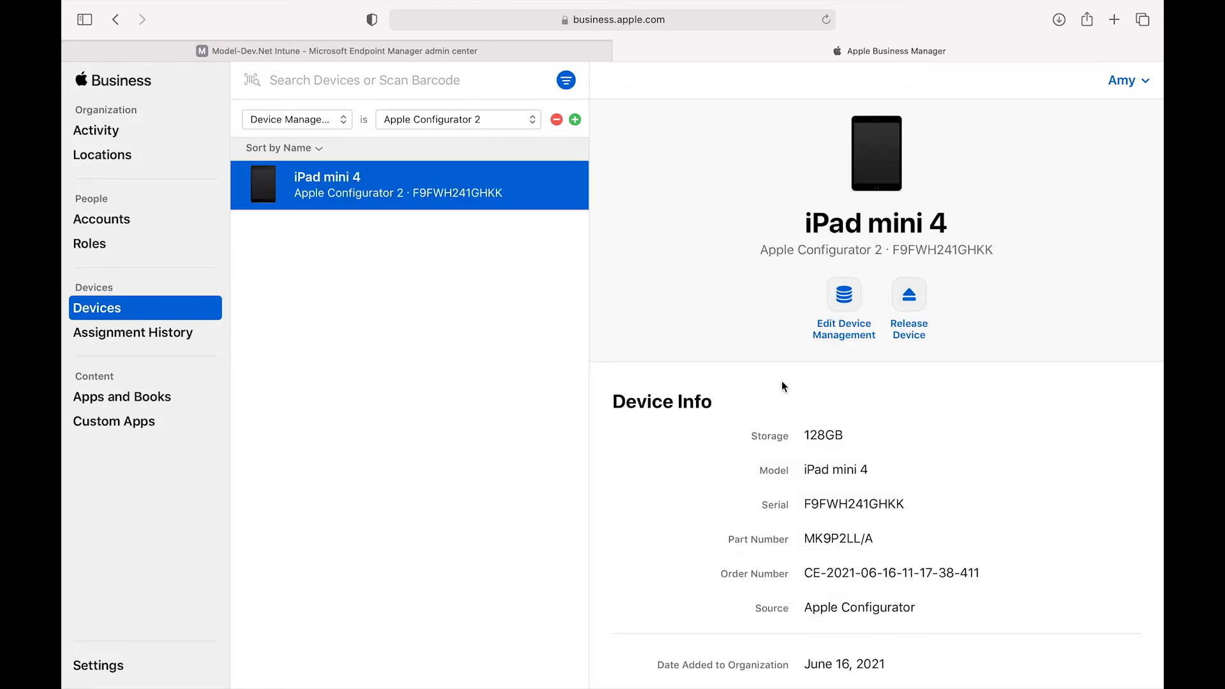
Reassign the iPad mini 4's MDM server from Apple Configurator 2 to Model-Dev.Net Intune and confirm.
click(843, 301)
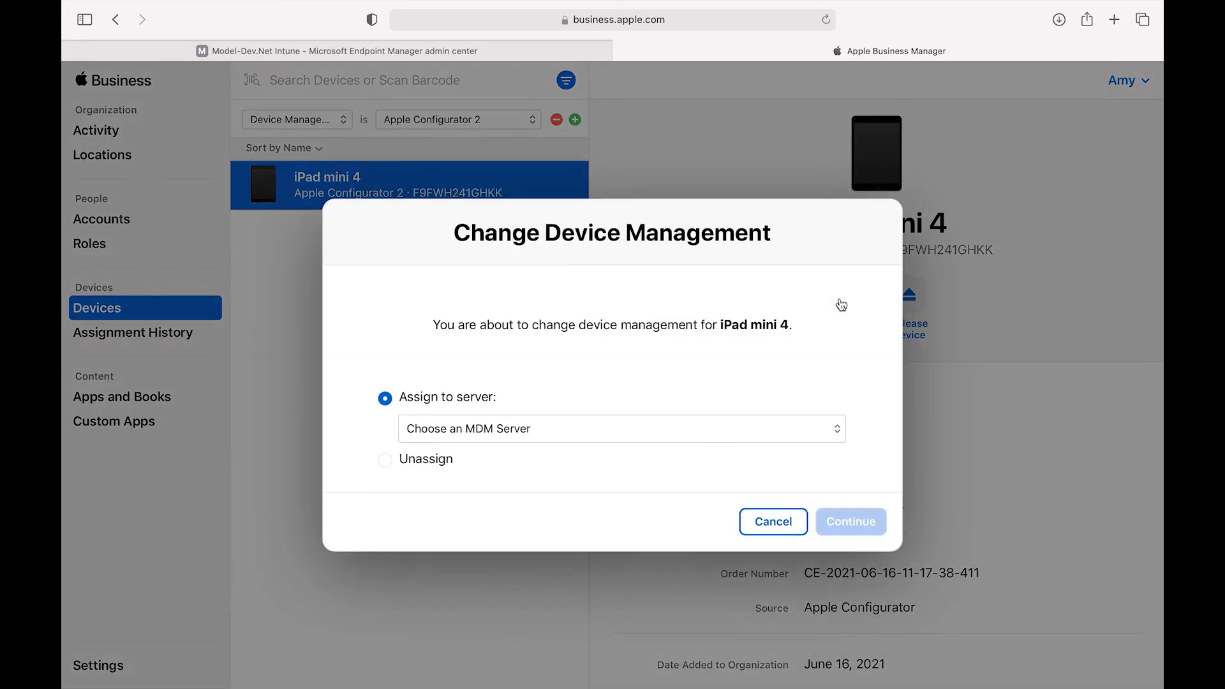
click(621, 429)
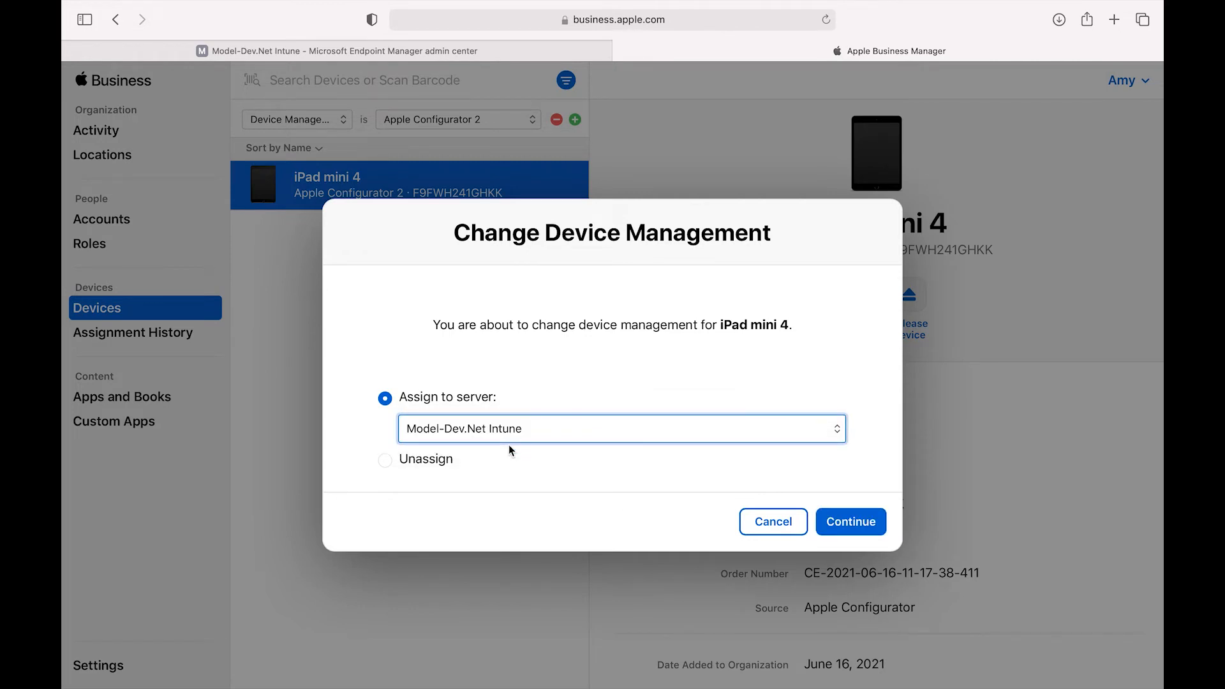
mouse_move(771, 521)
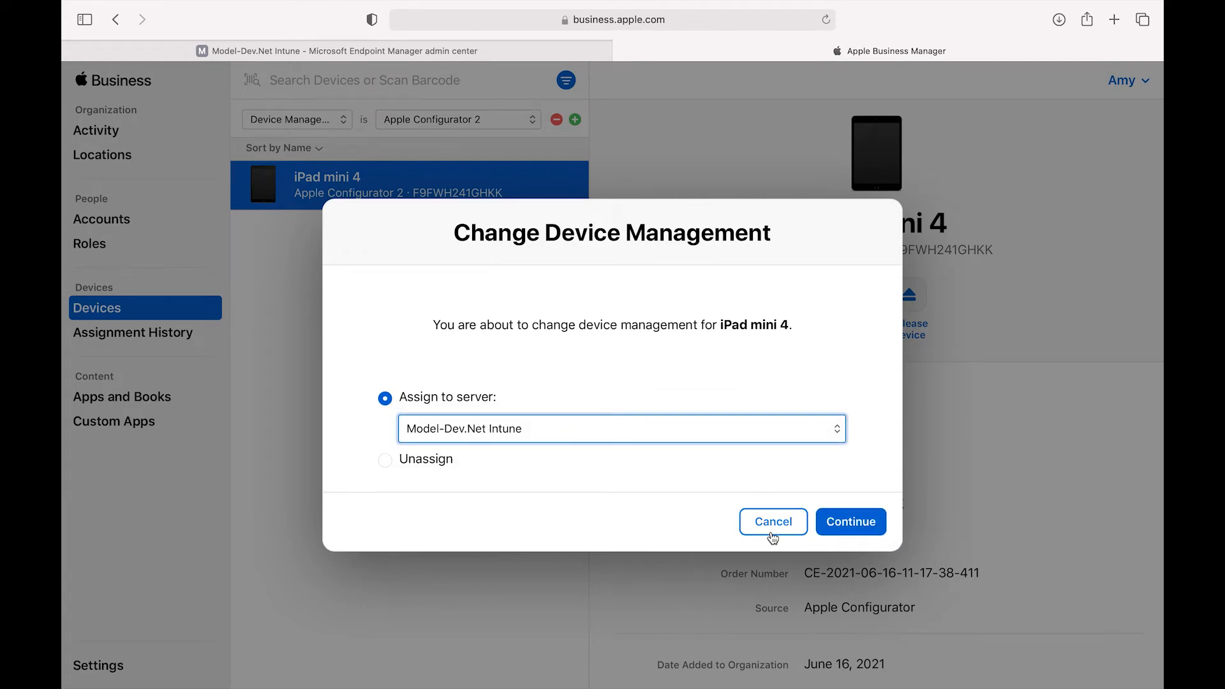
mouse_move(588, 443)
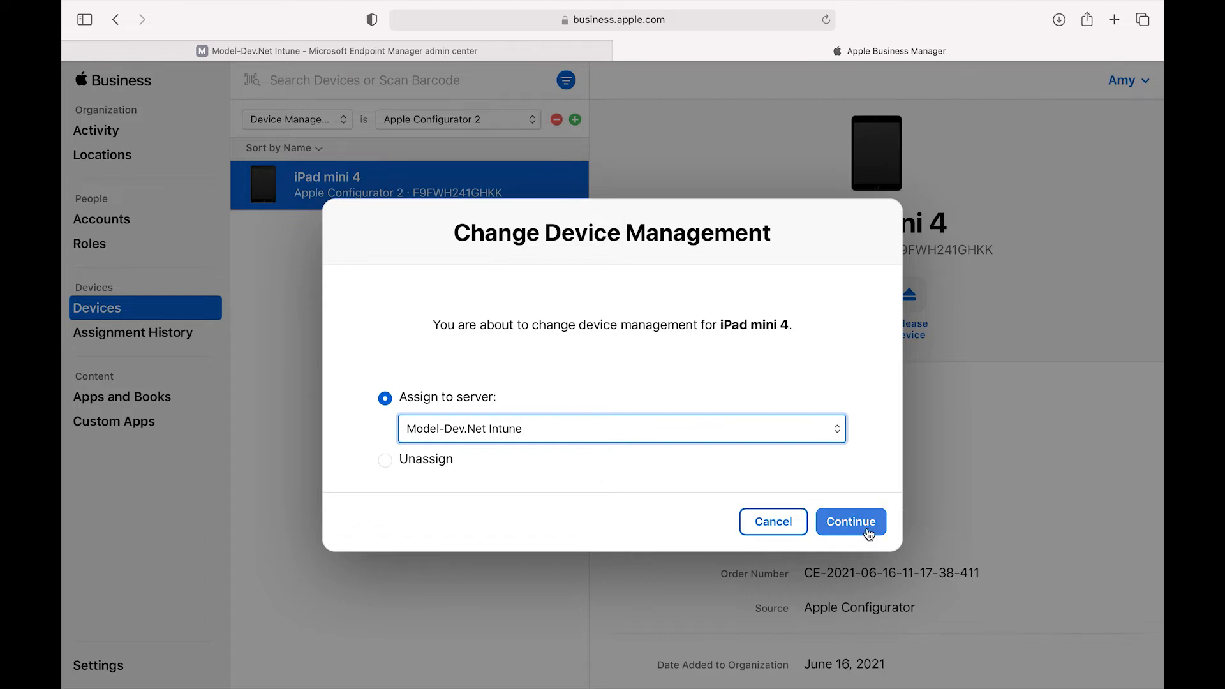
click(850, 521)
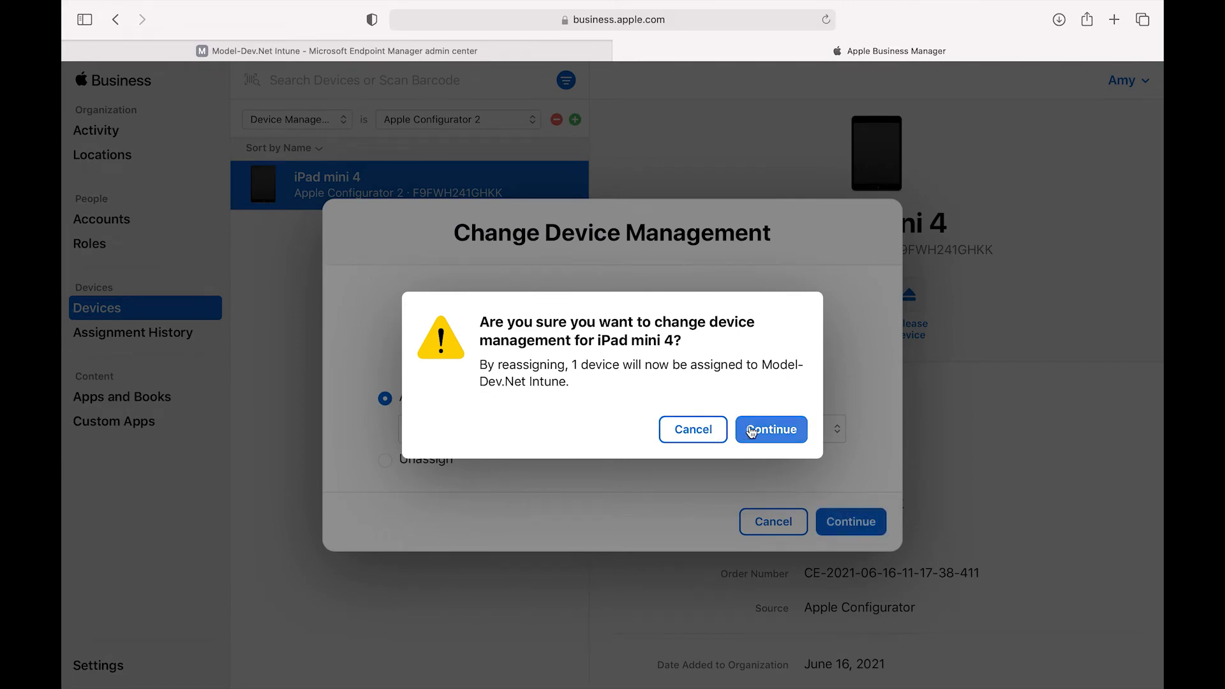
click(770, 428)
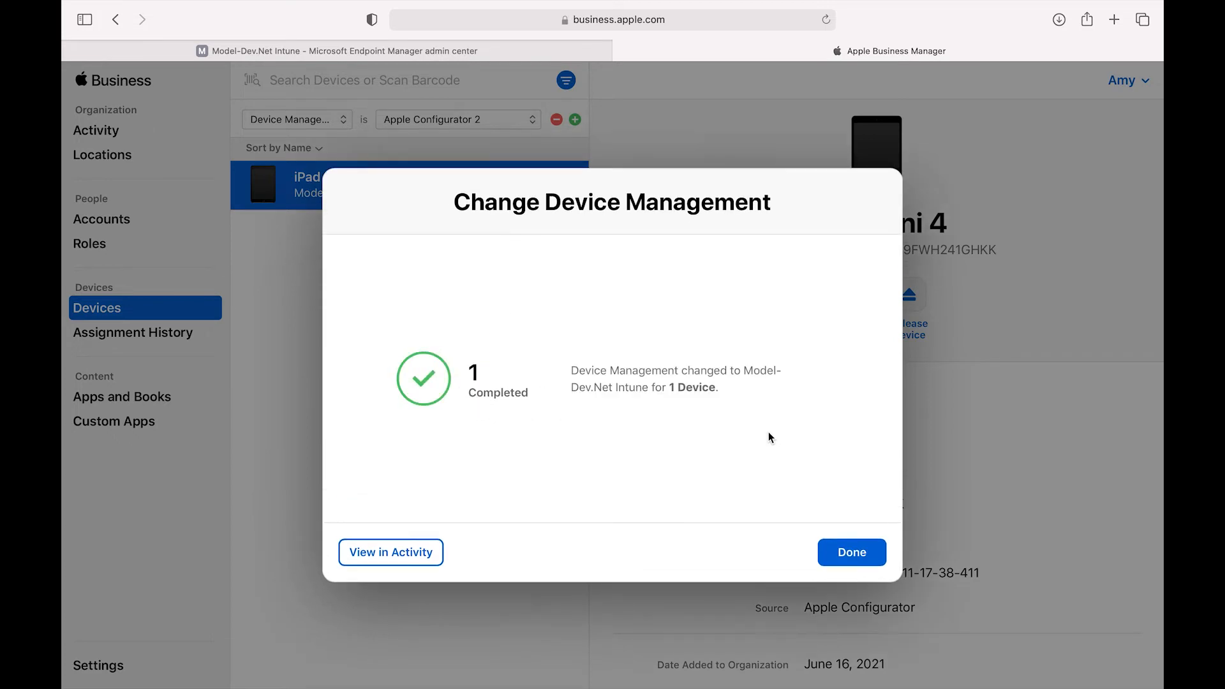
click(851, 553)
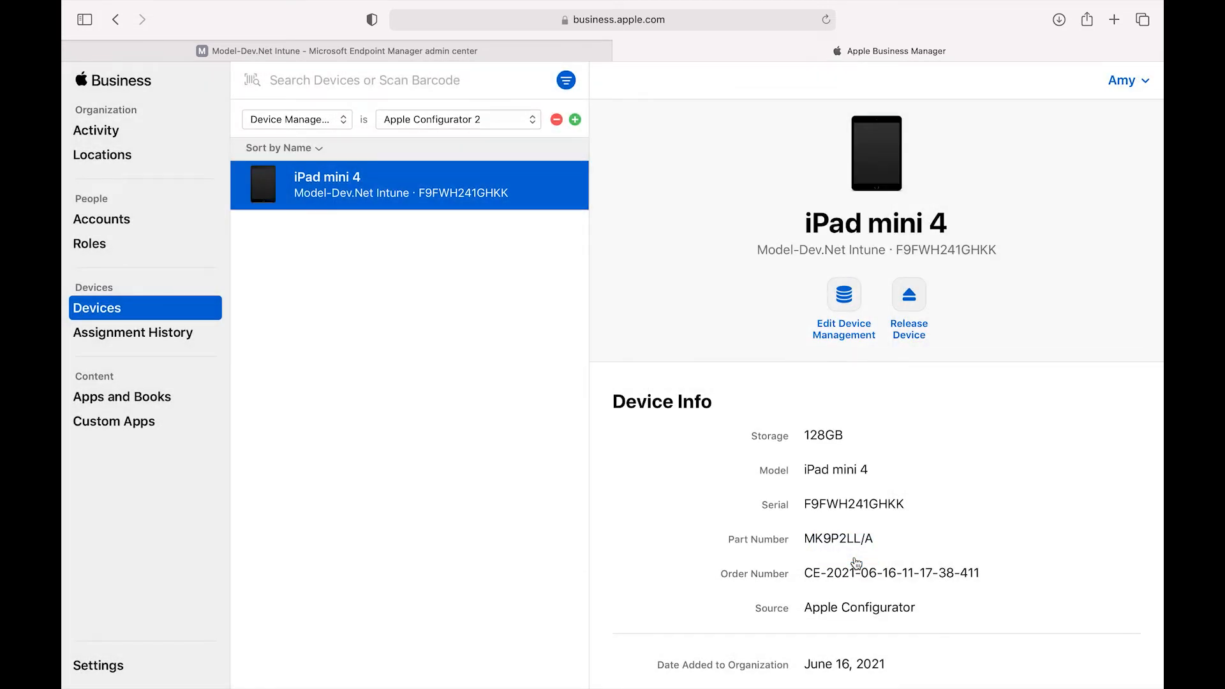
mouse_move(109, 673)
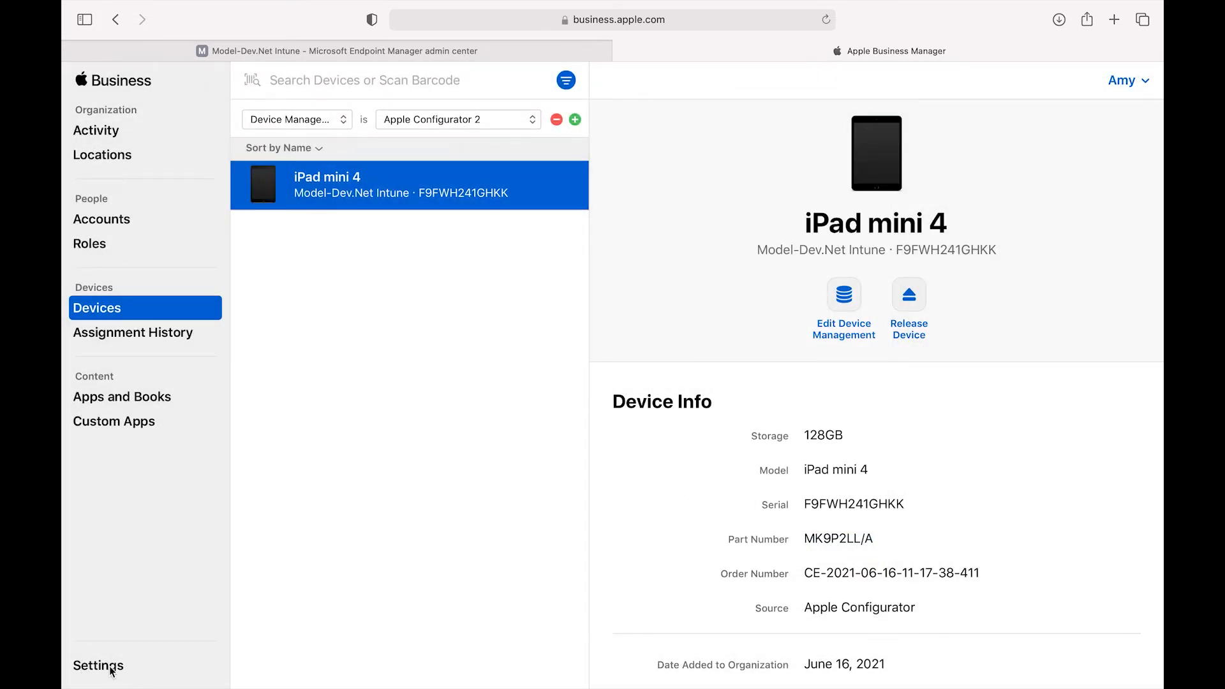
Check Model-Dev.Net Intune shows 1 device, then return to the Endpoint Manager browser tab.
click(98, 665)
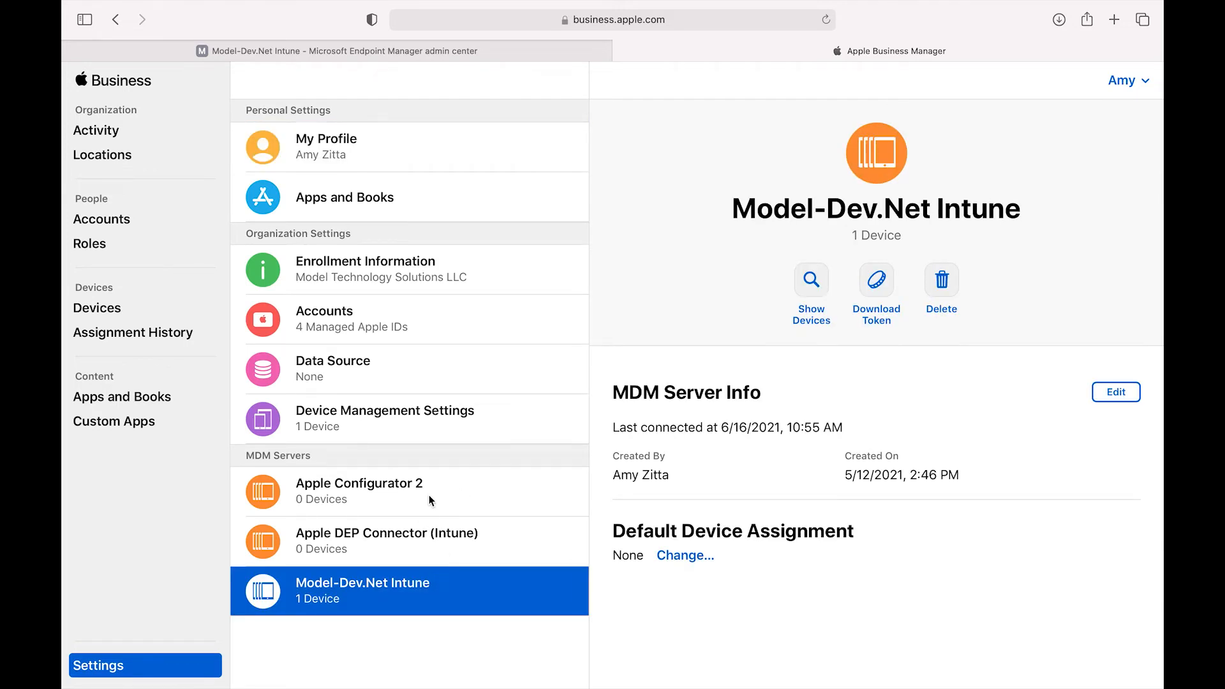
mouse_move(382, 610)
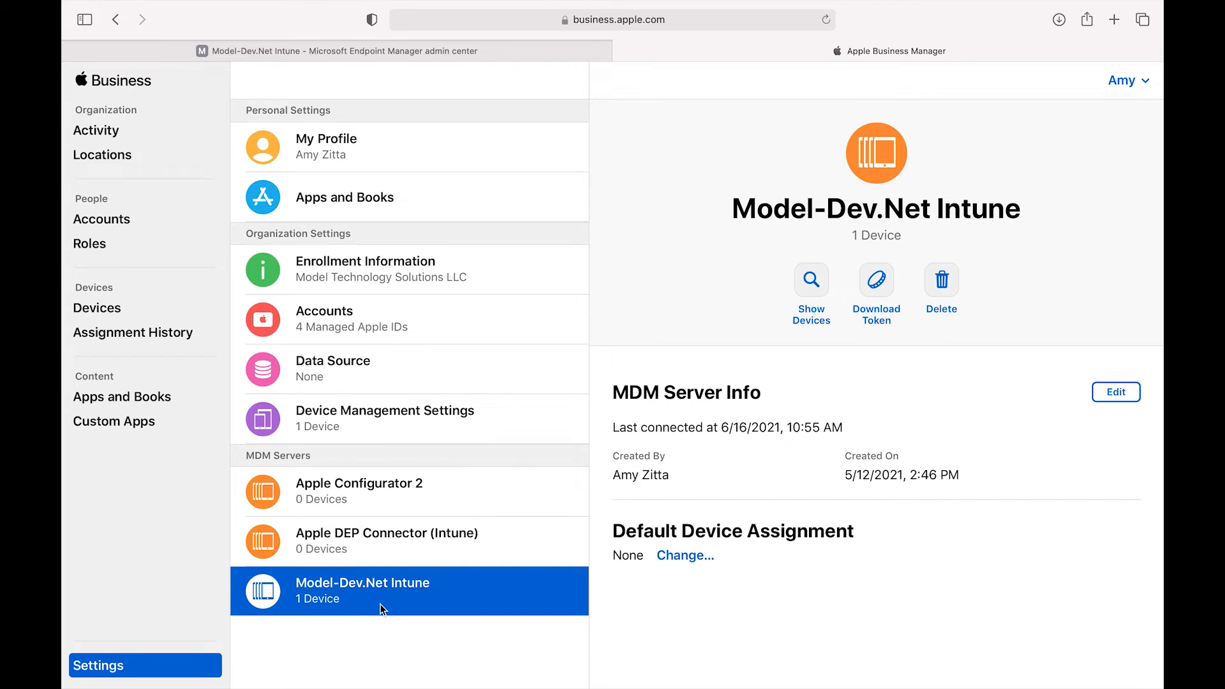
click(335, 51)
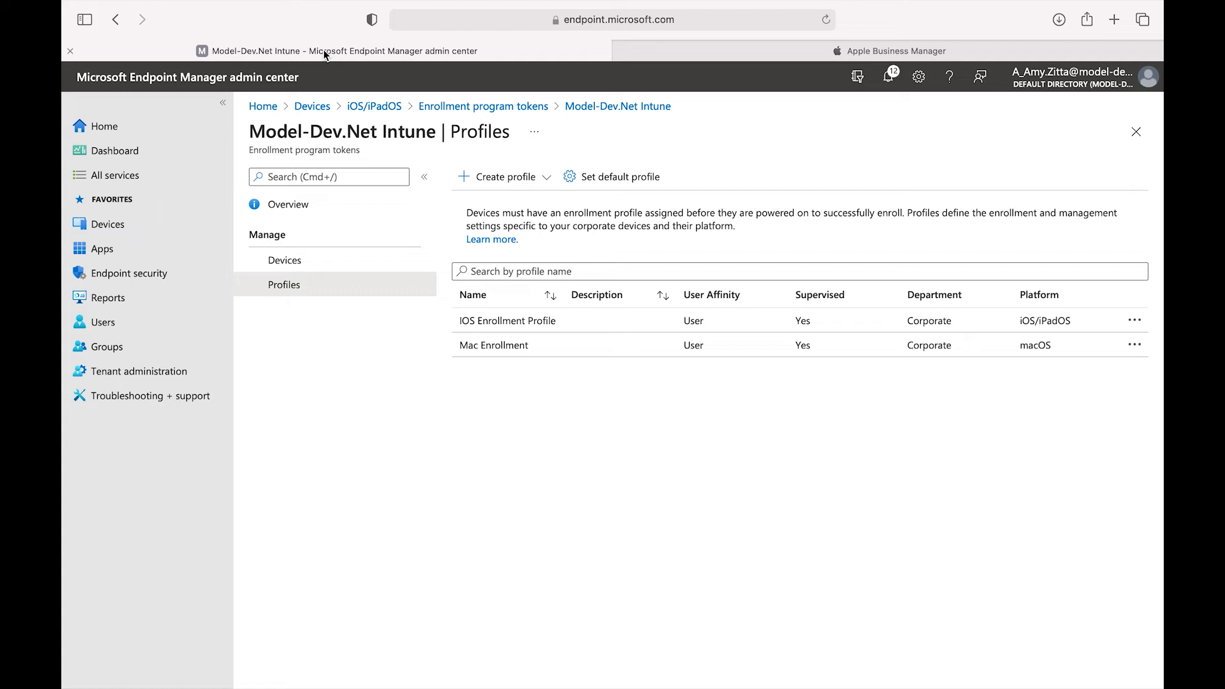
mouse_move(499, 259)
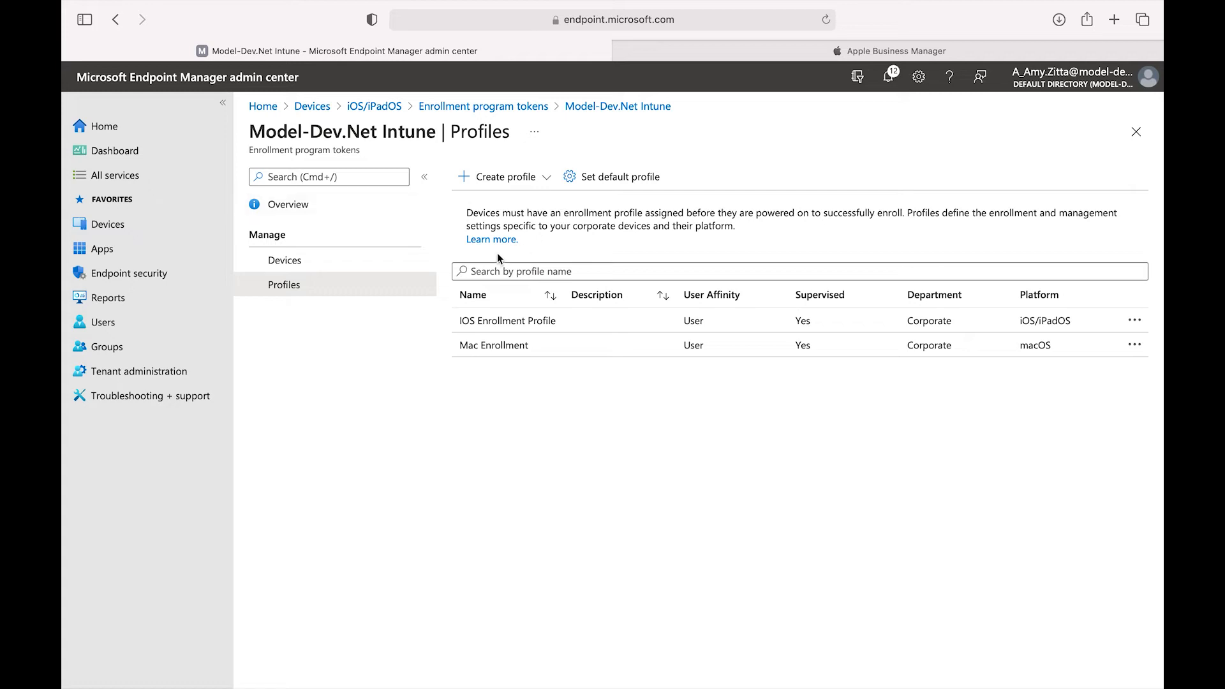
mouse_move(353, 150)
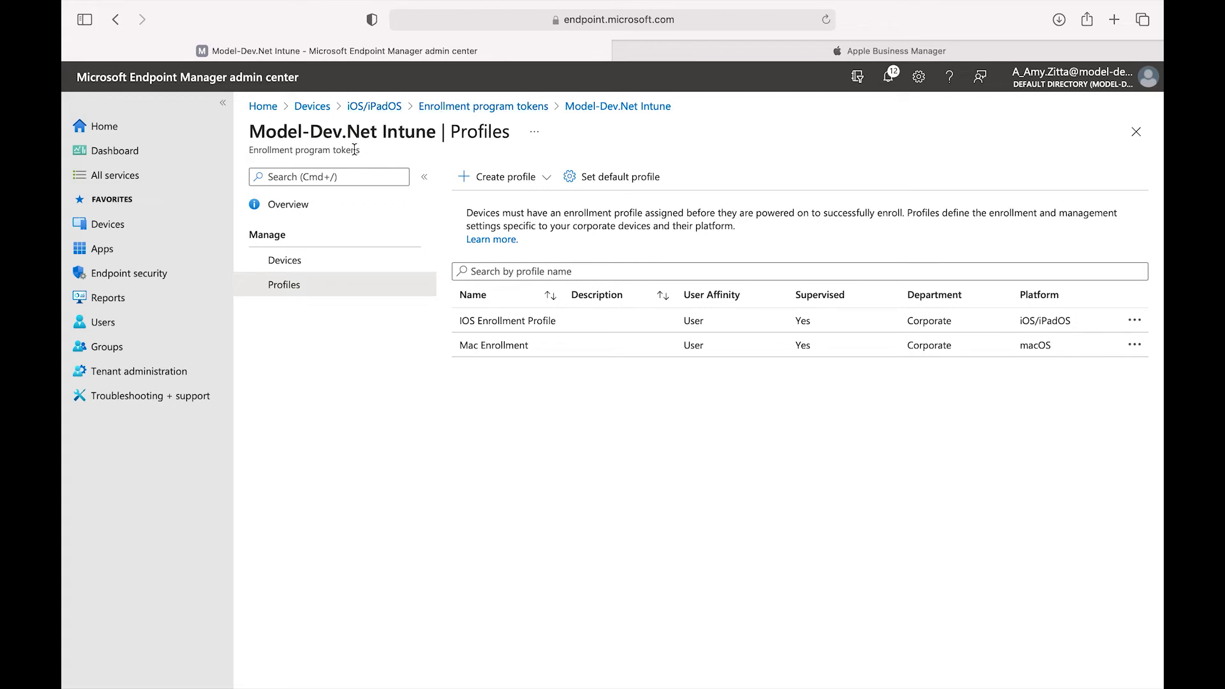
Sync the Model-Dev.Net Intune token's devices from Apple and refresh the list.
click(482, 106)
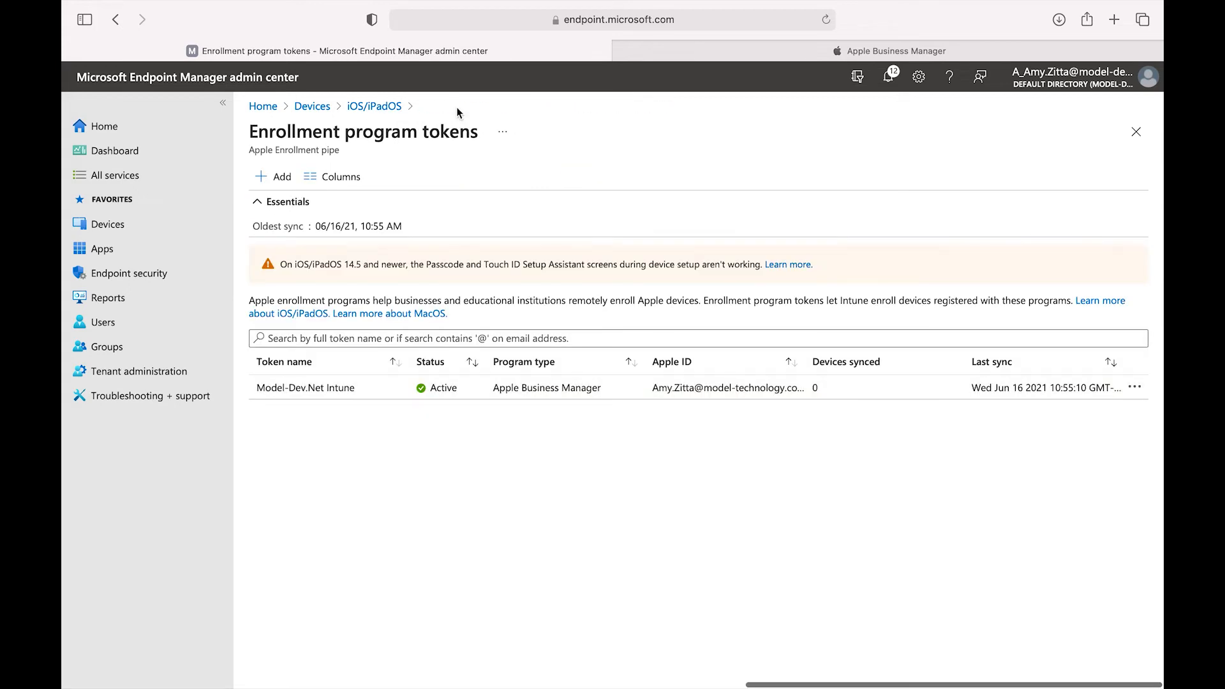
click(305, 388)
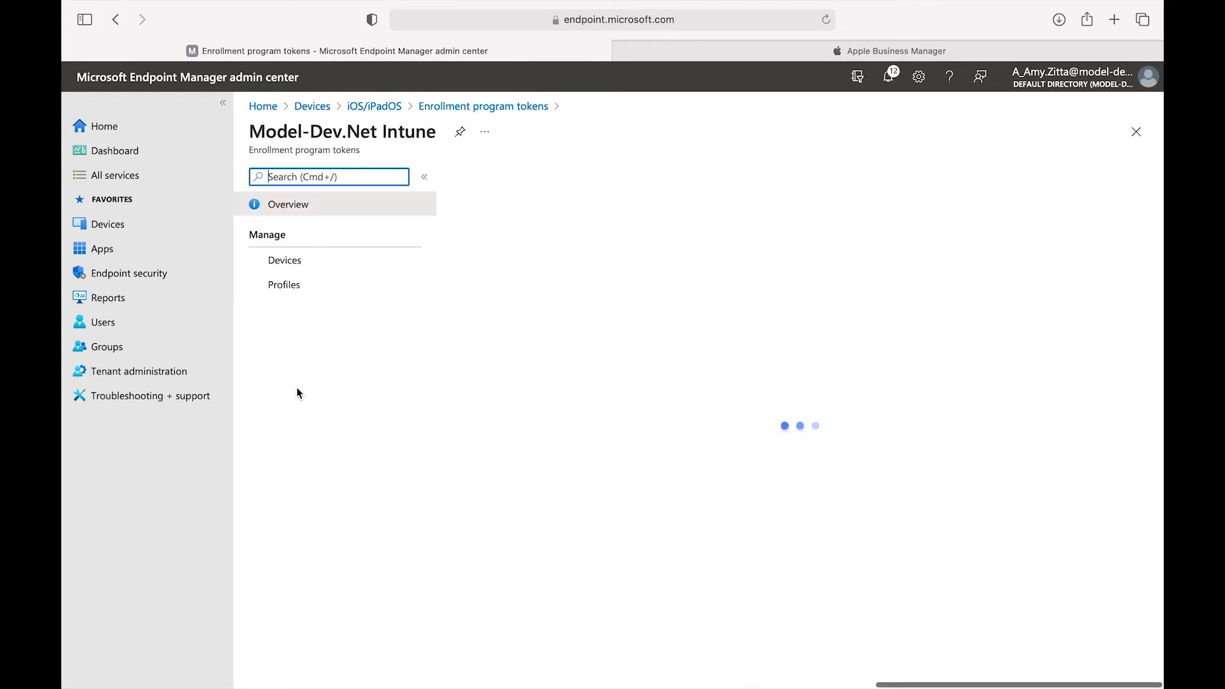
click(284, 261)
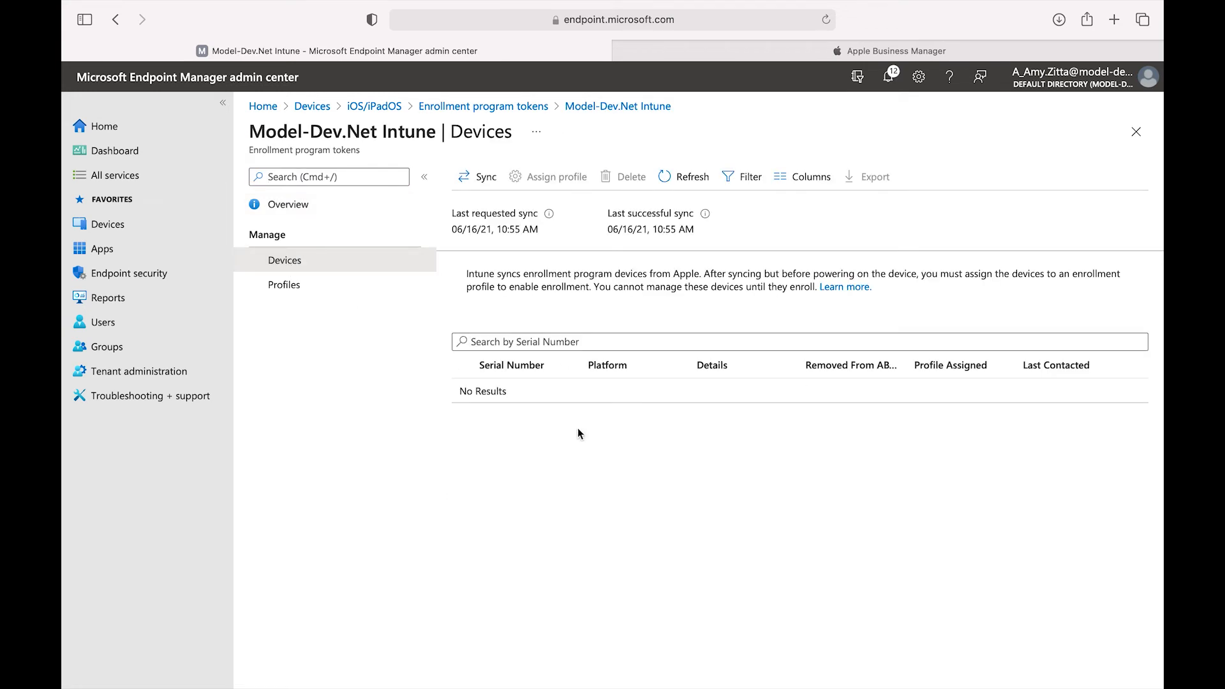
mouse_move(495, 201)
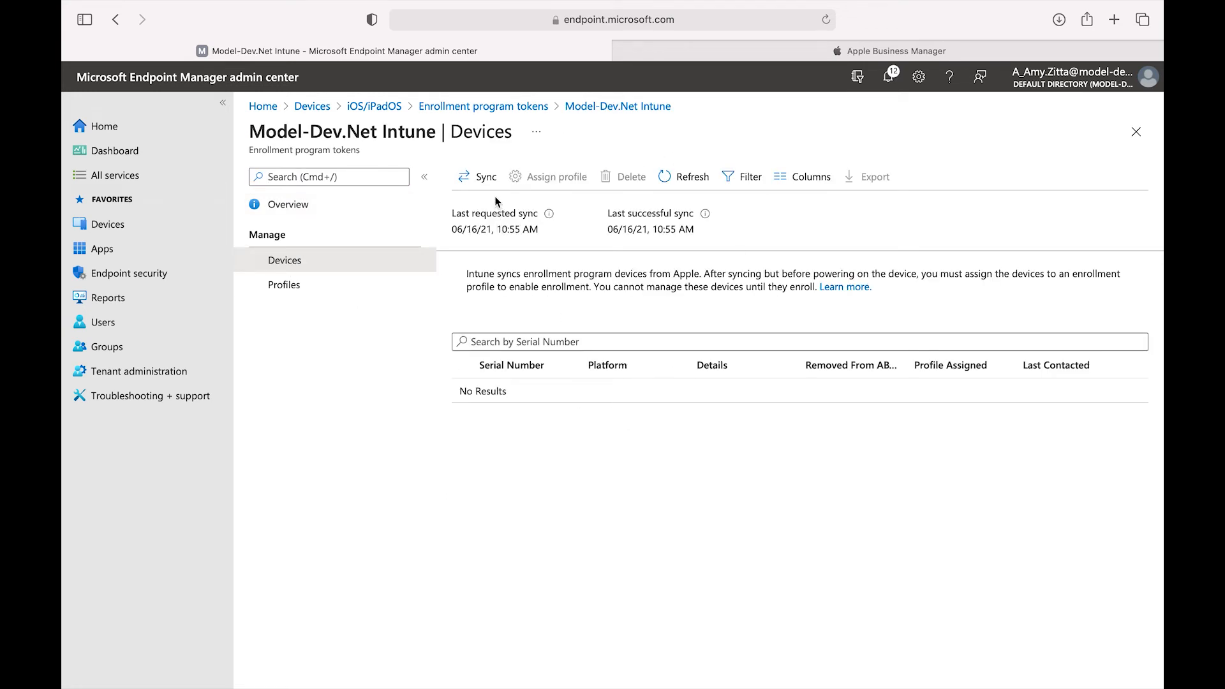
click(477, 177)
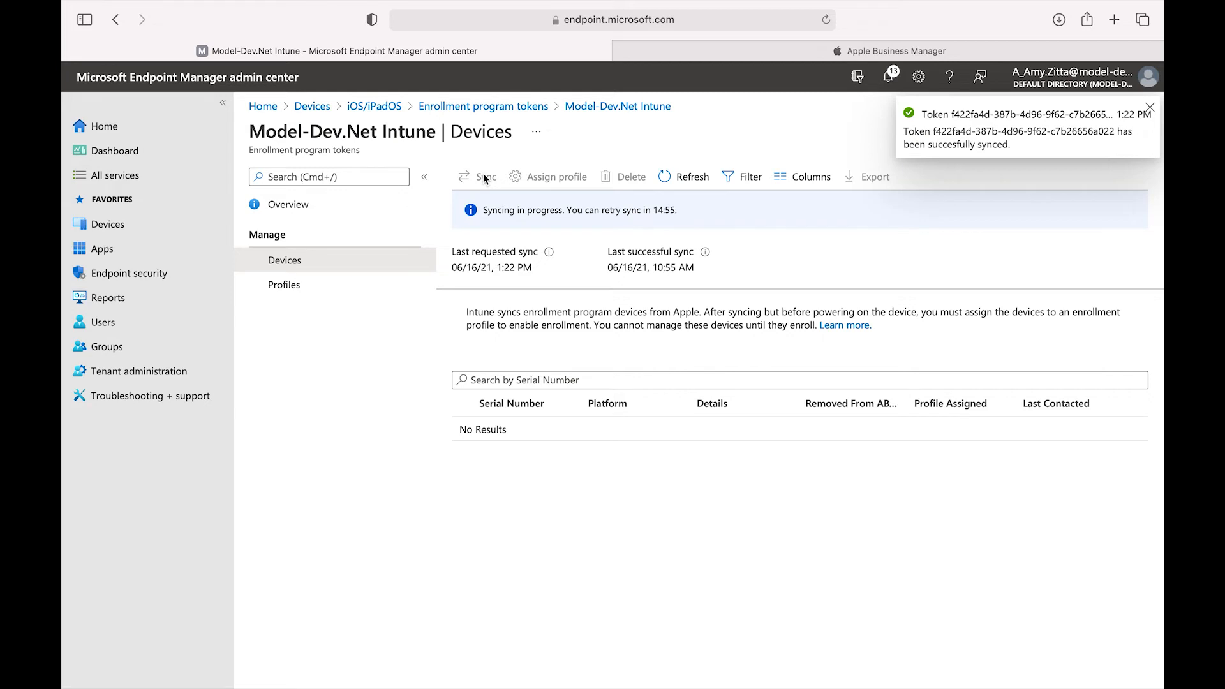
click(1150, 107)
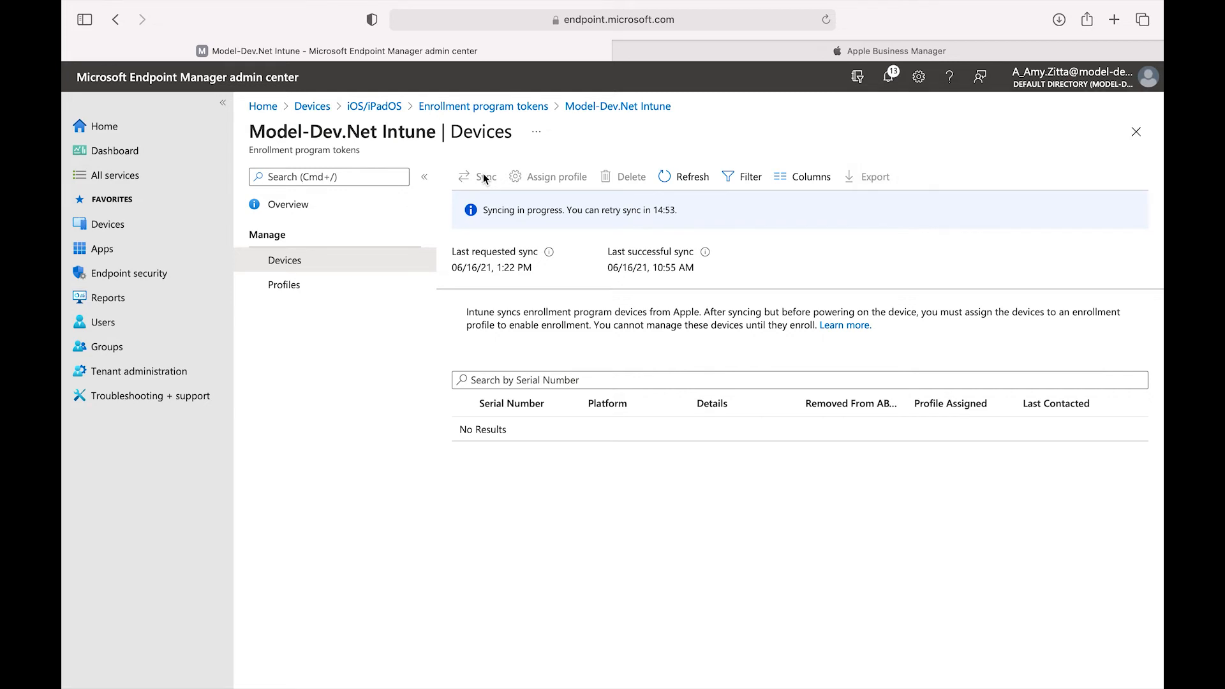
click(690, 176)
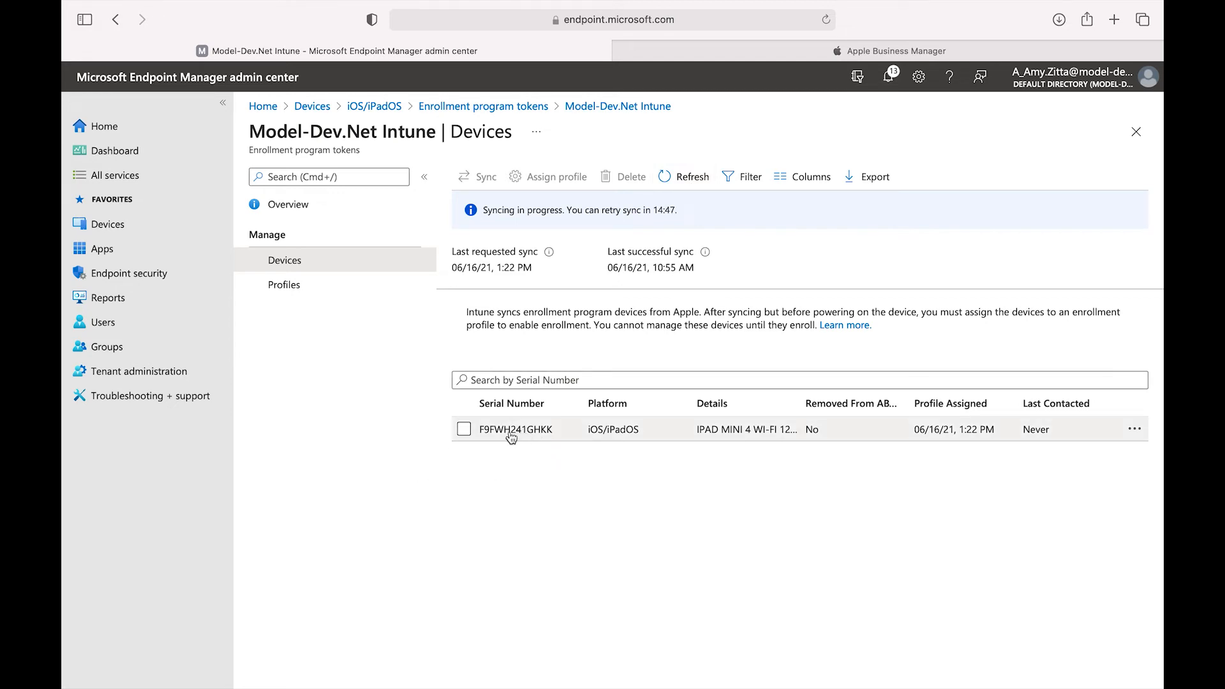
Check the token's profiles, then confirm the iPad mini's serial row in the devices list.
click(283, 283)
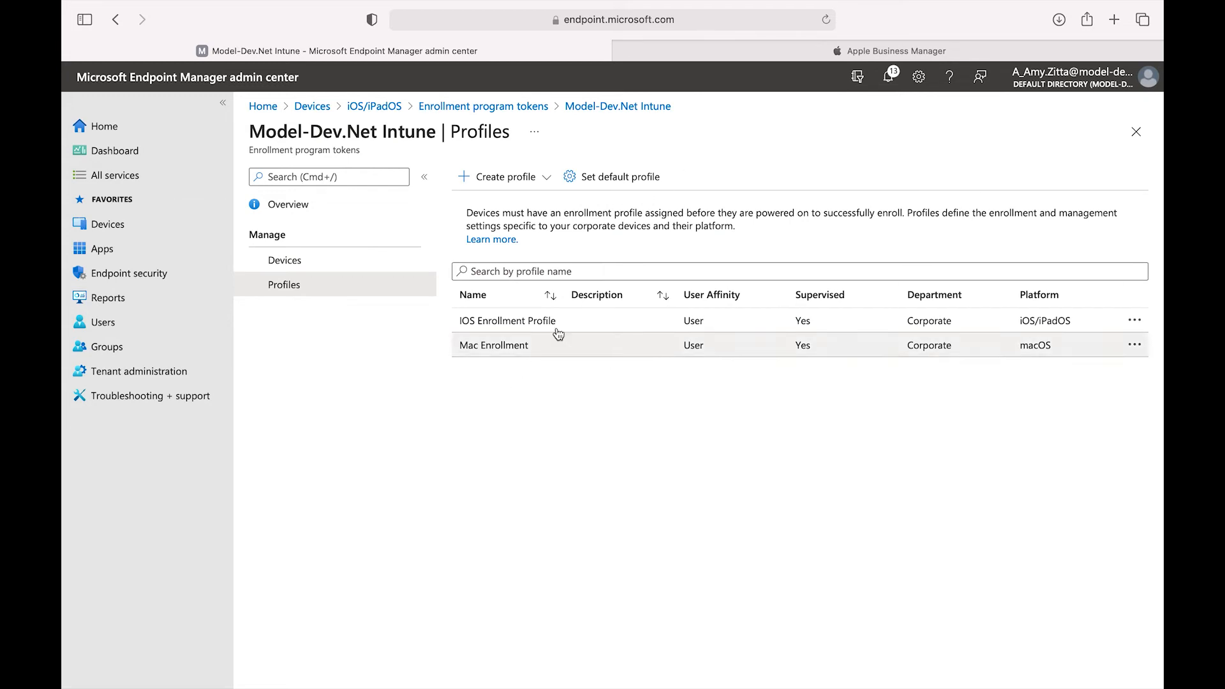
mouse_move(512, 321)
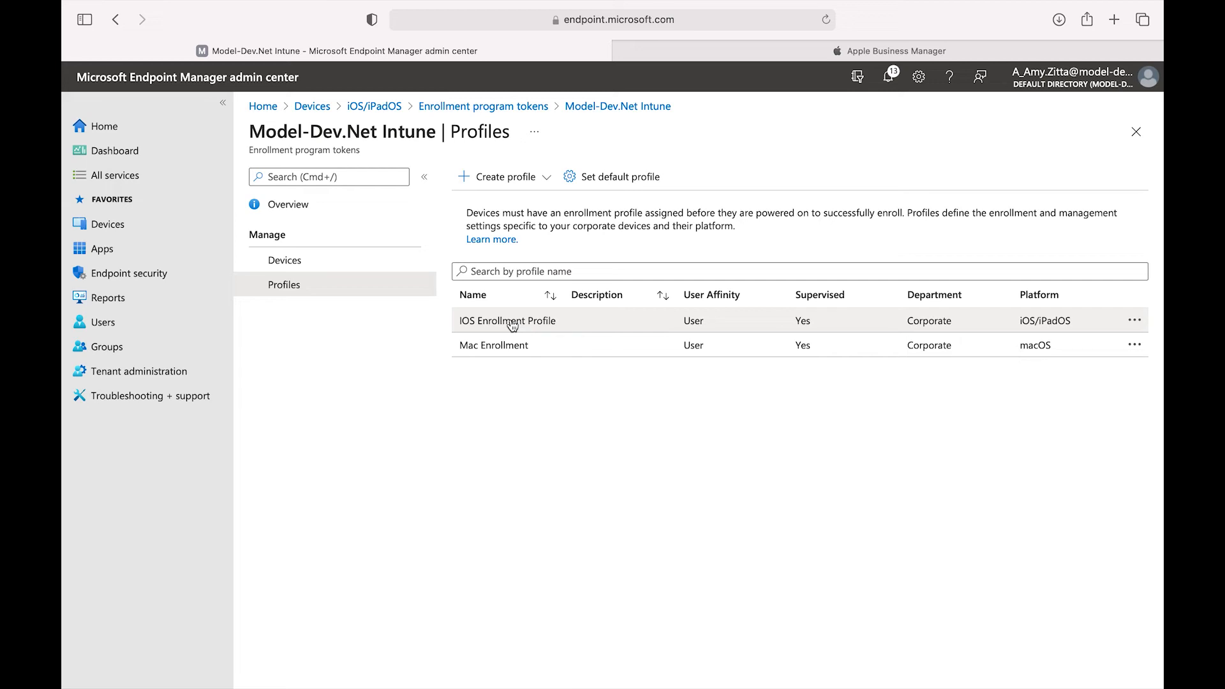
click(283, 261)
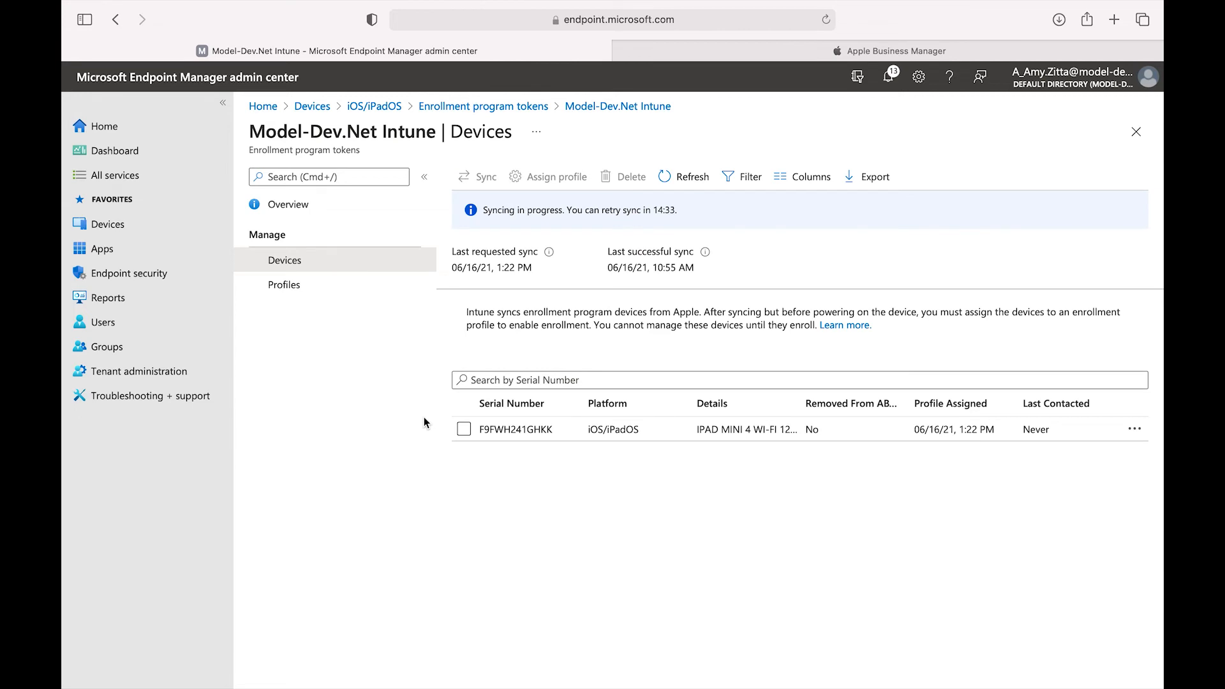
mouse_move(563, 497)
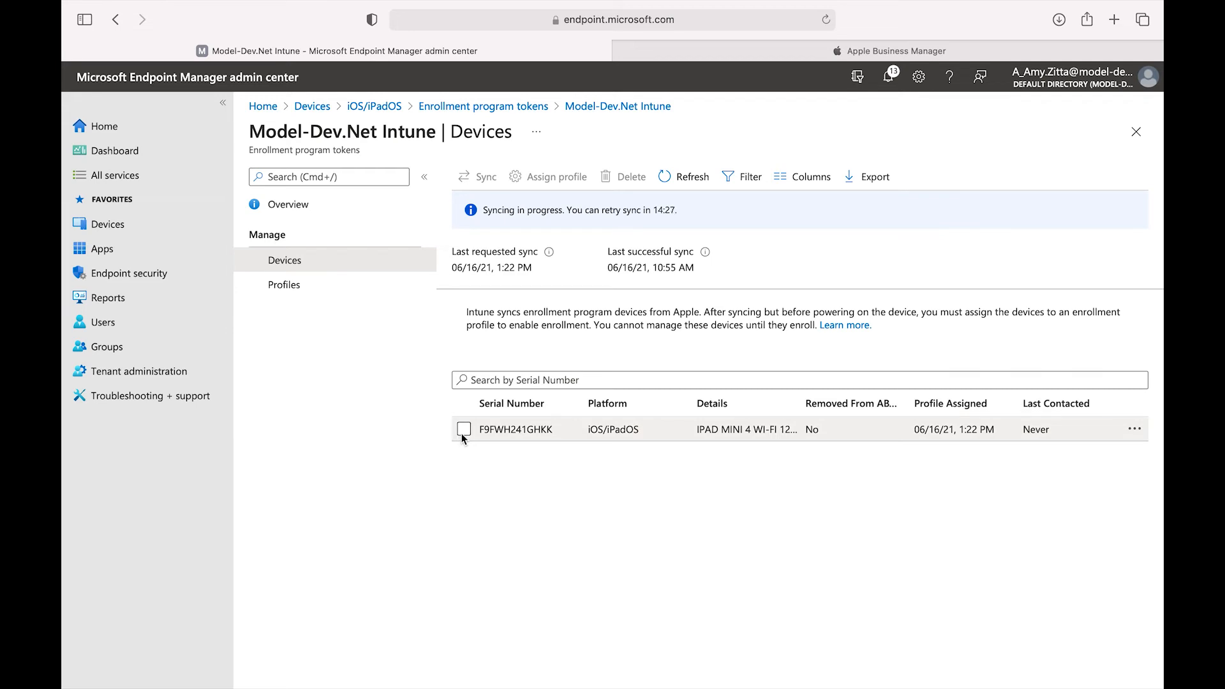
click(463, 428)
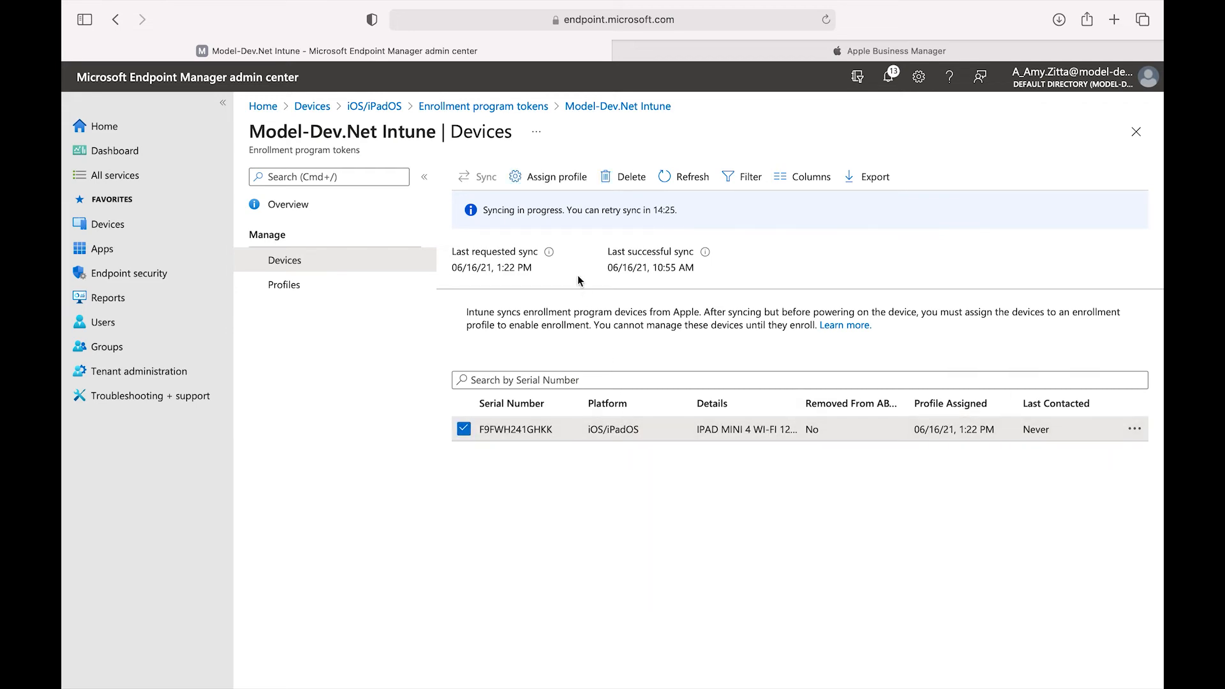
click(548, 176)
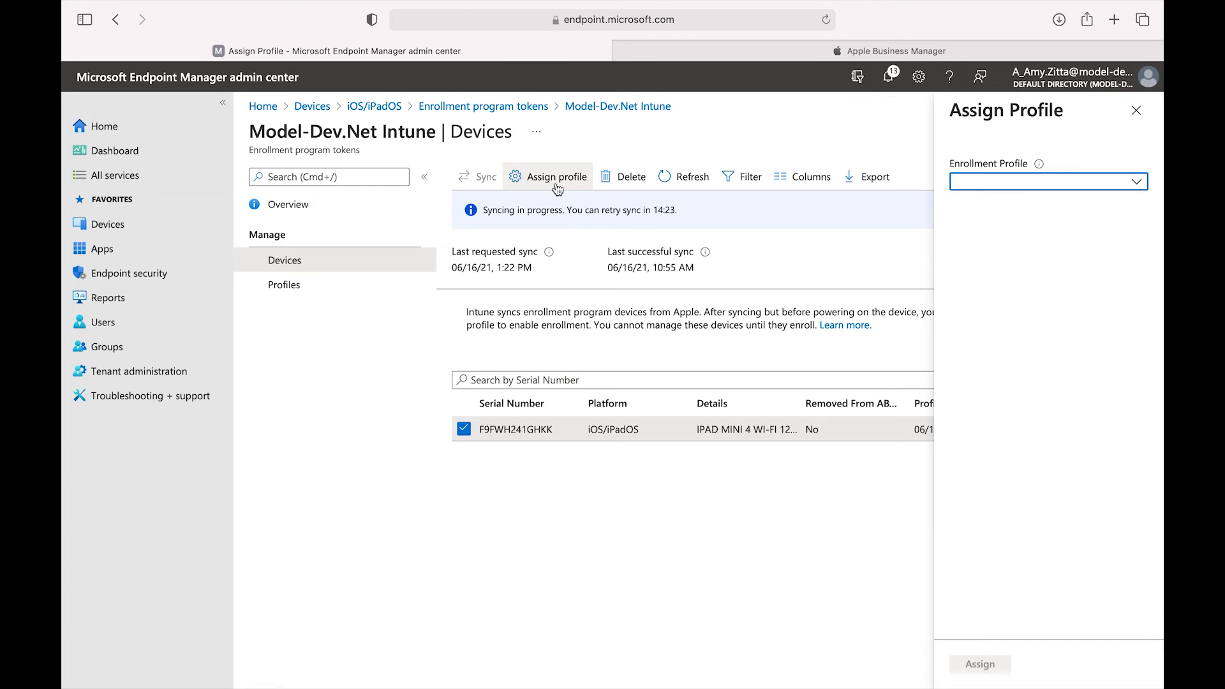
click(1049, 181)
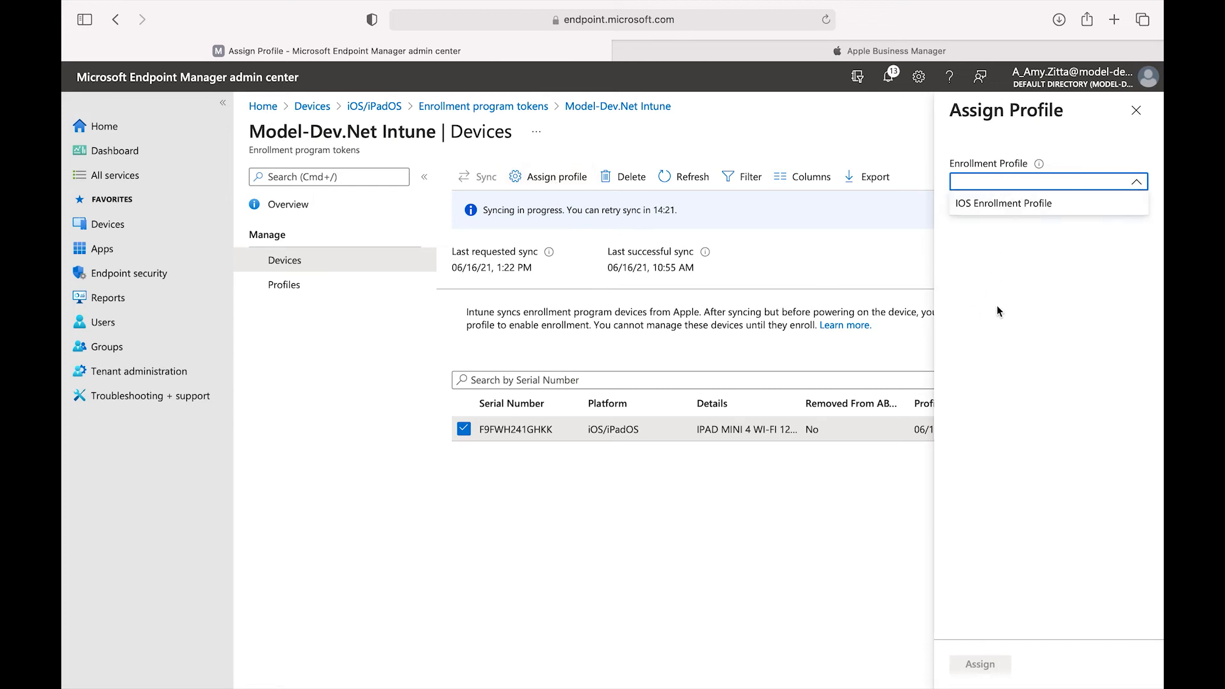
mouse_move(1000, 349)
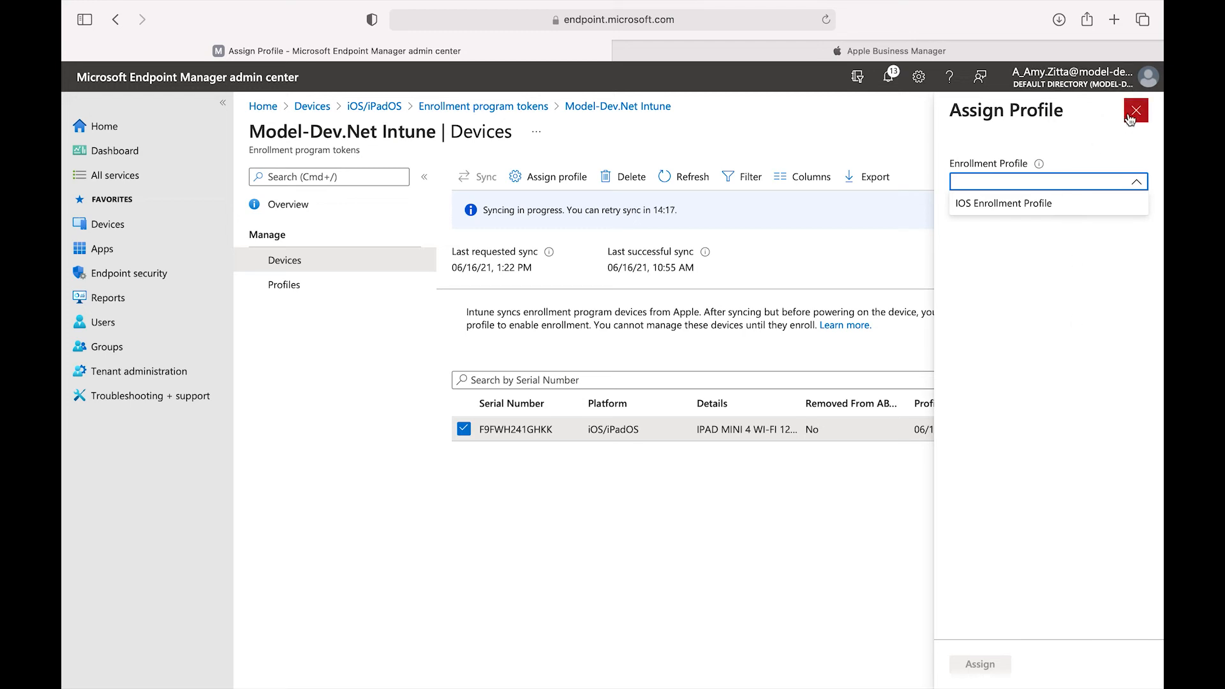
click(1135, 110)
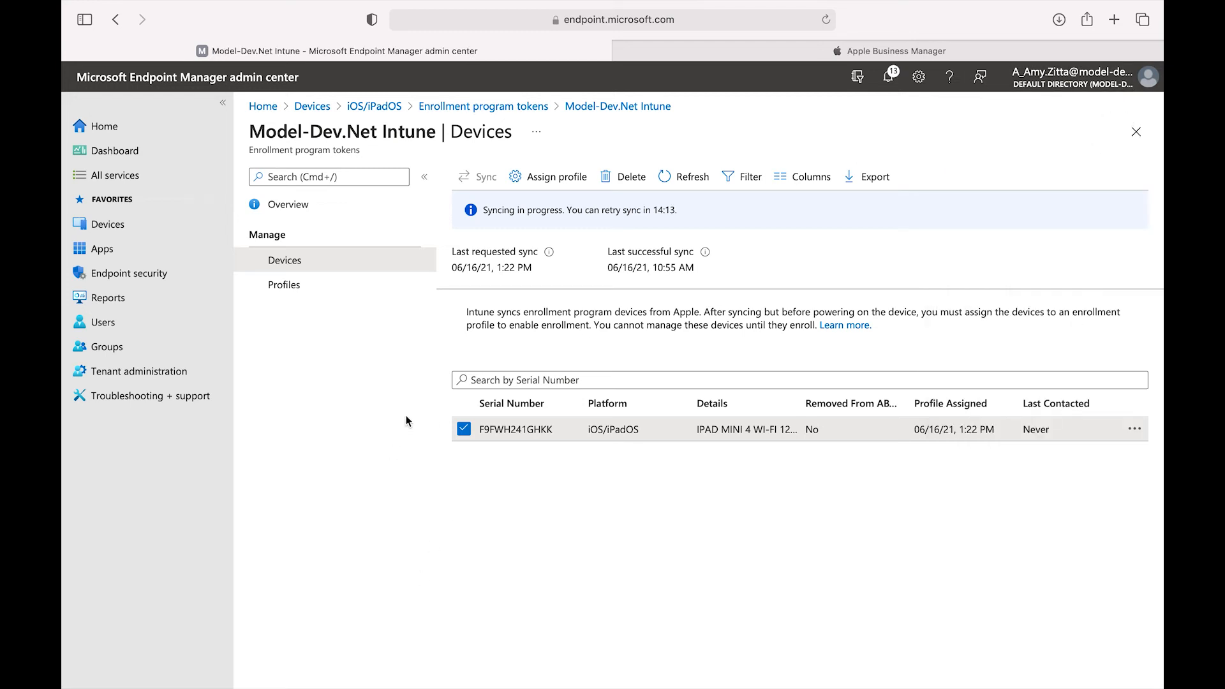
mouse_move(481, 489)
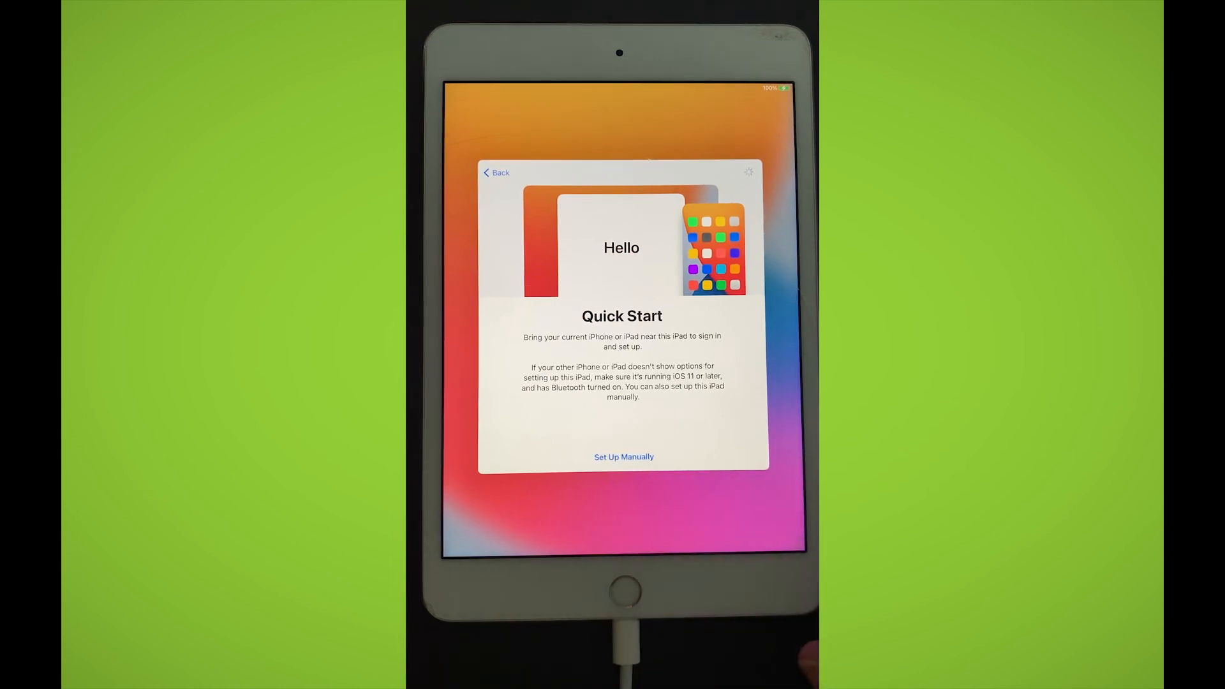
Set up the iPad manually, join Wi-Fi and accept remote management to reach the home screen.
click(624, 456)
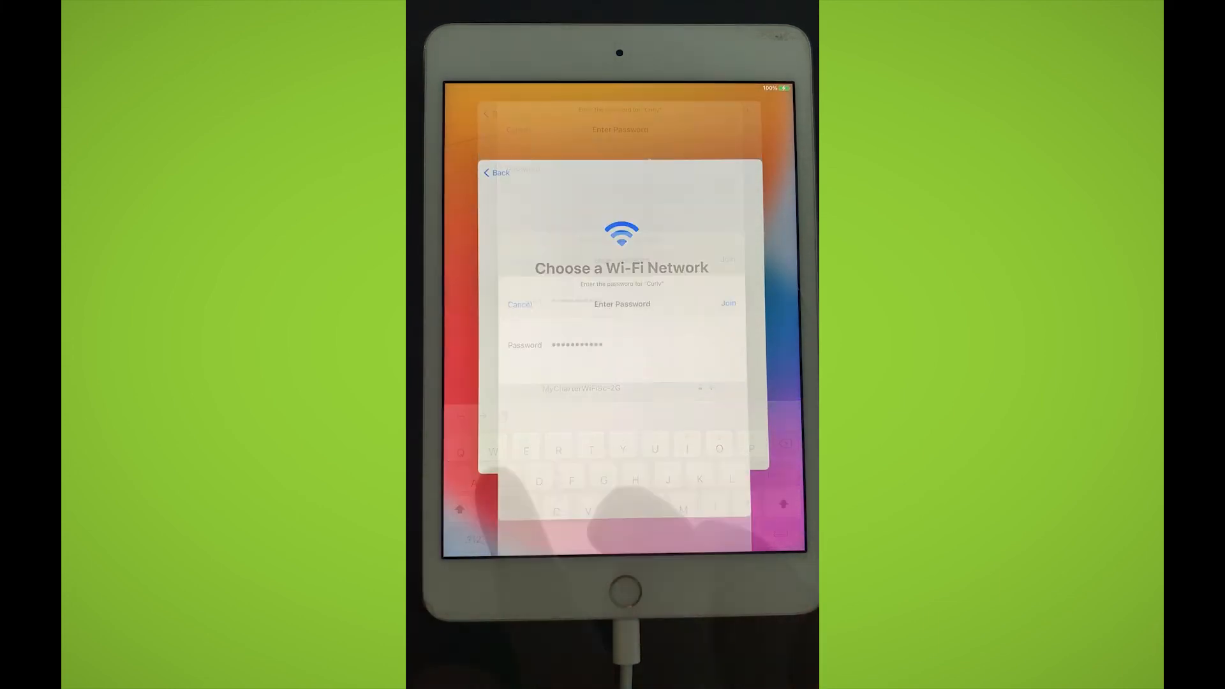
click(519, 303)
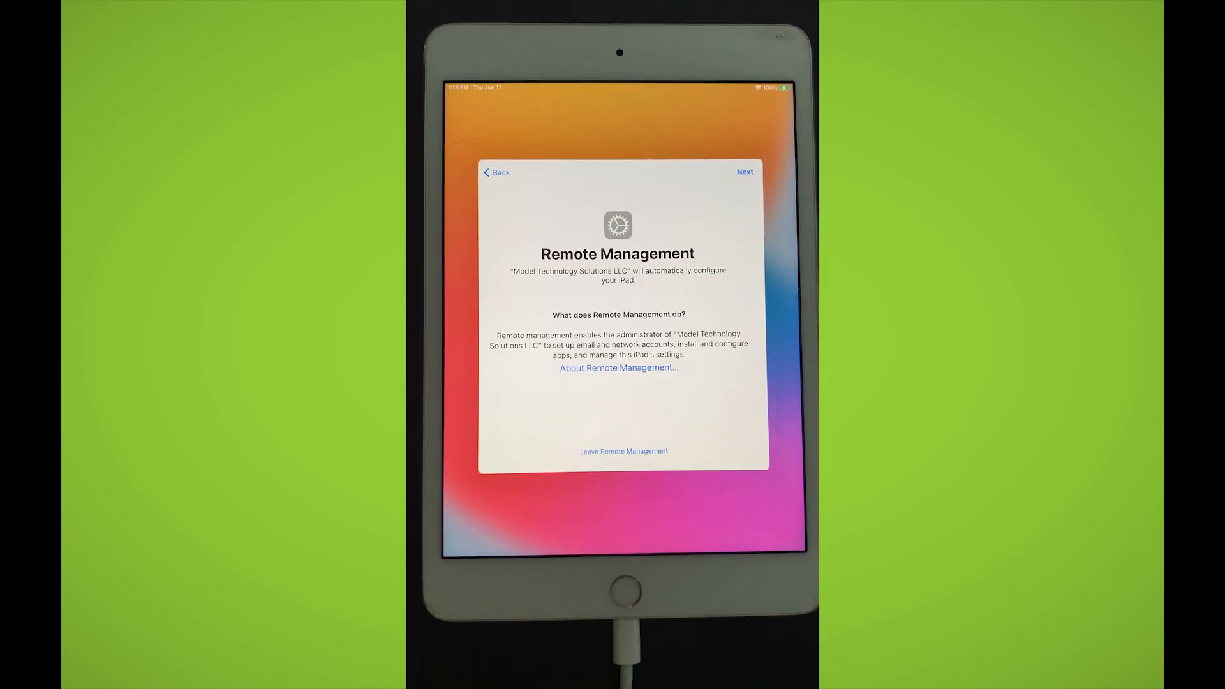
click(743, 172)
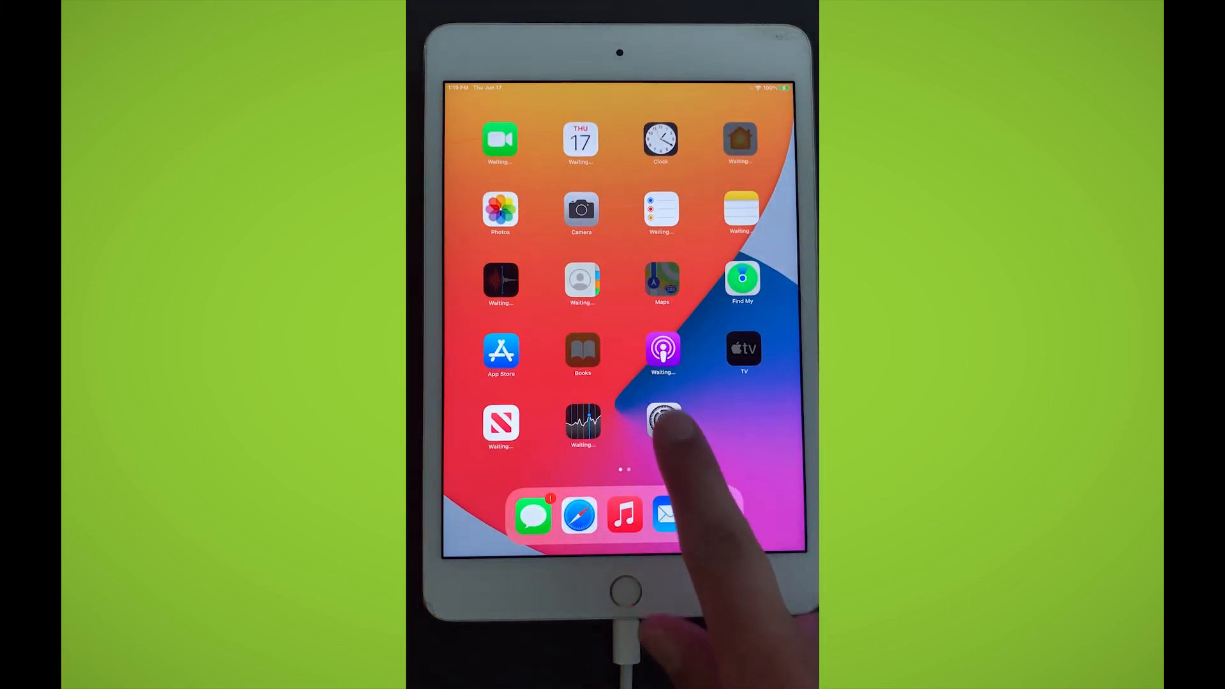
Review the Device Supervision notice in Settings > General and return to the home screen.
click(662, 422)
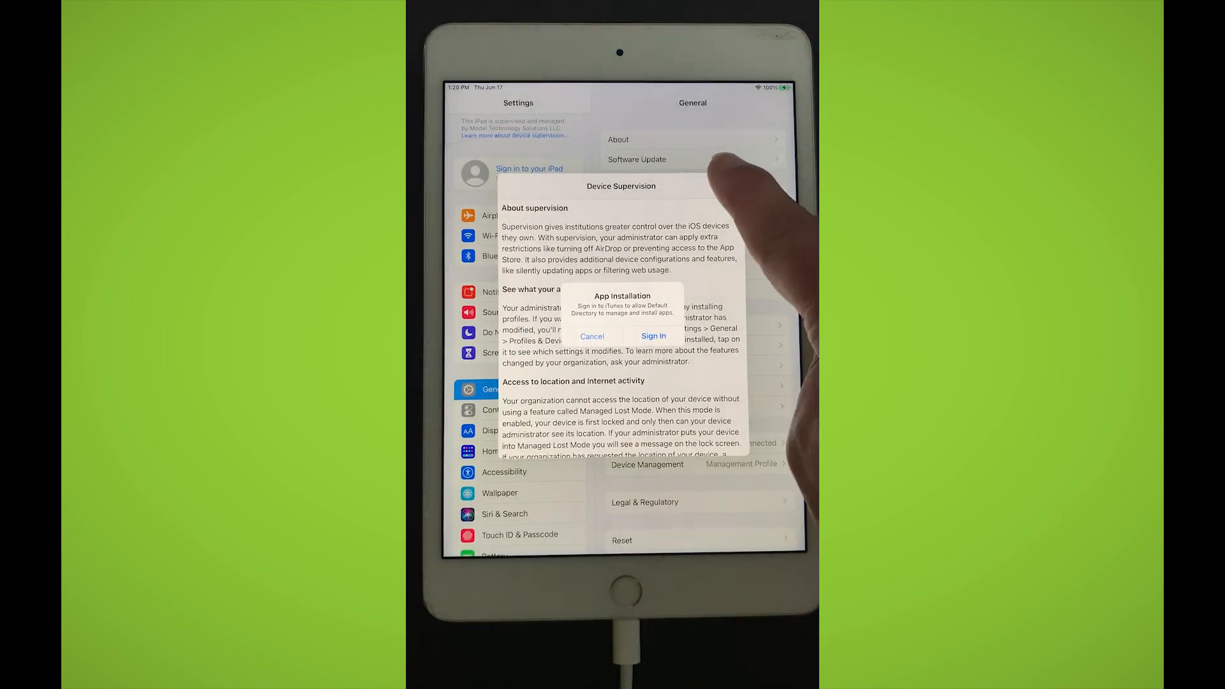
click(590, 335)
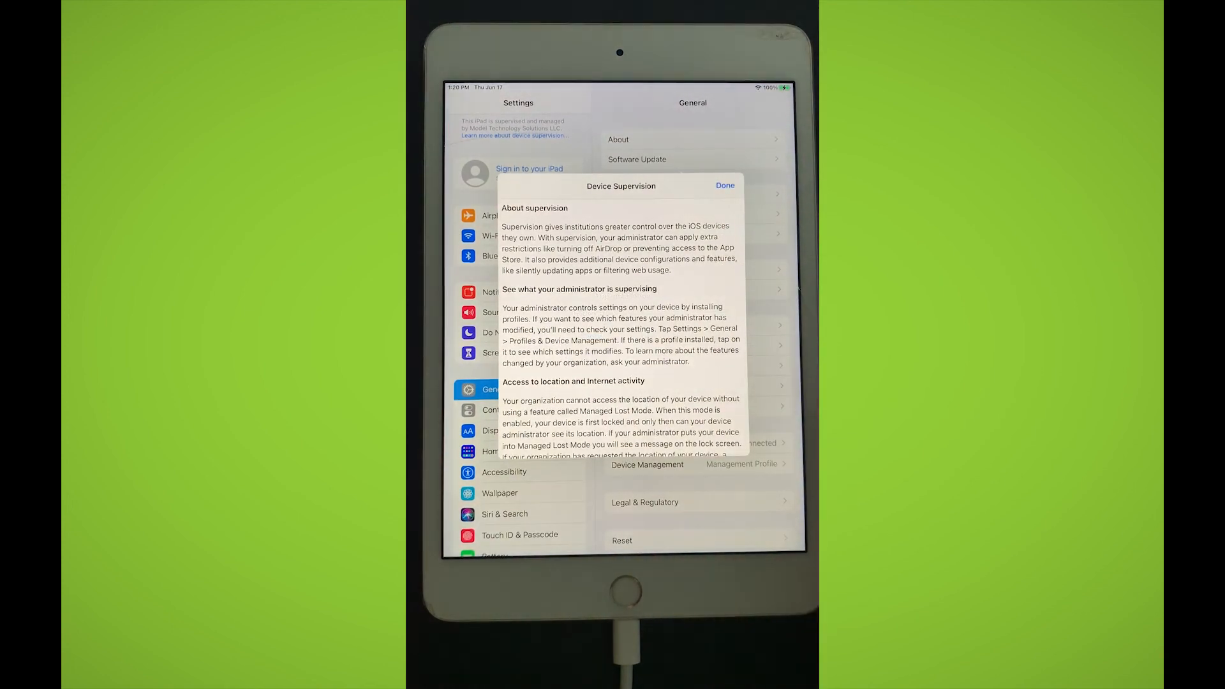
click(724, 185)
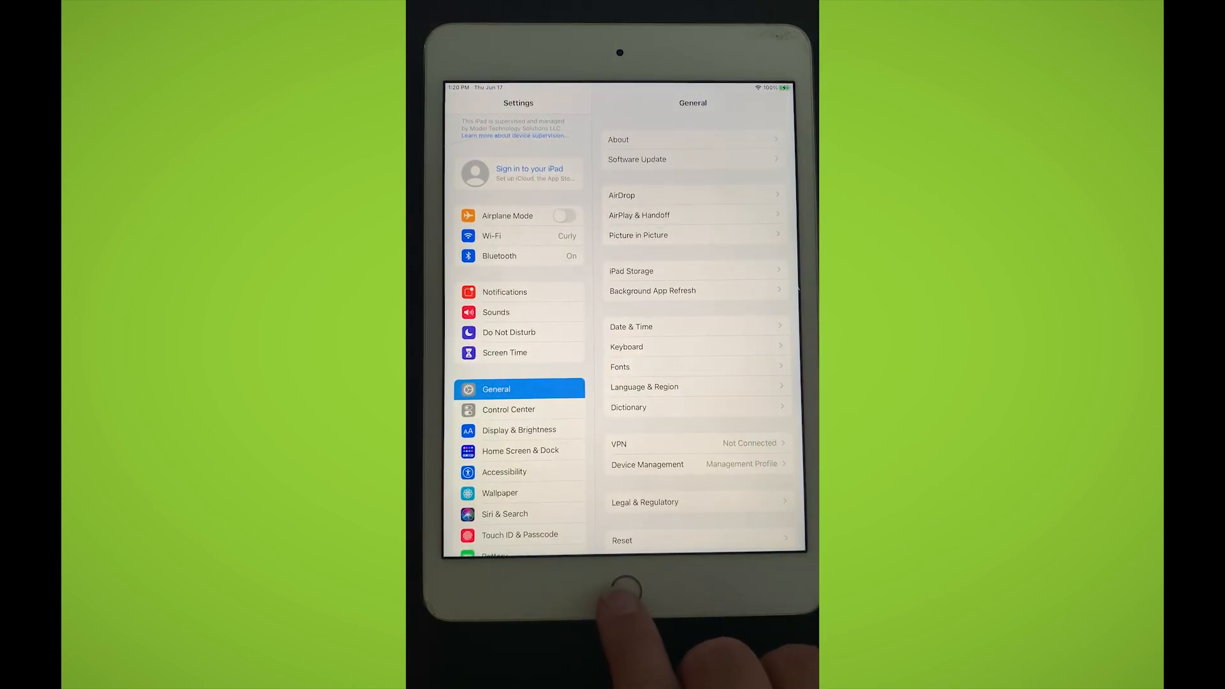
click(620, 586)
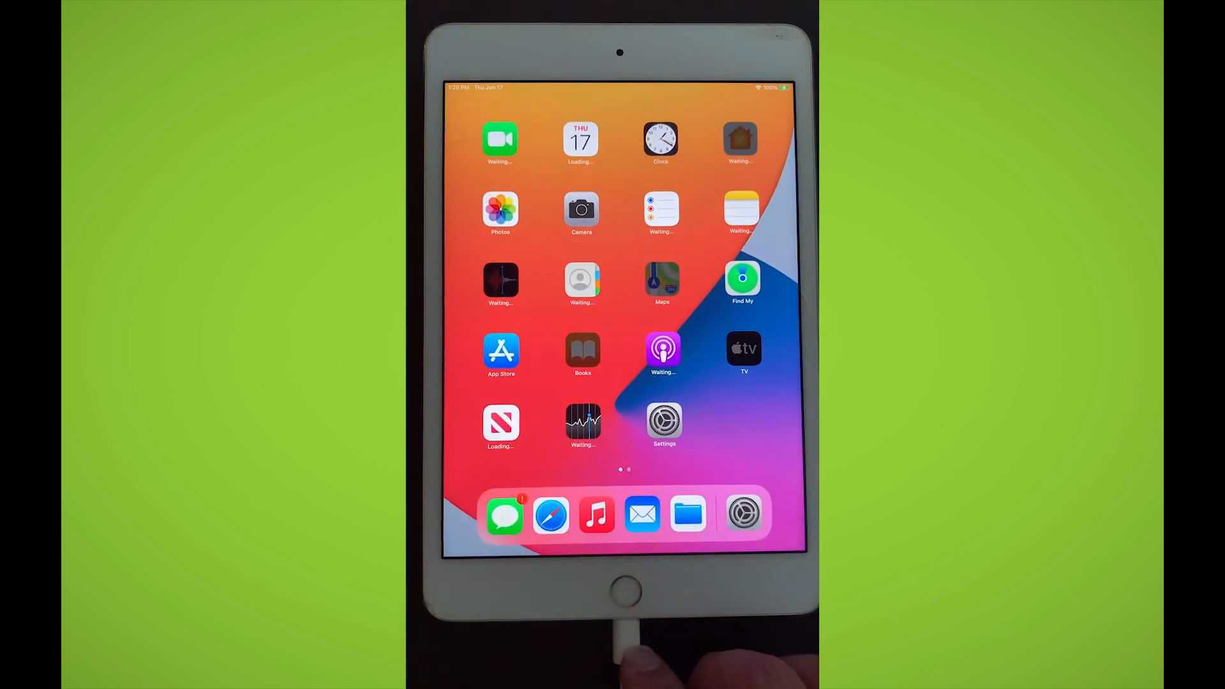